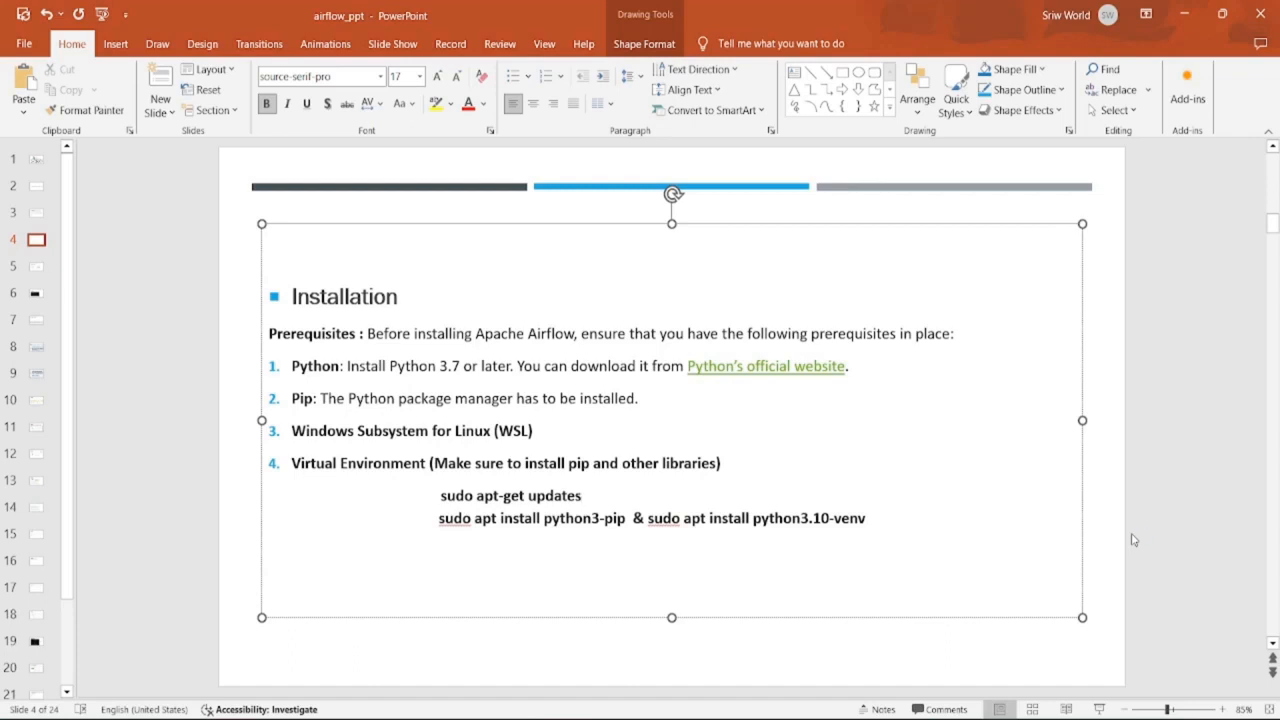
Install python3-pip and its build dependencies with sudo apt install, confirming the package prompt.
left_click(581, 495)
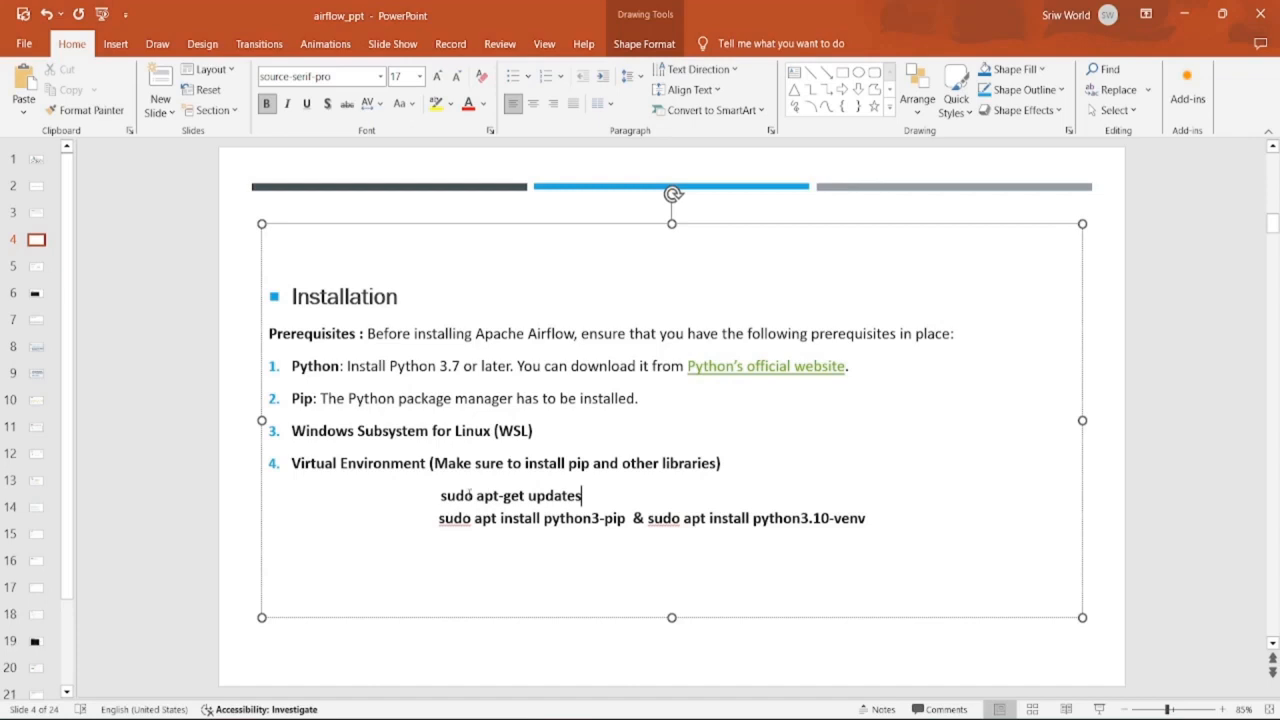
triple_click(510, 495)
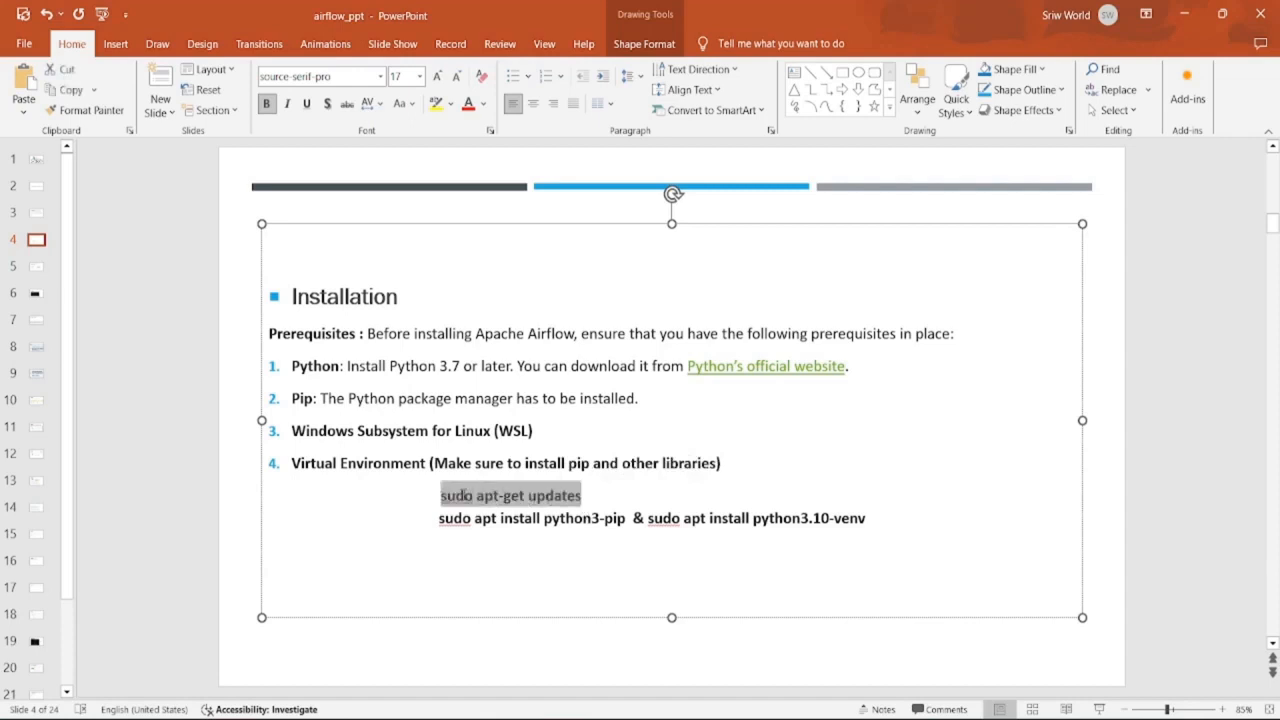
mouse_move(756, 601)
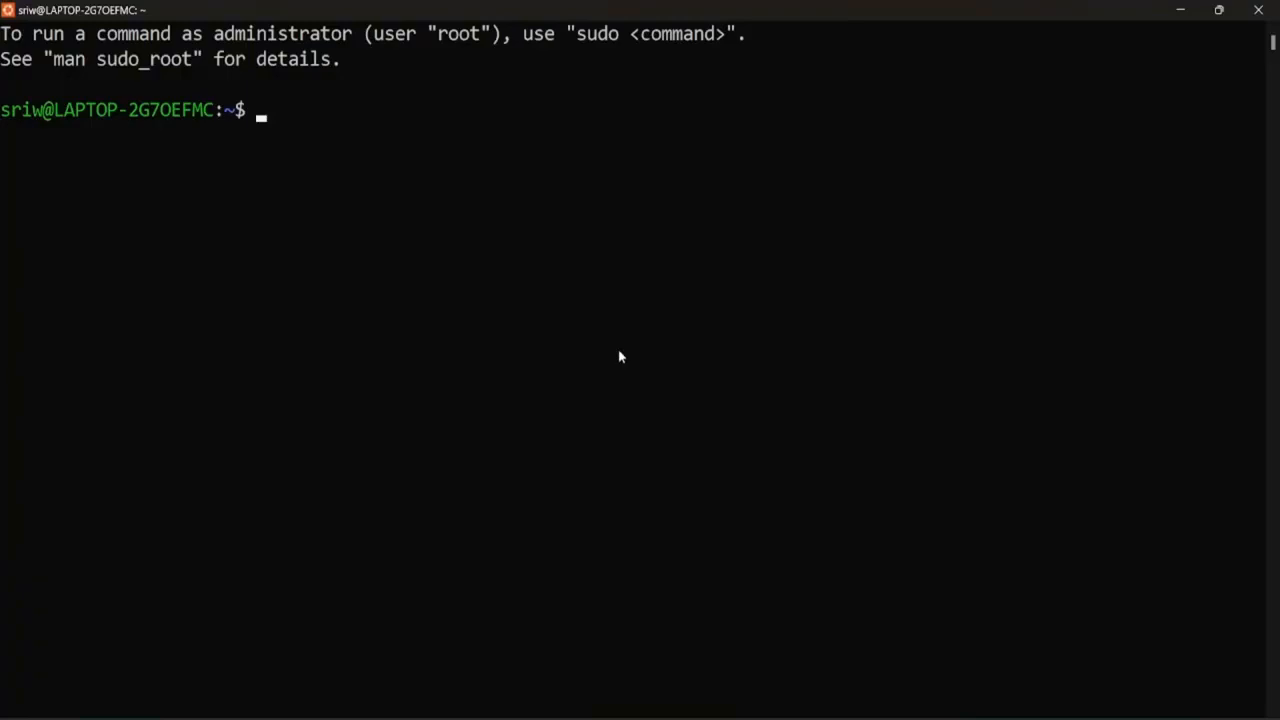
mouse_move(458, 227)
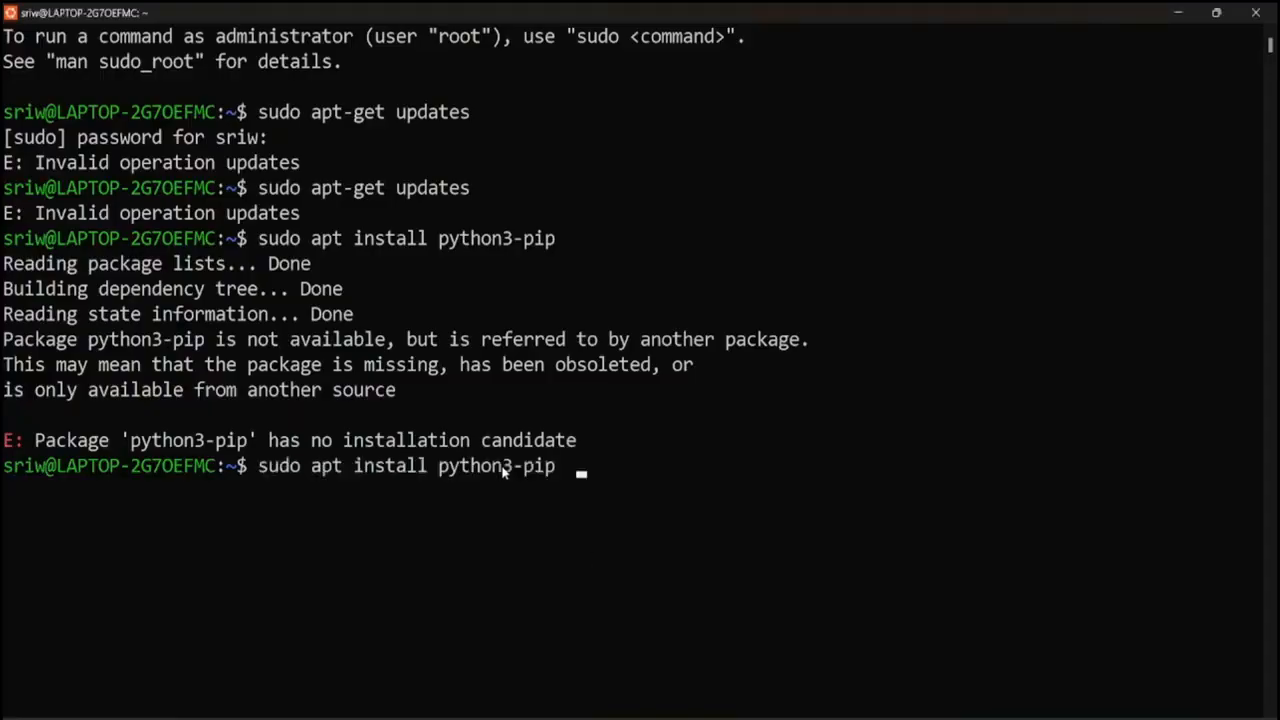
key("Return")
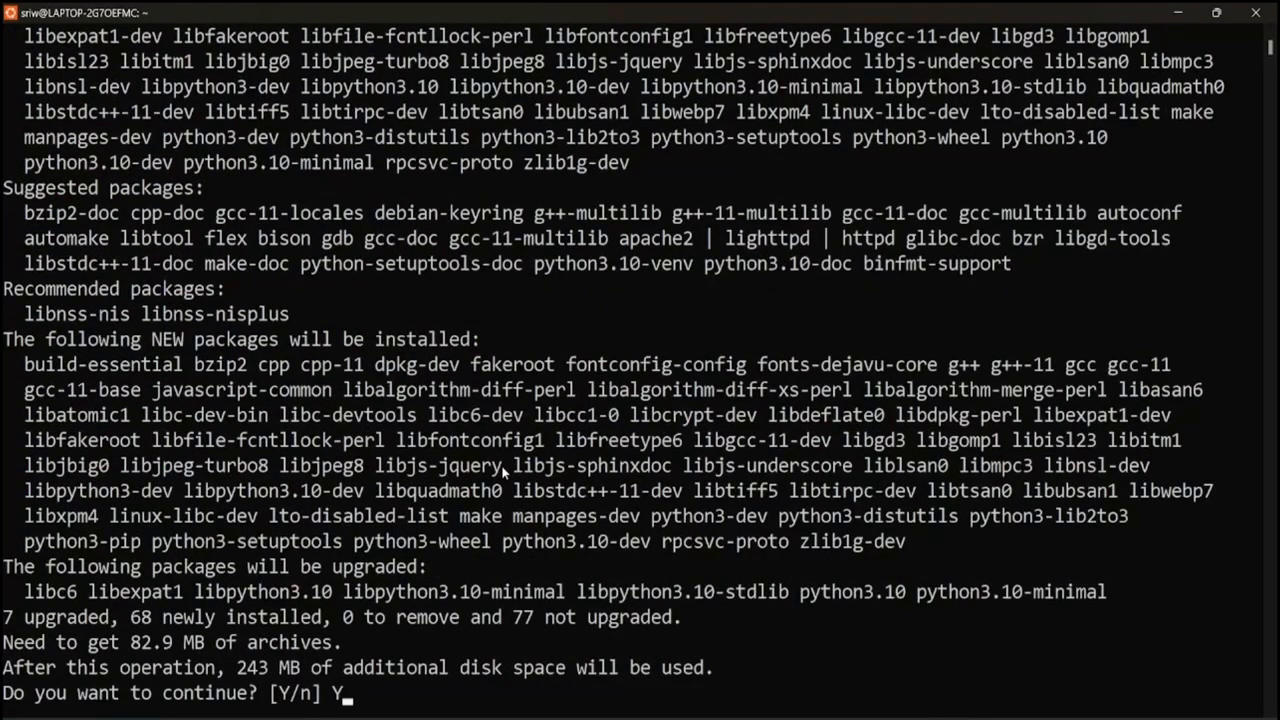
key("Return")
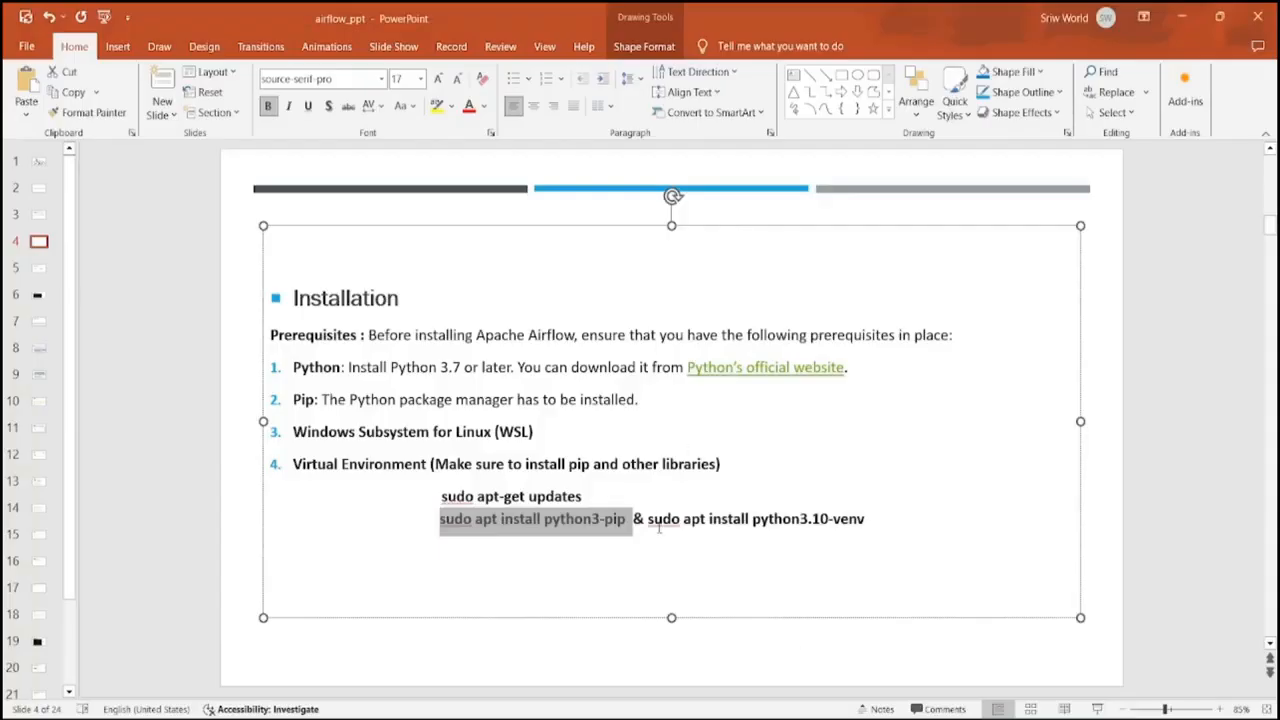
double_click(755, 518)
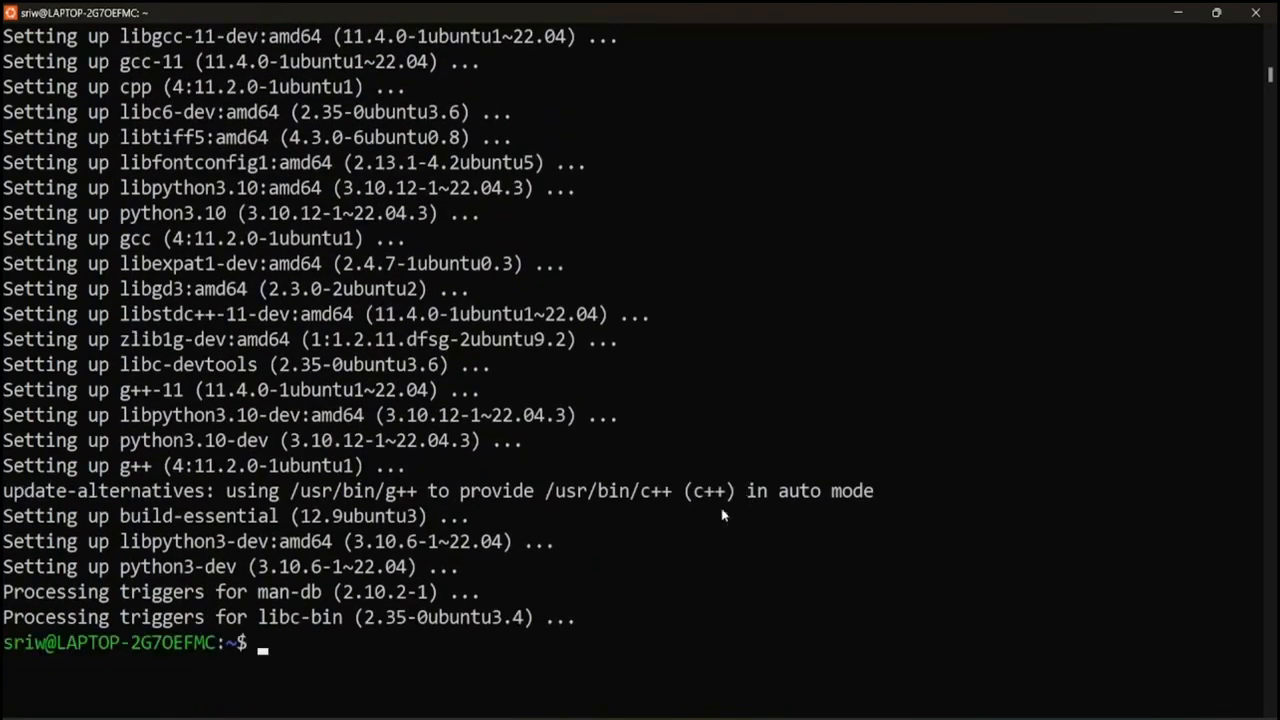
Start the python3.10-venv install with apt and confirm with Y.
type("sudo apt install python3.10-venv")
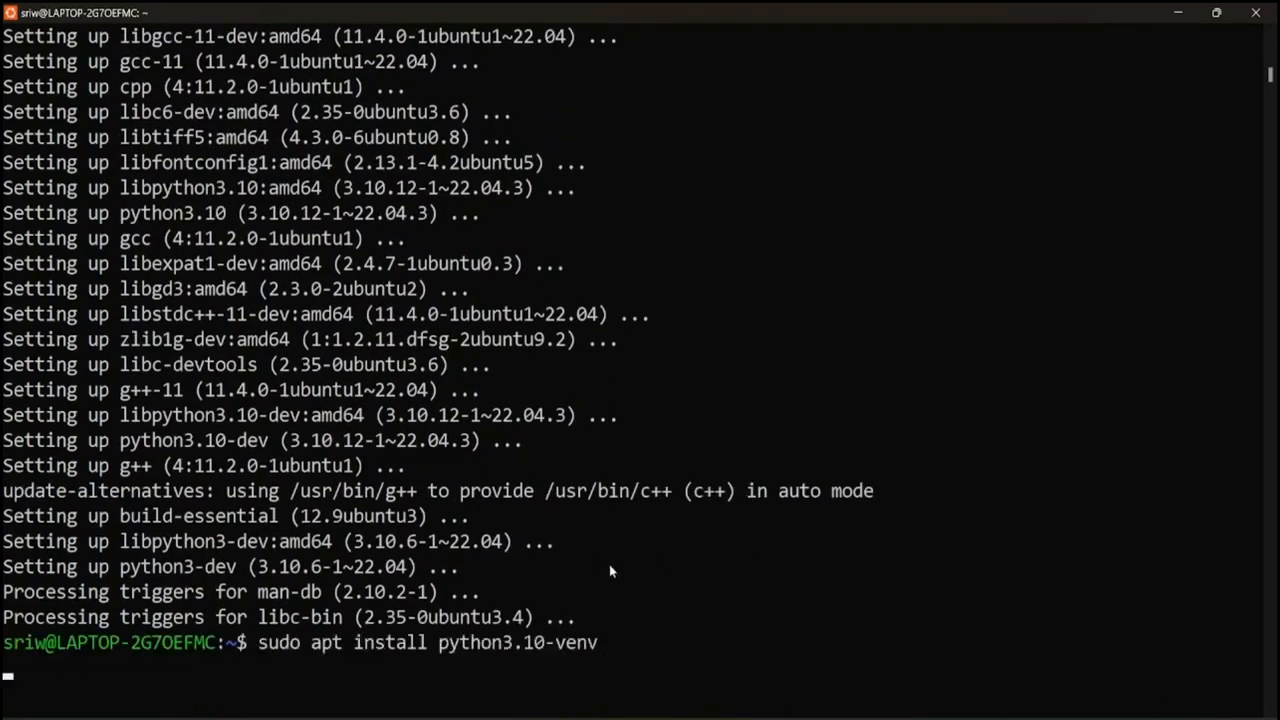
key("Return")
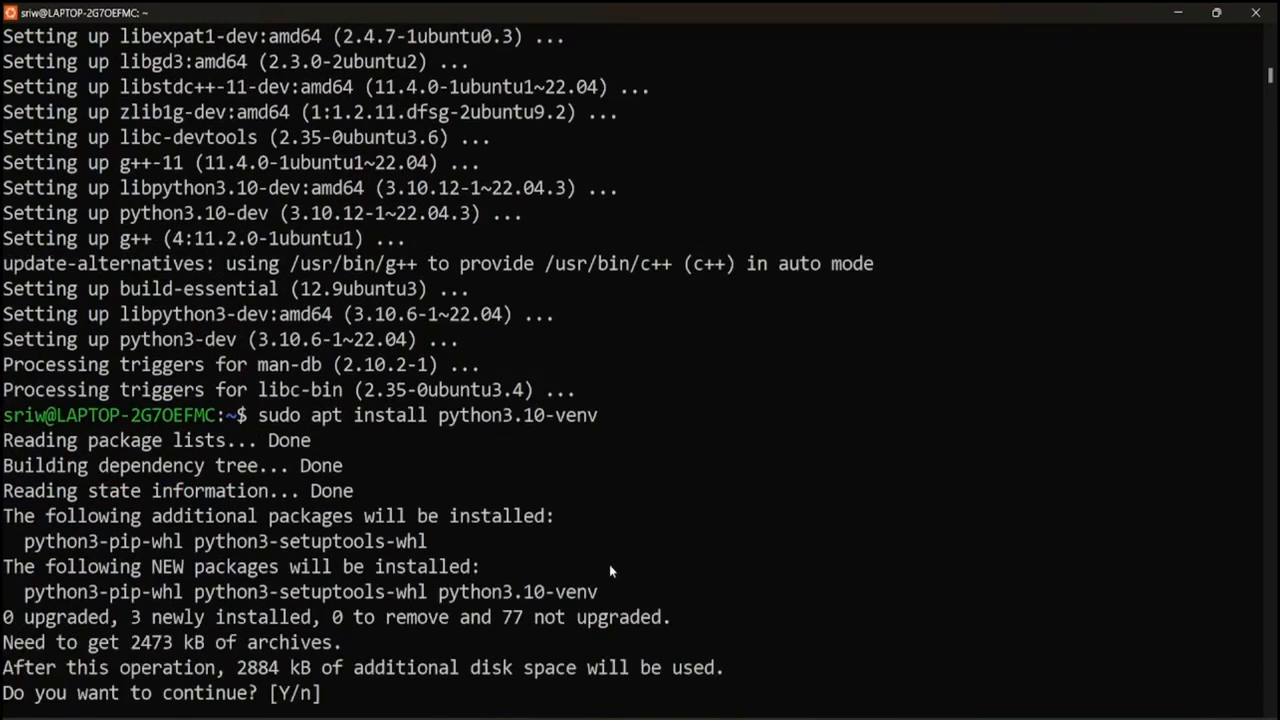
type("Y")
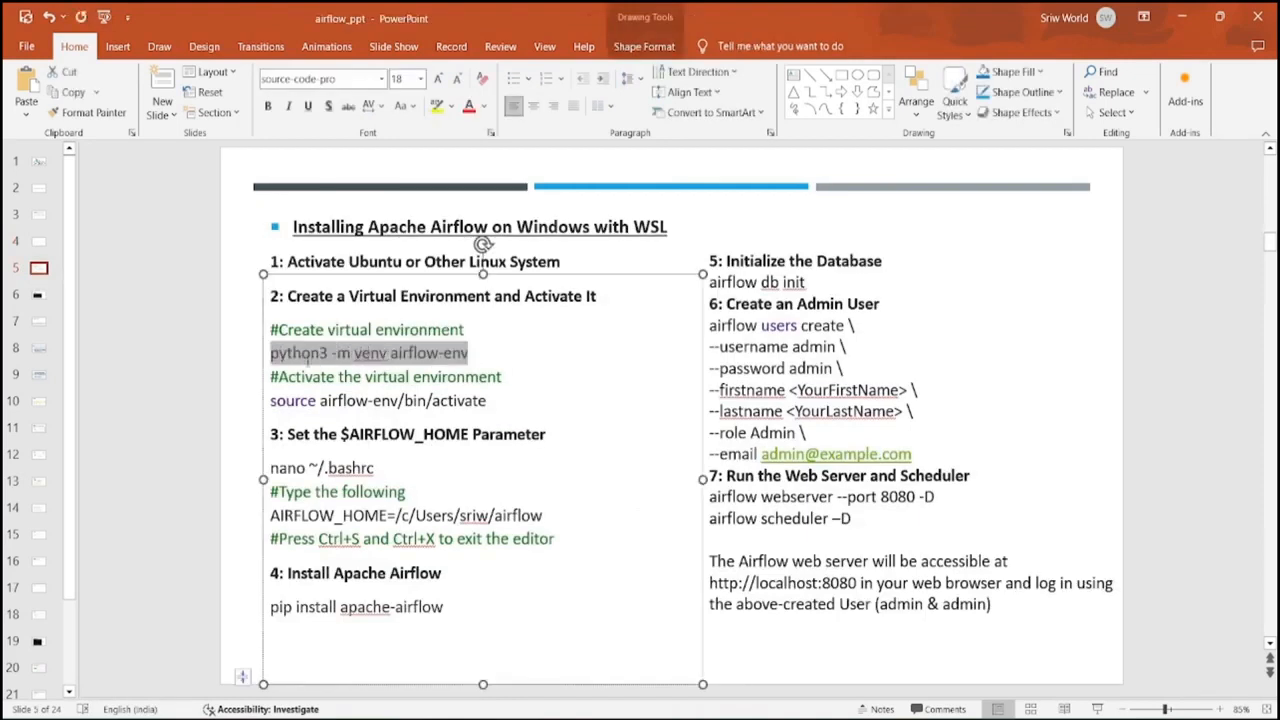
Create the airflow-env virtual environment with python3 -m venv airflow-env.
left_click(763, 657)
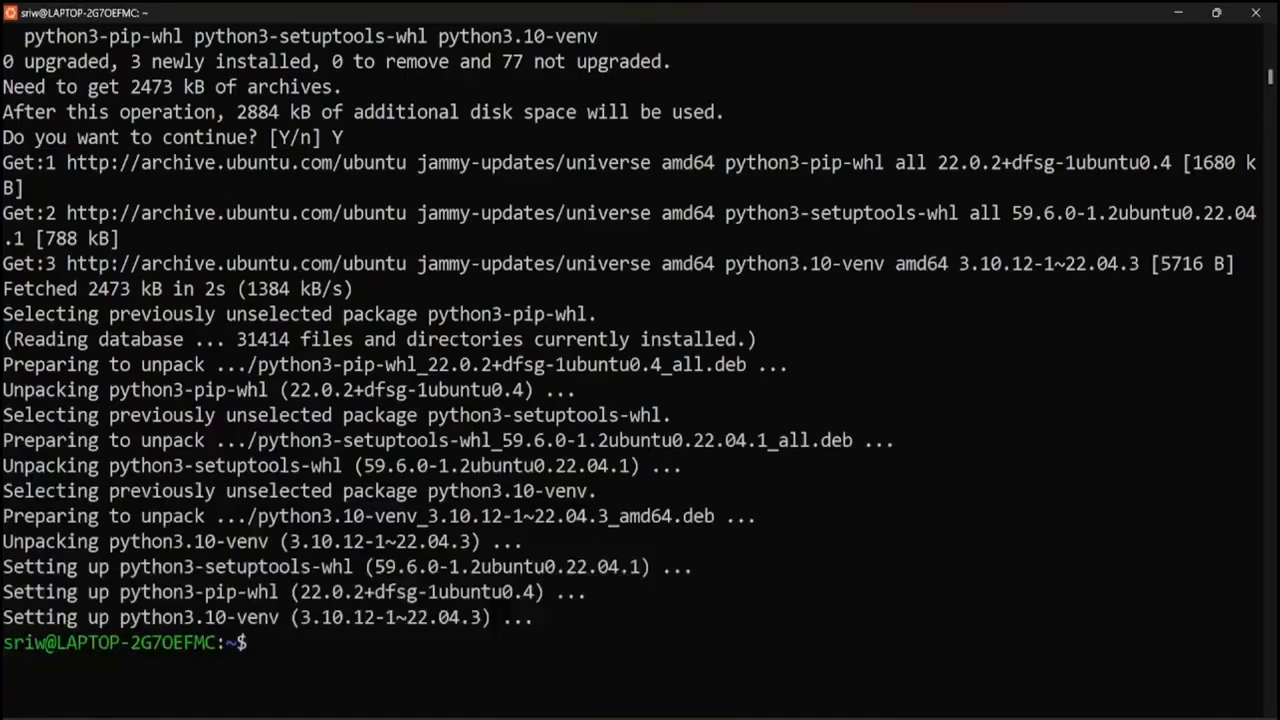
type("python3 -m venv airflow-env")
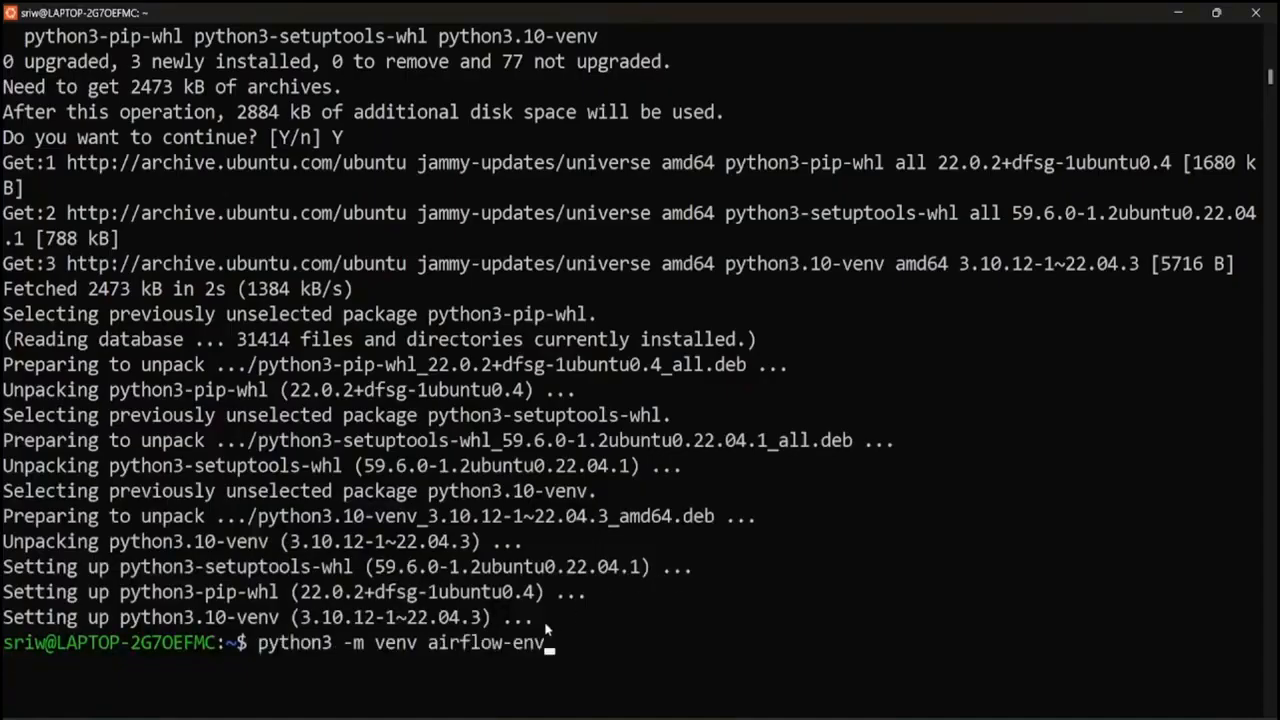
key("Return")
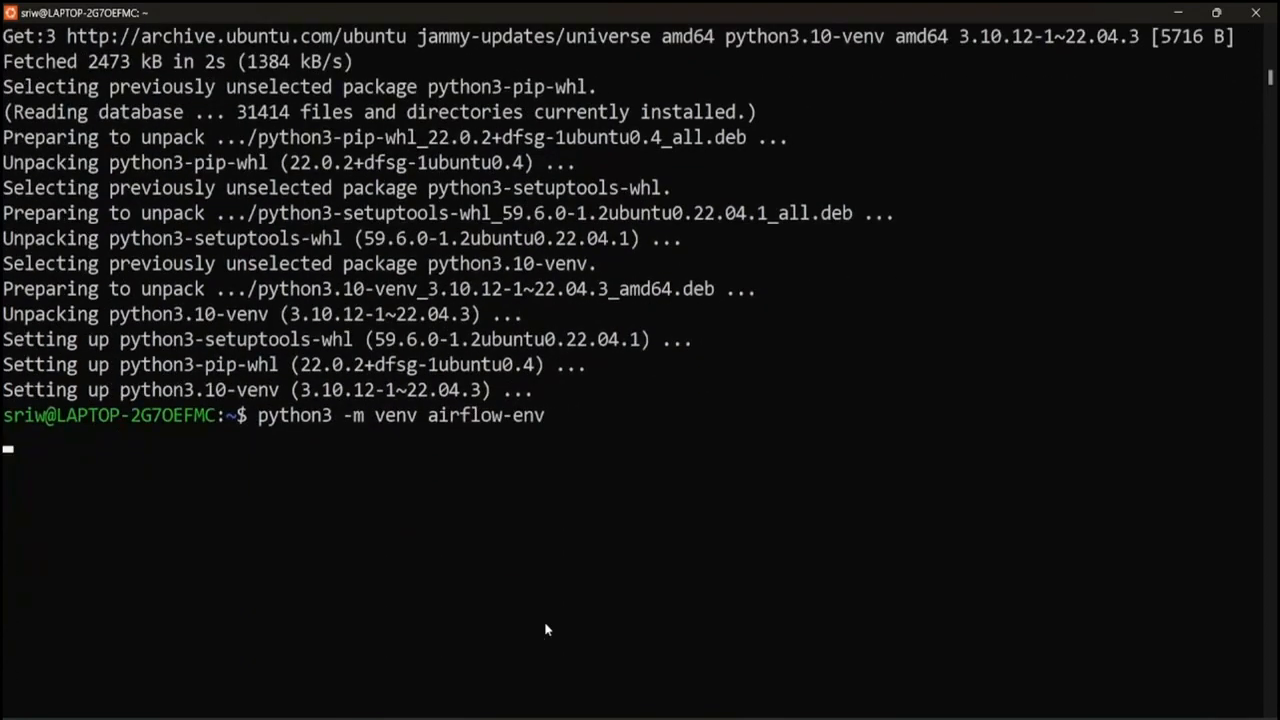
key("Return")
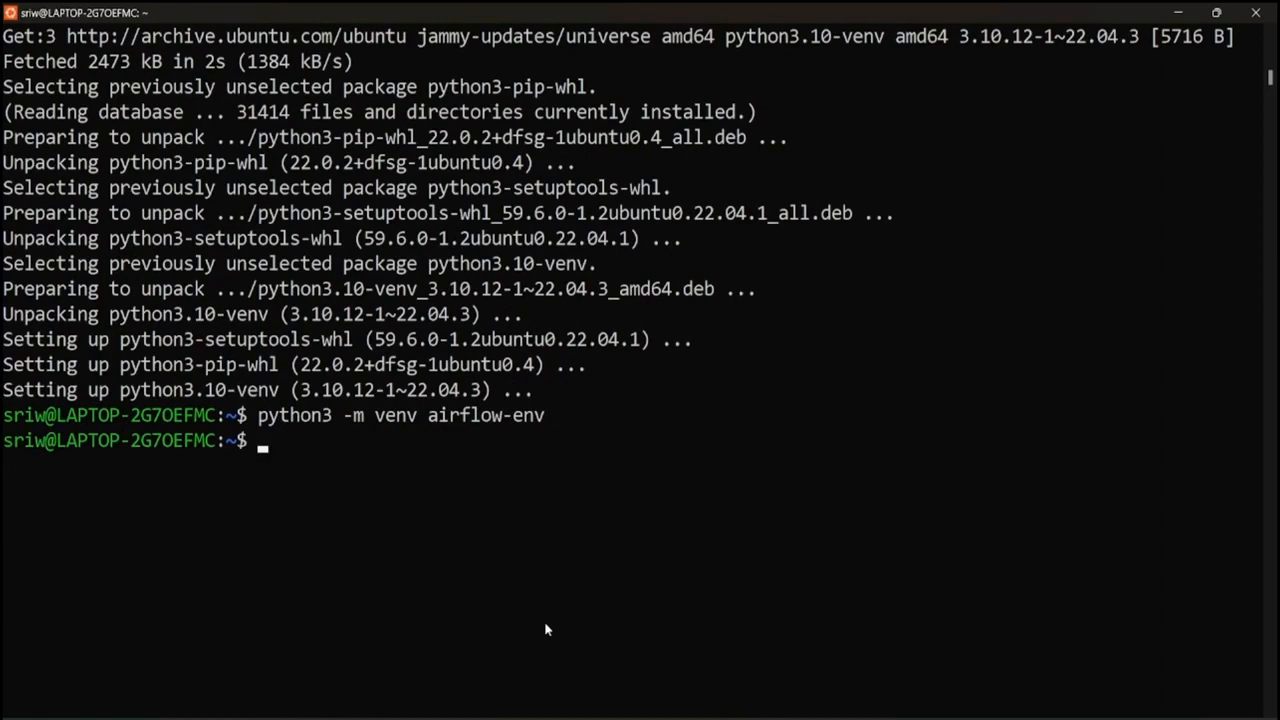
List the home folder and activate airflow-env with source airflow-env/bin/activate.
type("ls")
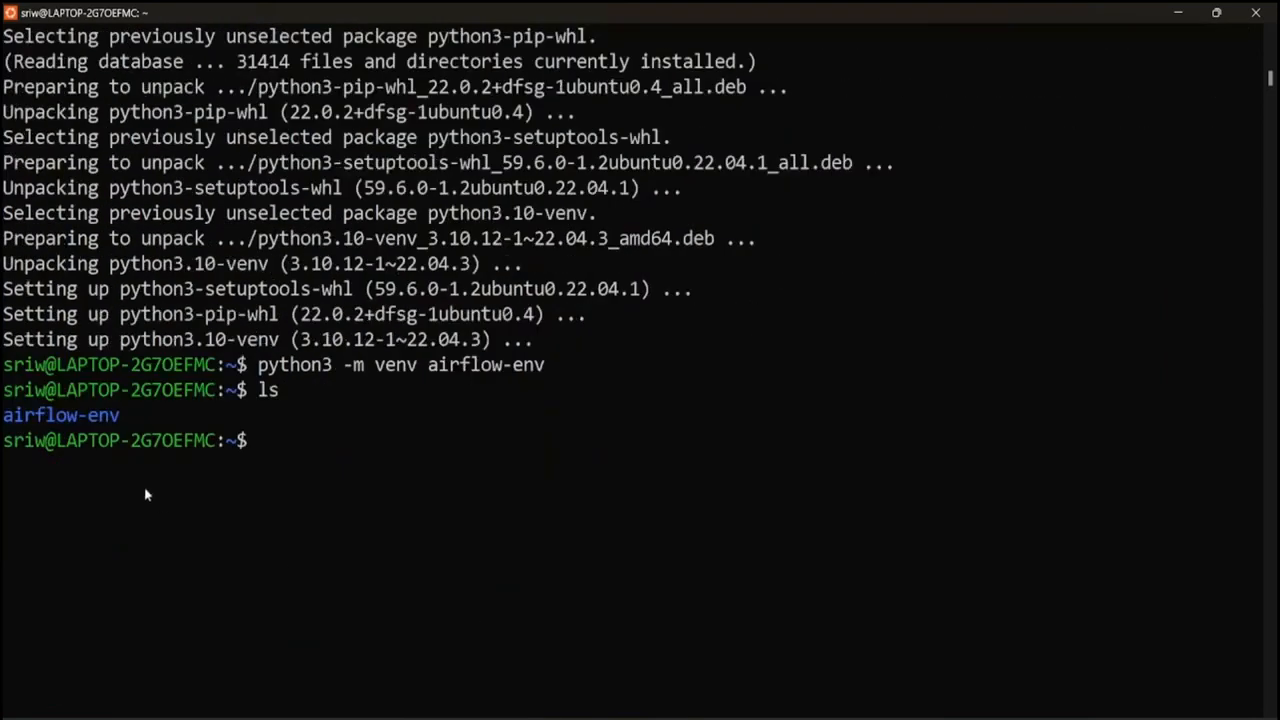
double_click(60, 415)
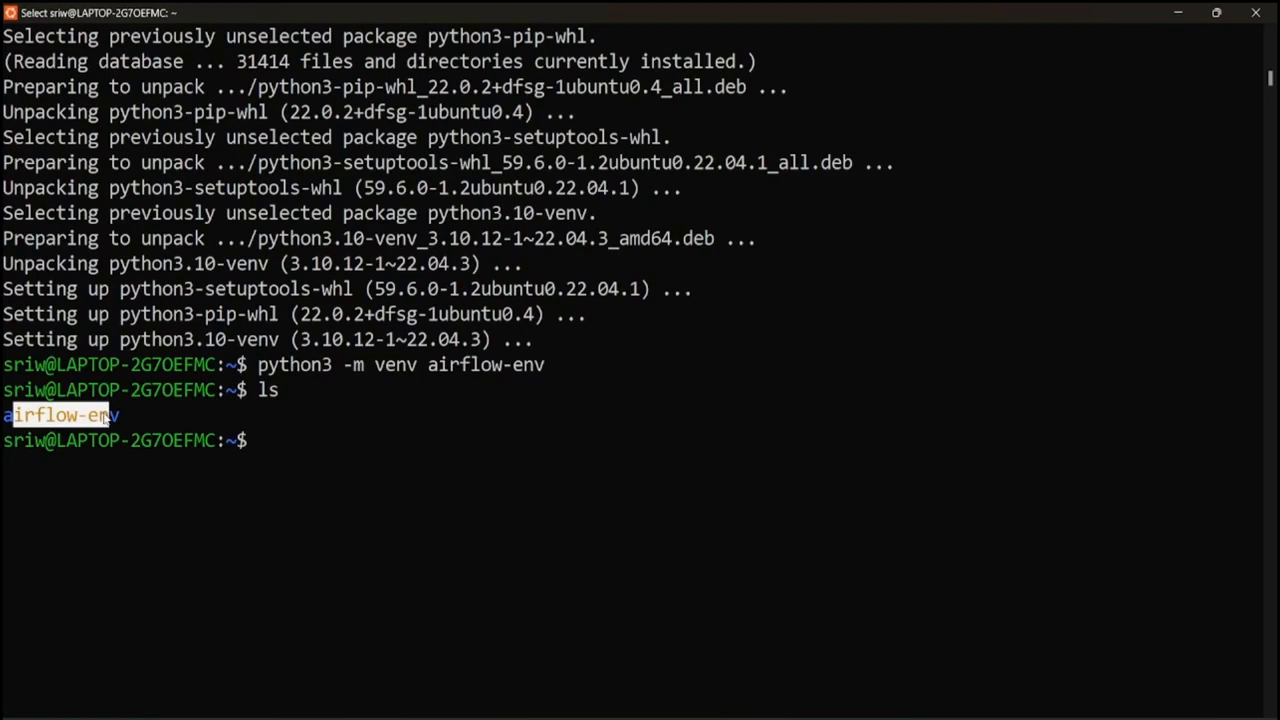
type("s")
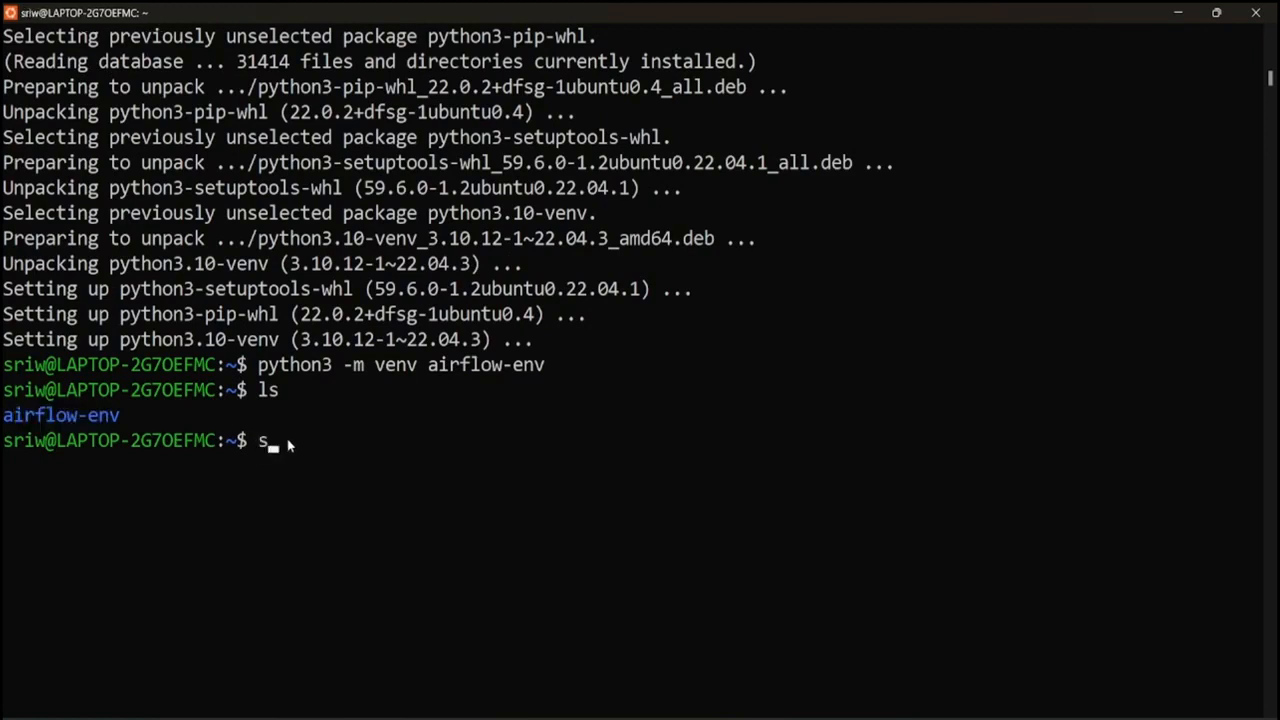
type("ource")
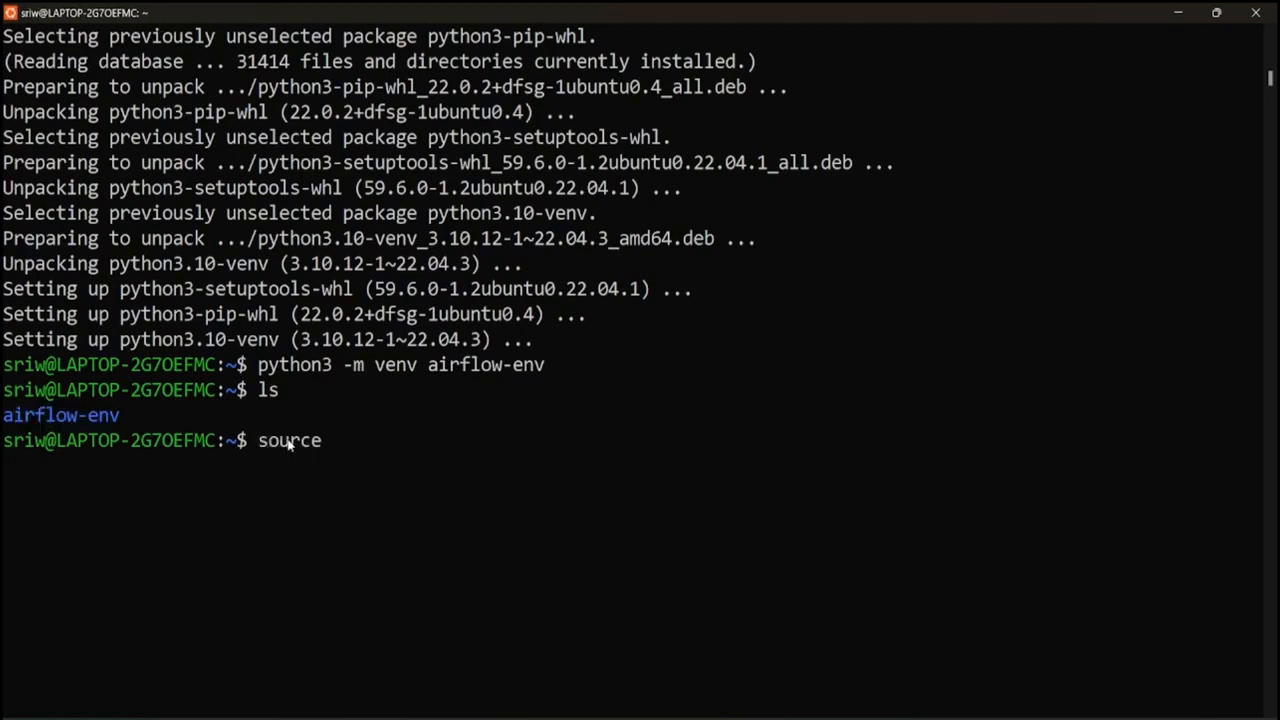
type("airflow-env/")
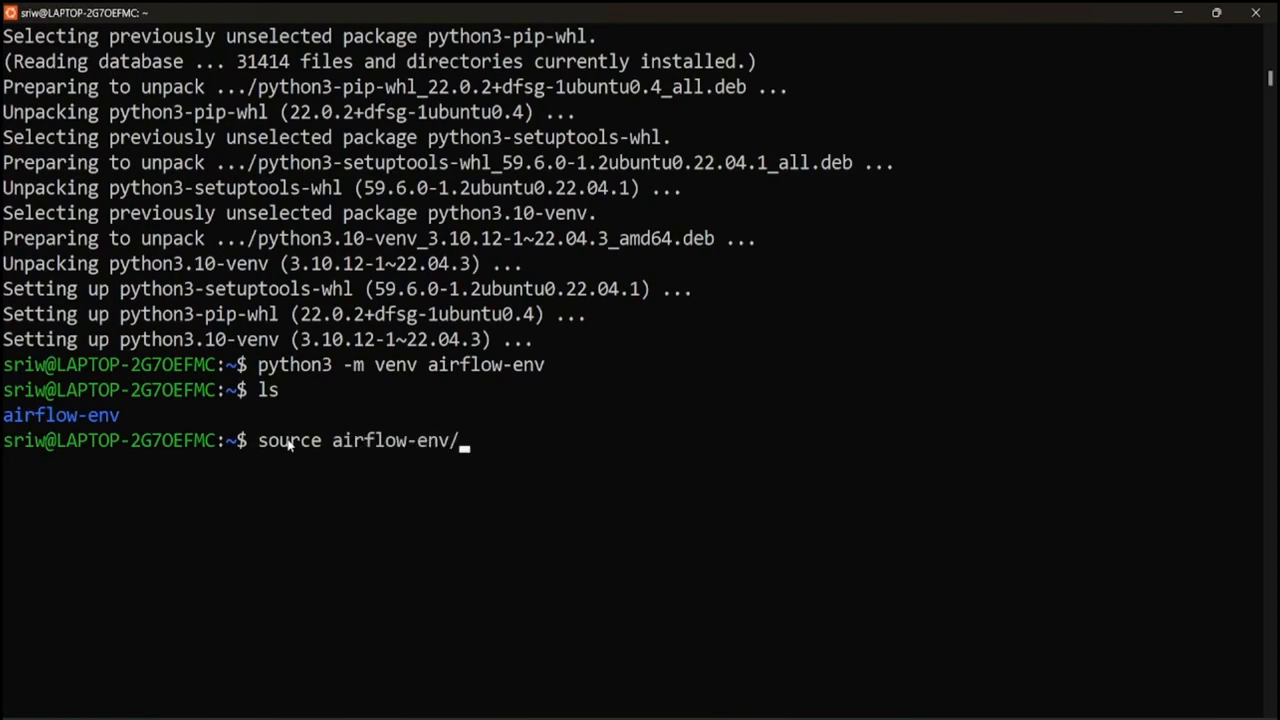
type("bin/")
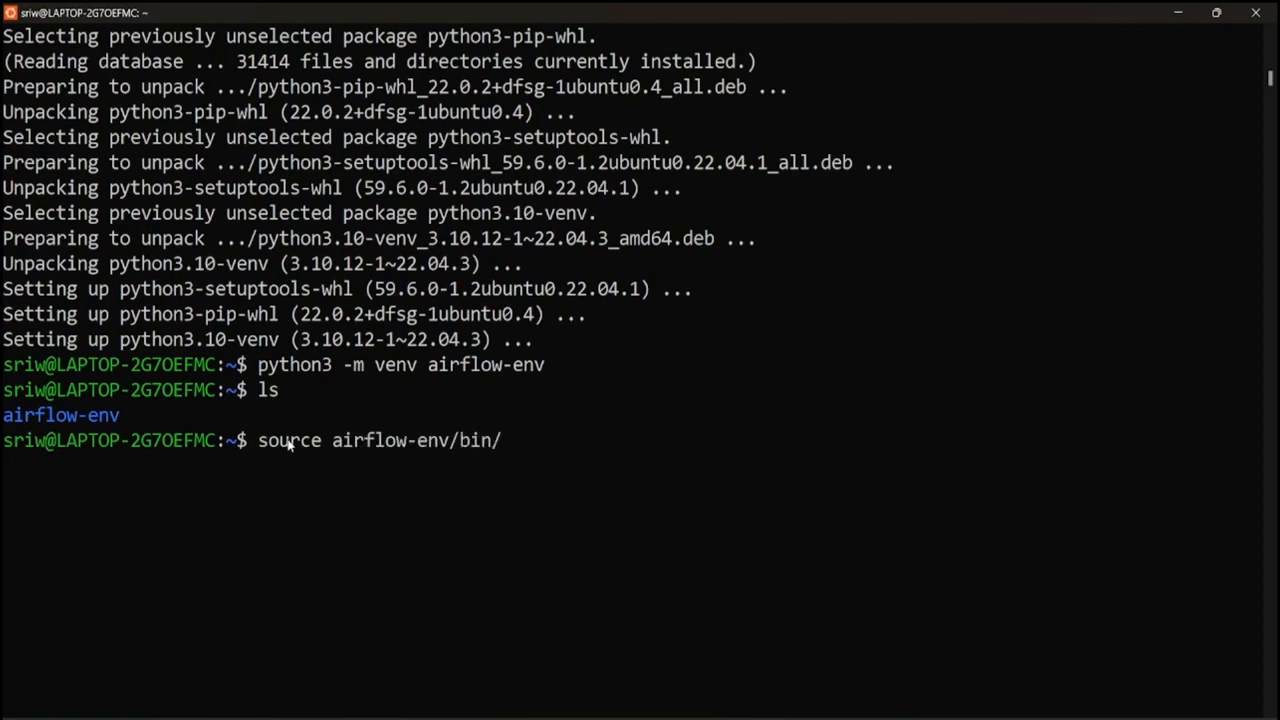
type("a")
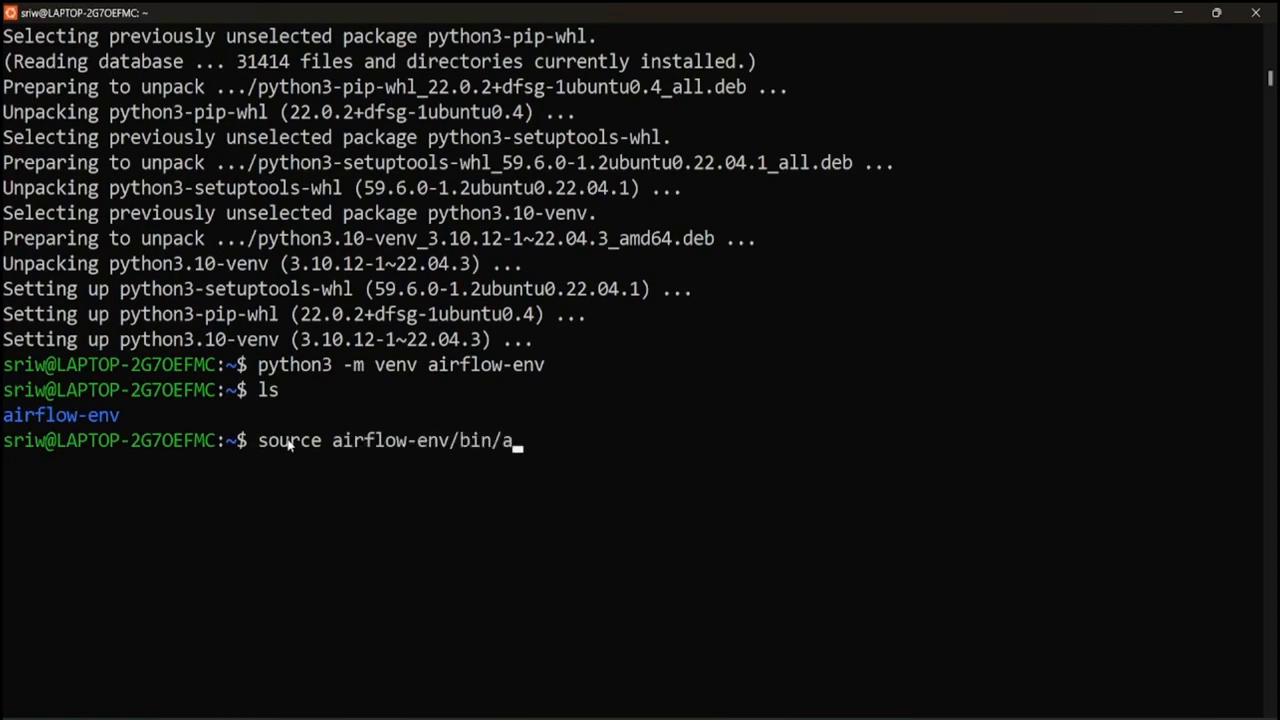
key("Return")
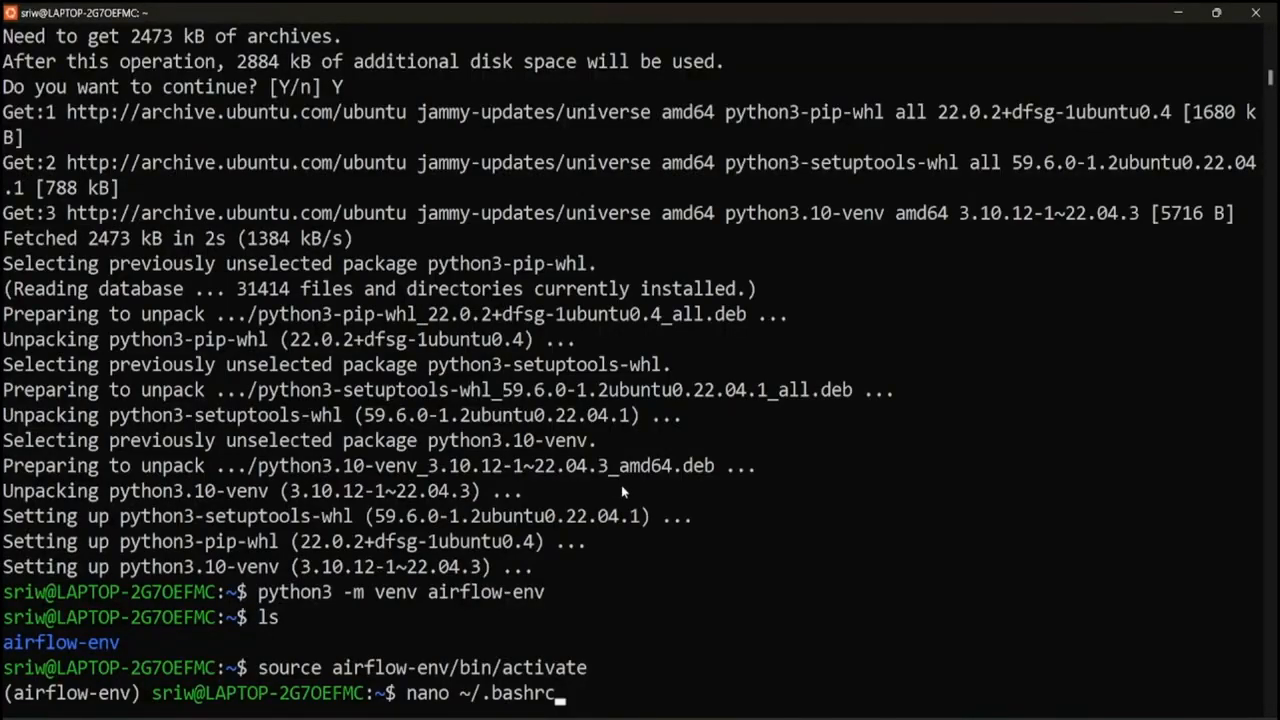
Add AIRFLOW_HOME=/c/Users/sriw/airflow to ~/.bashrc in nano, save it, and exit.
key("Return")
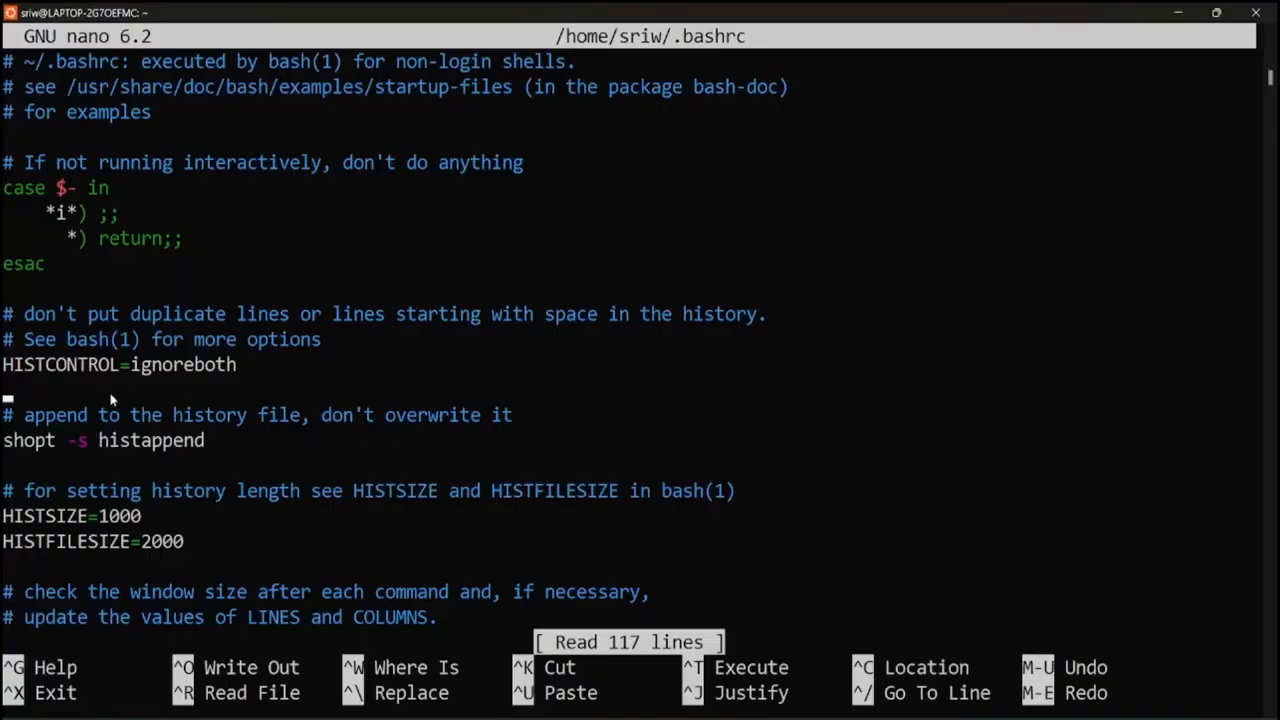
type("AIRFLOW_HOME=/c/Users/sriw/airflow")
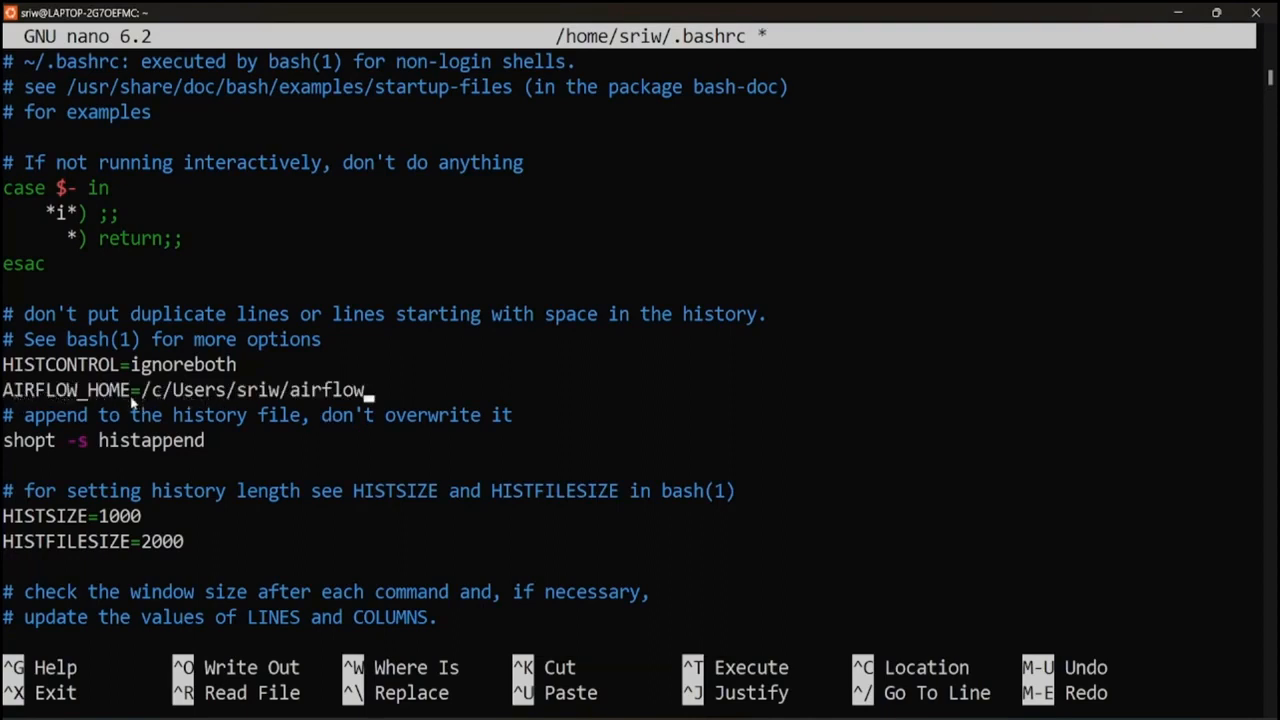
mouse_move(260, 390)
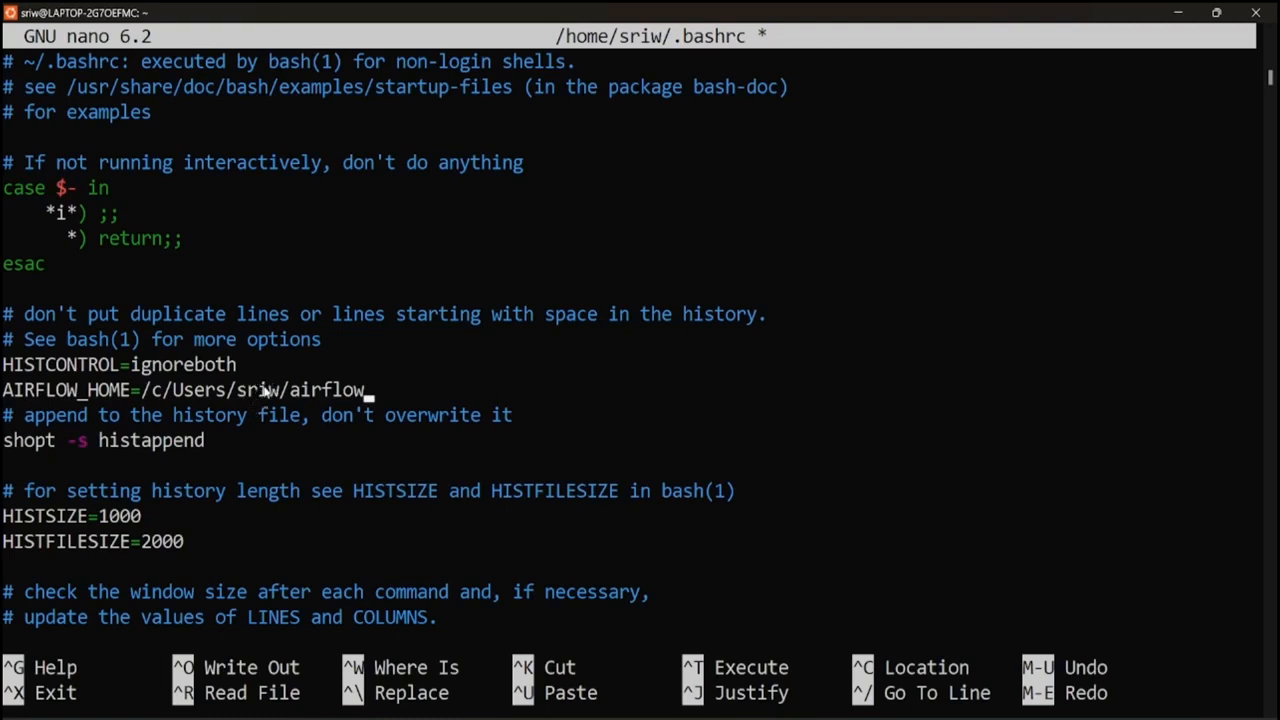
mouse_move(355, 397)
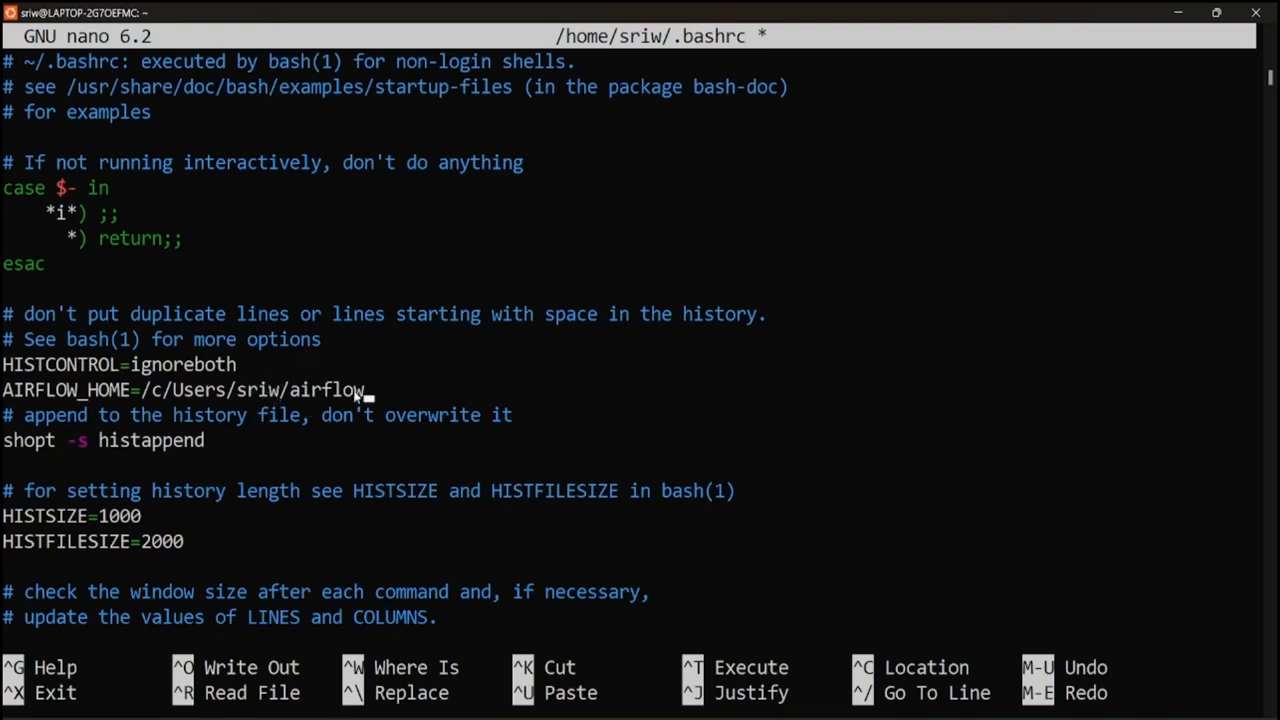
mouse_move(377, 397)
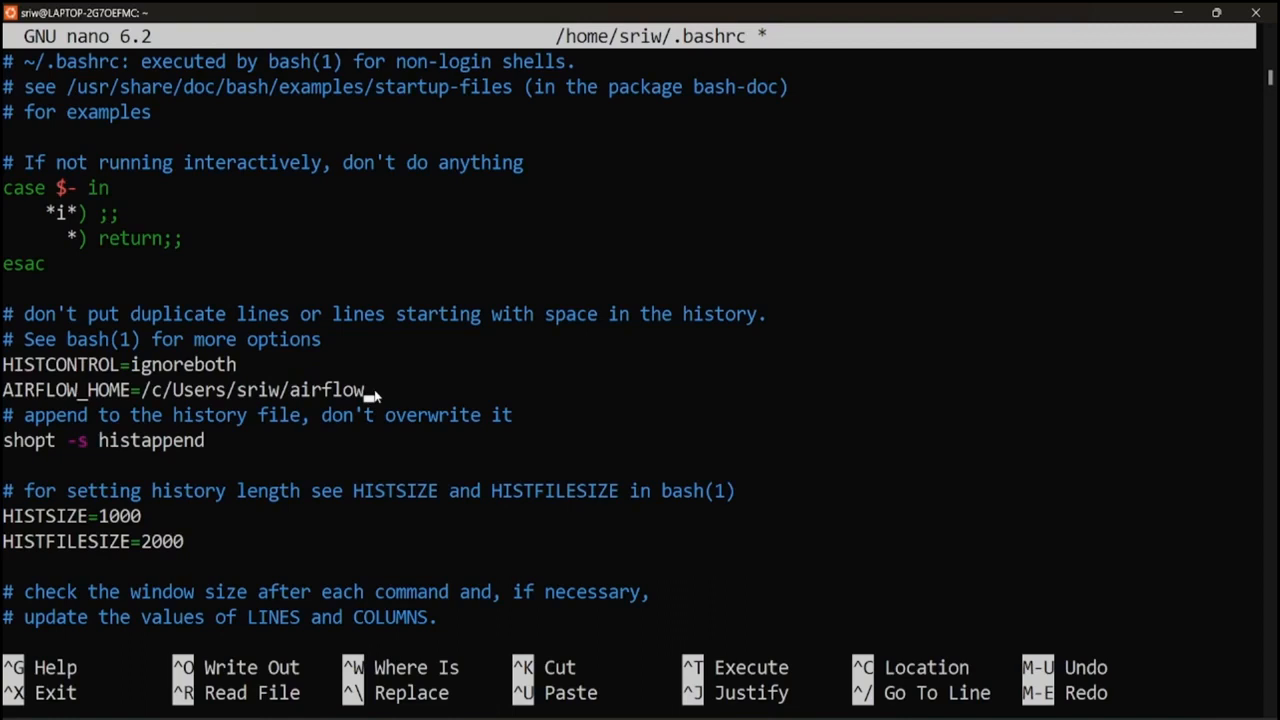
key("ctrl+o")
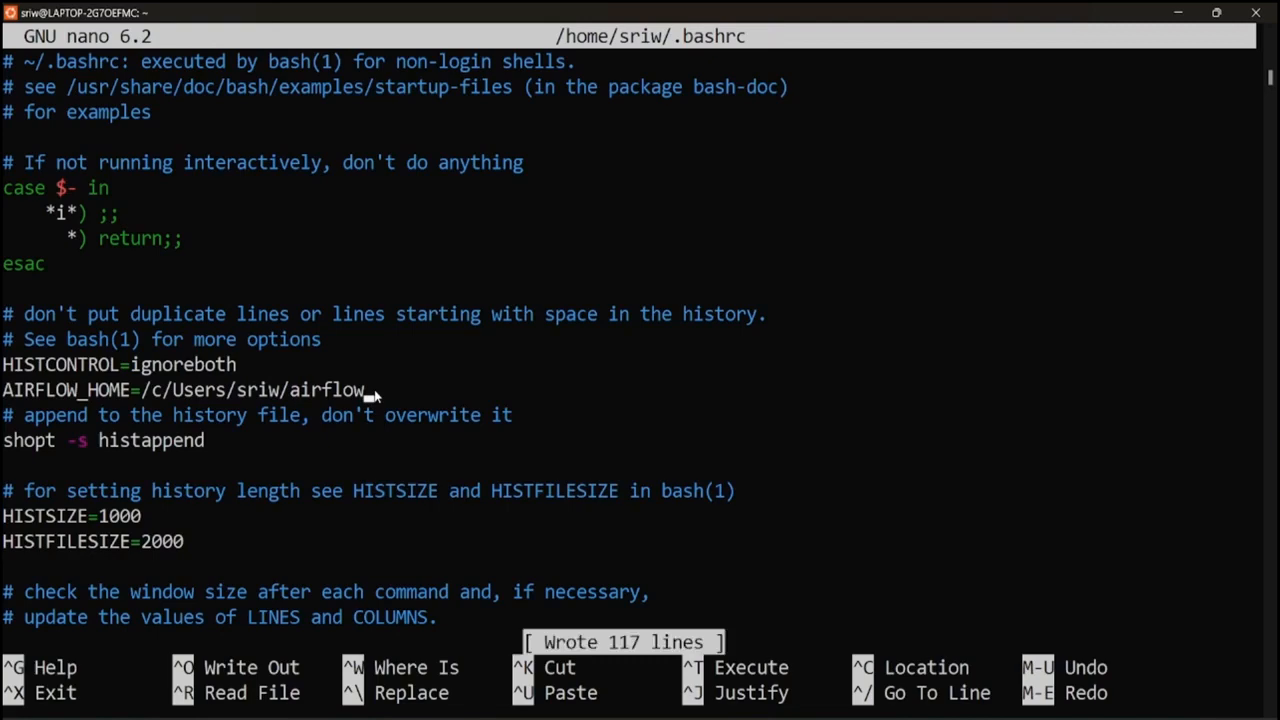
key("ctrl+x")
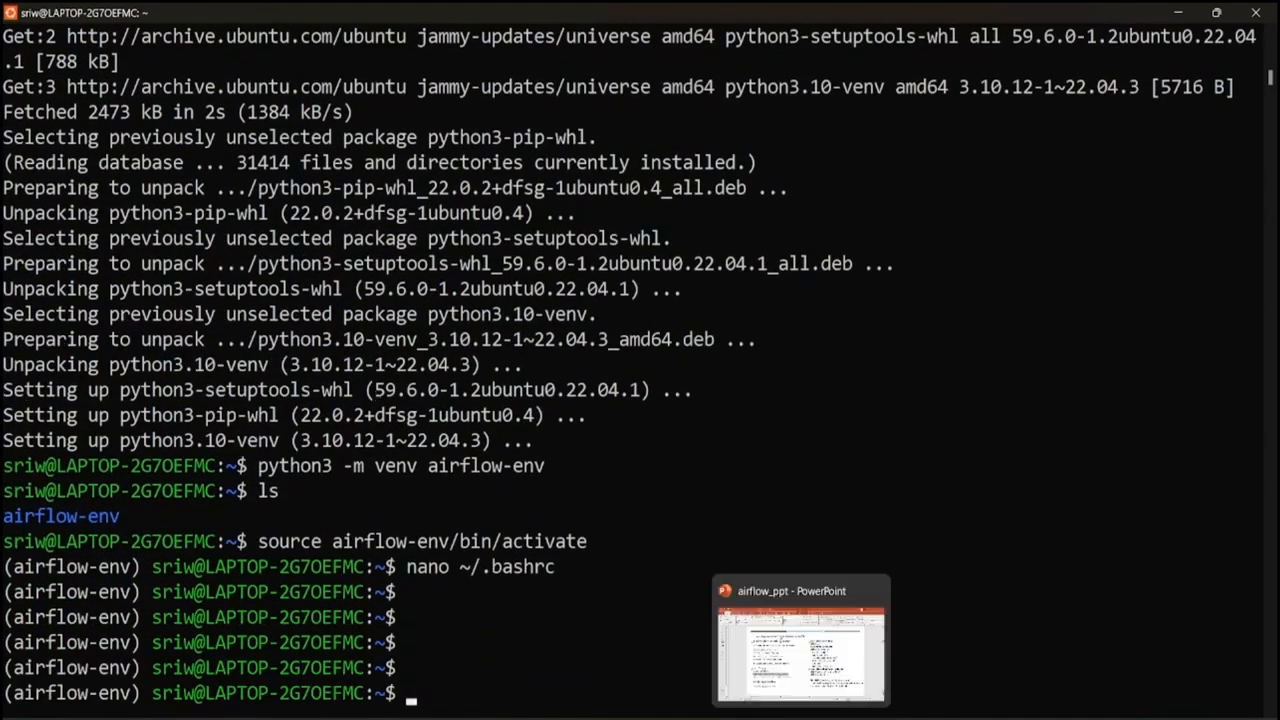
Install apache-airflow 2.8.4 with pip, then run airflow db init.
left_click(800, 640)
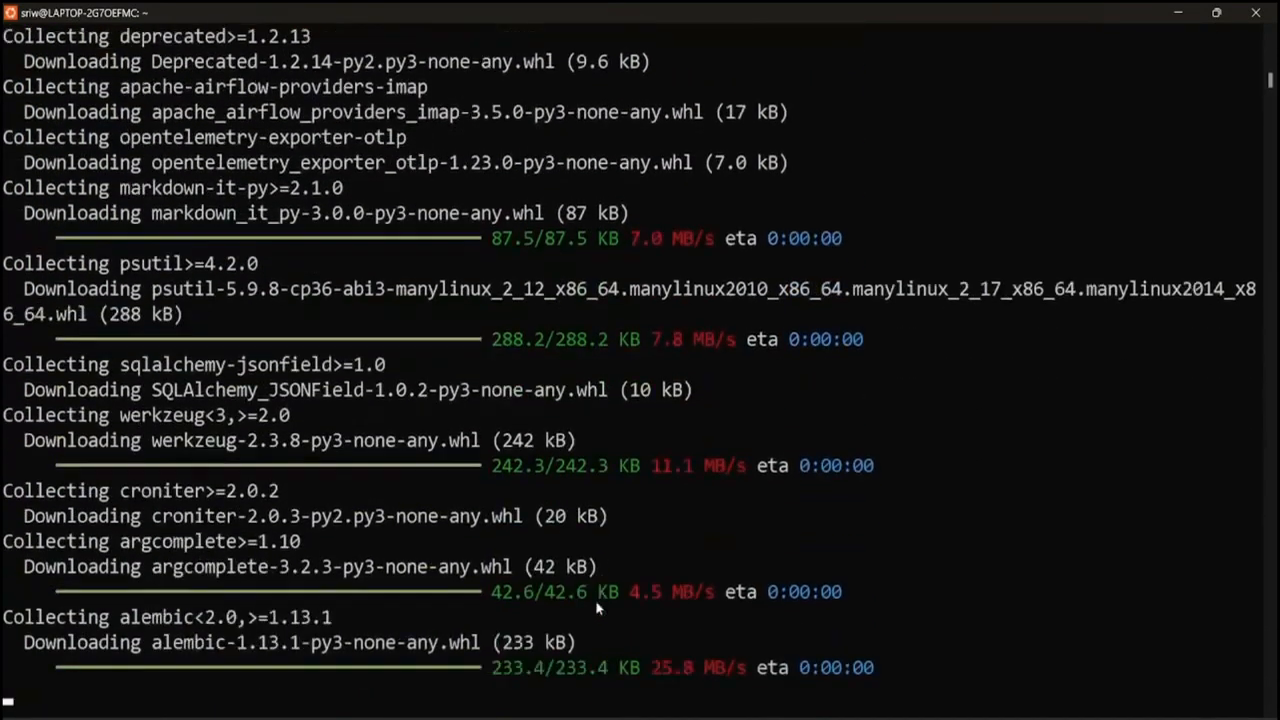
scroll("down", 3)
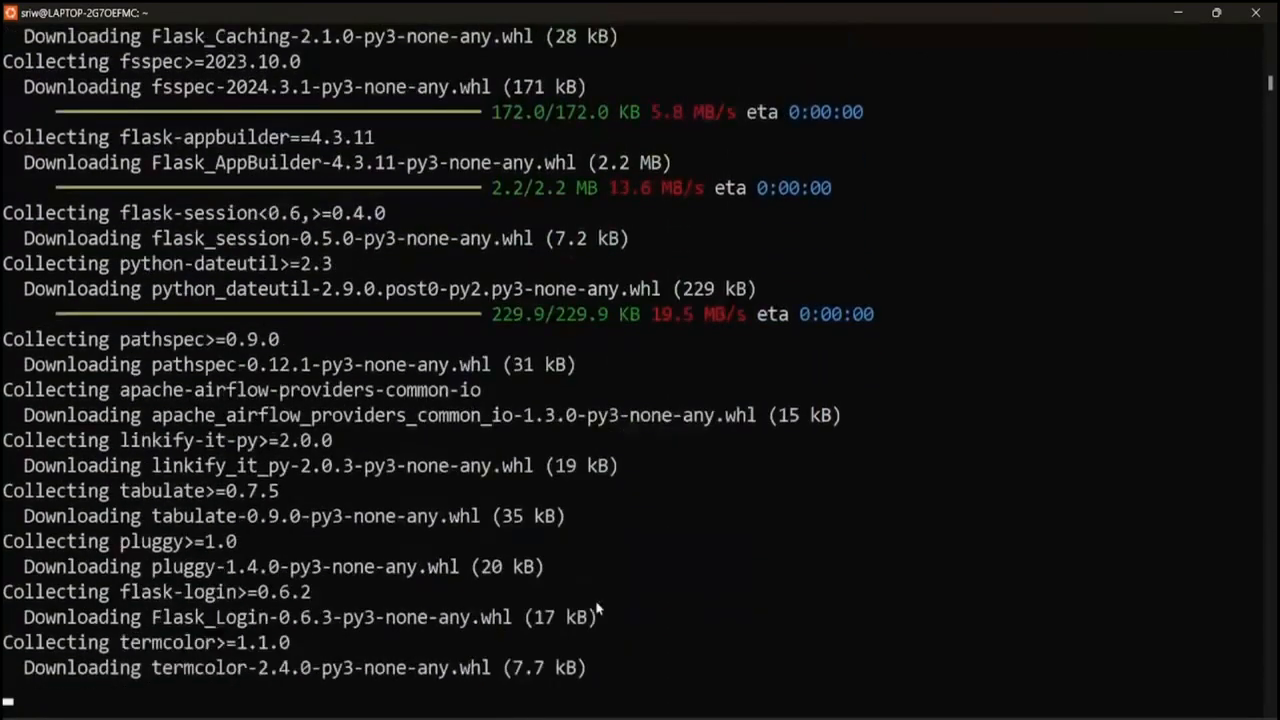
scroll("down", 3)
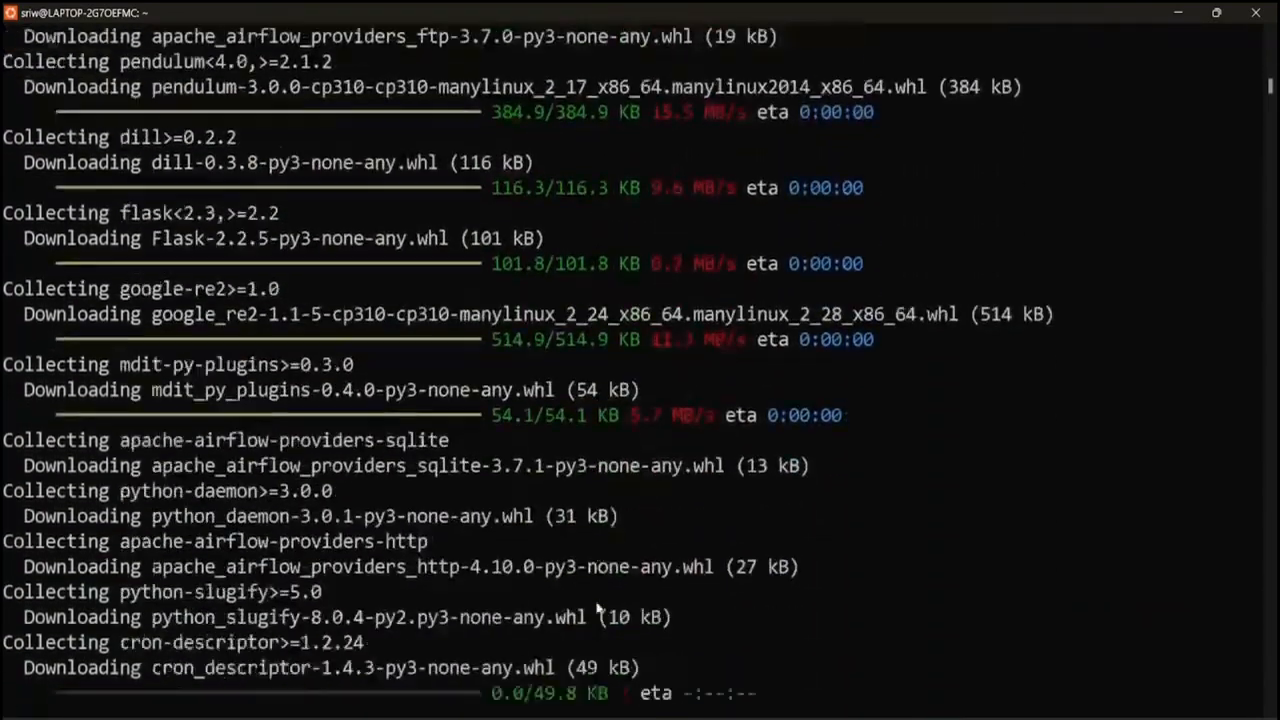
scroll("down", 3)
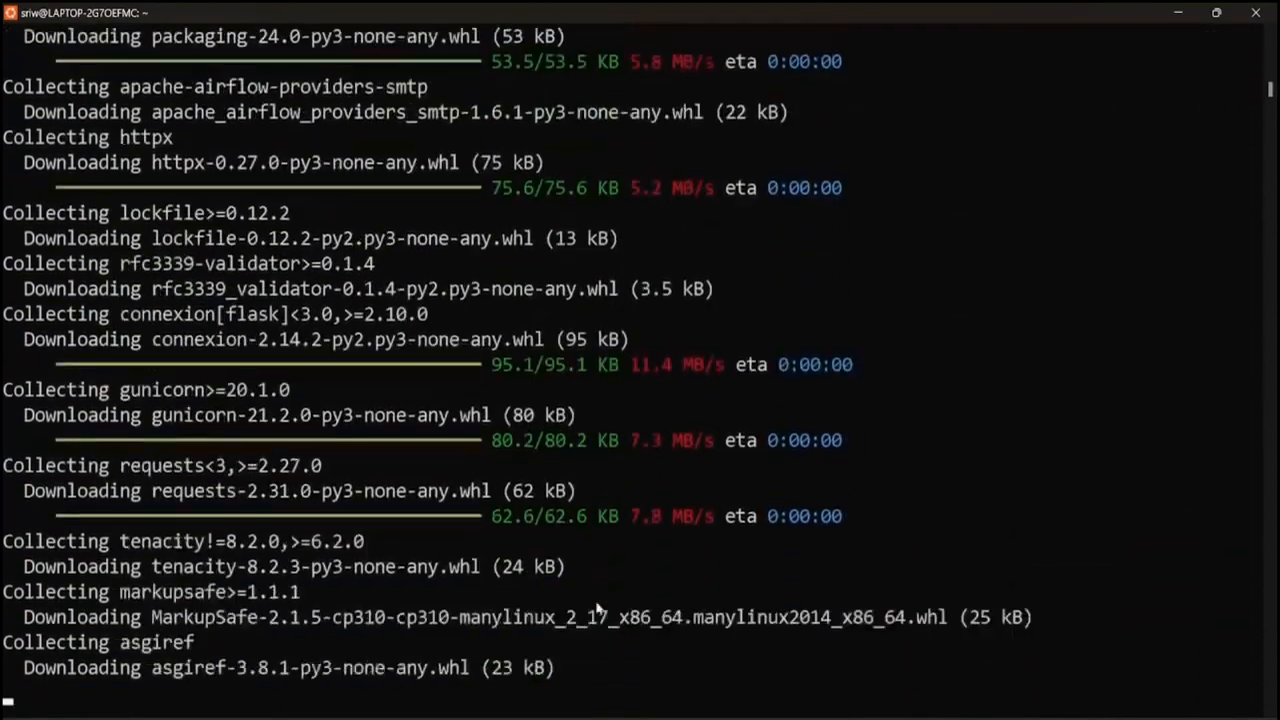
scroll("down", 3)
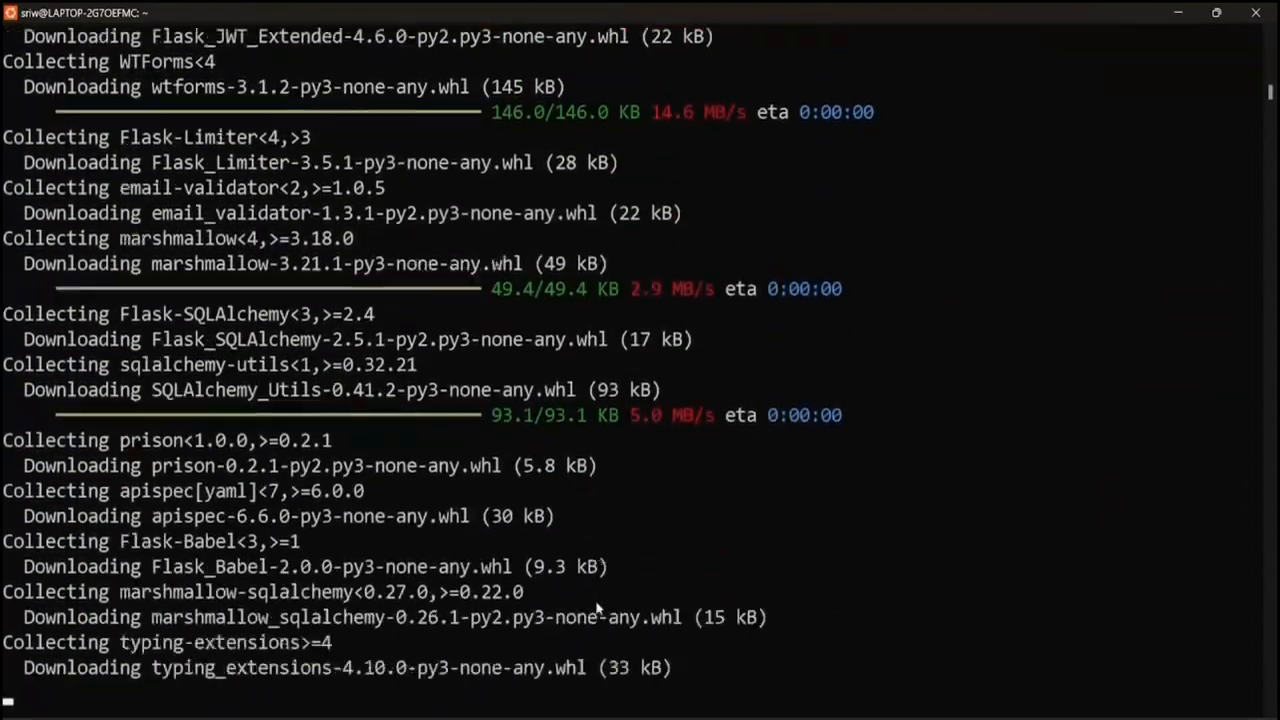
scroll("down", 3)
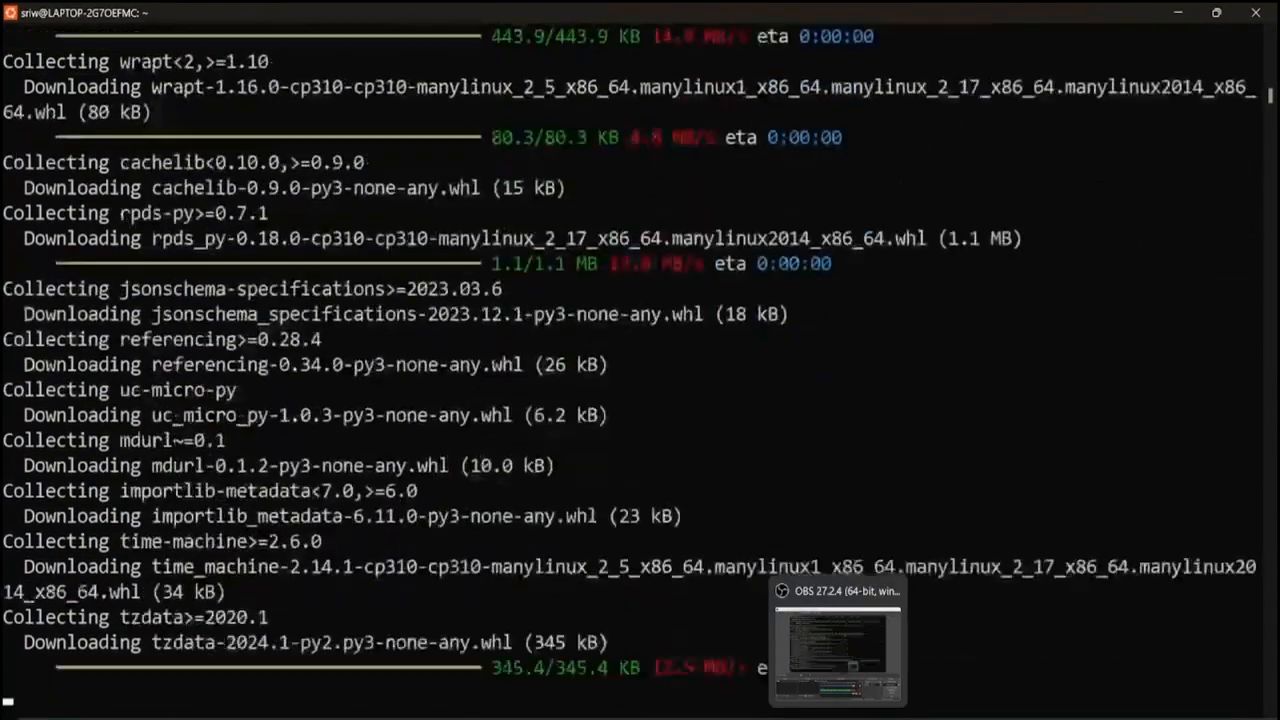
scroll("down", 3)
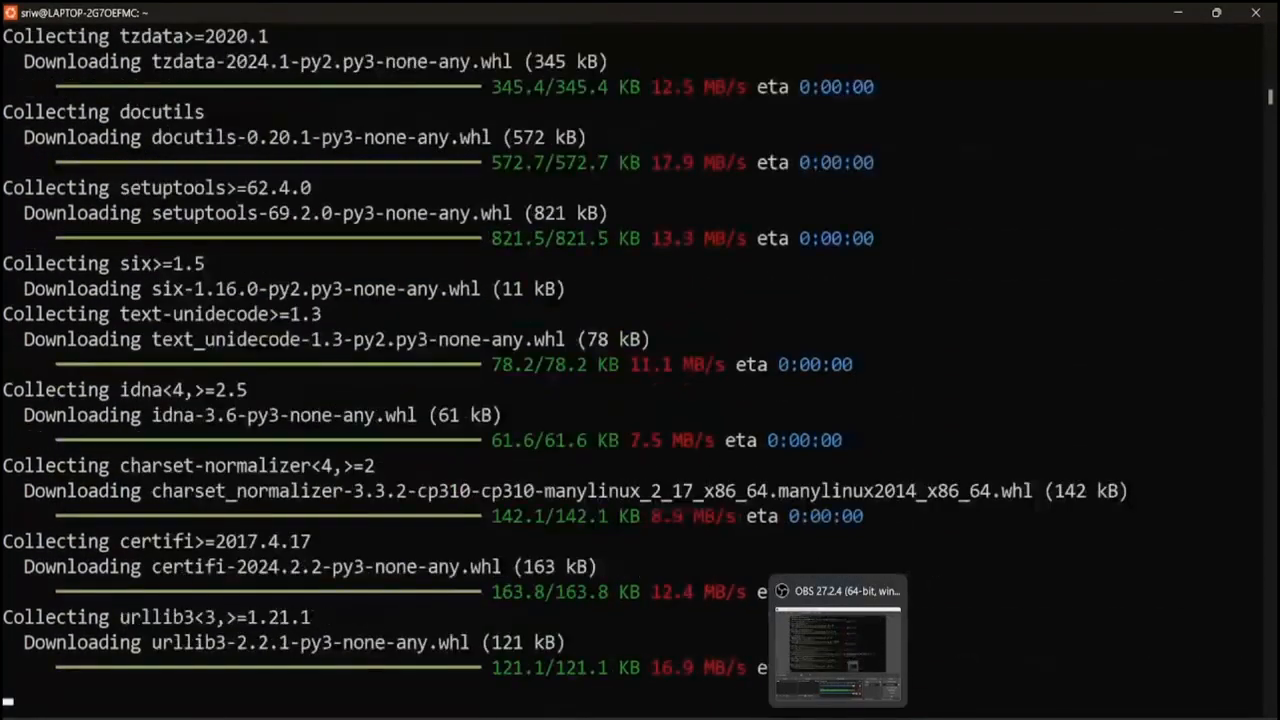
left_click(837, 640)
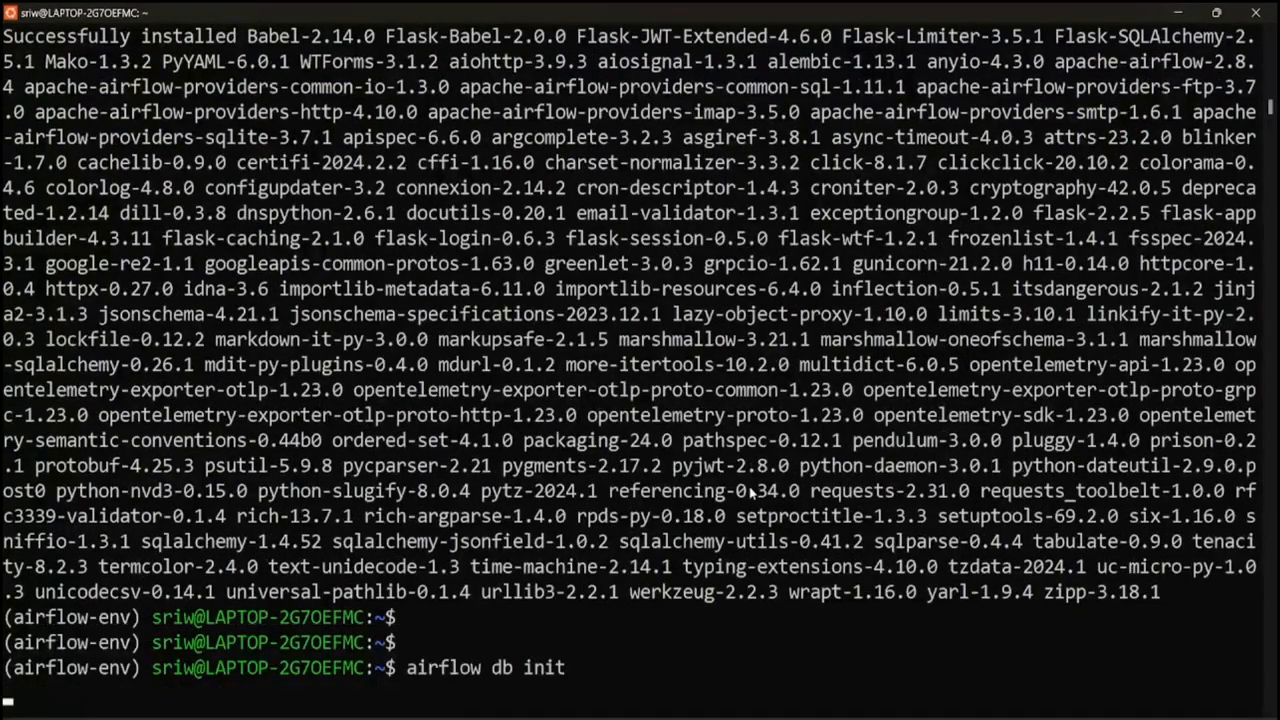
key("Return")
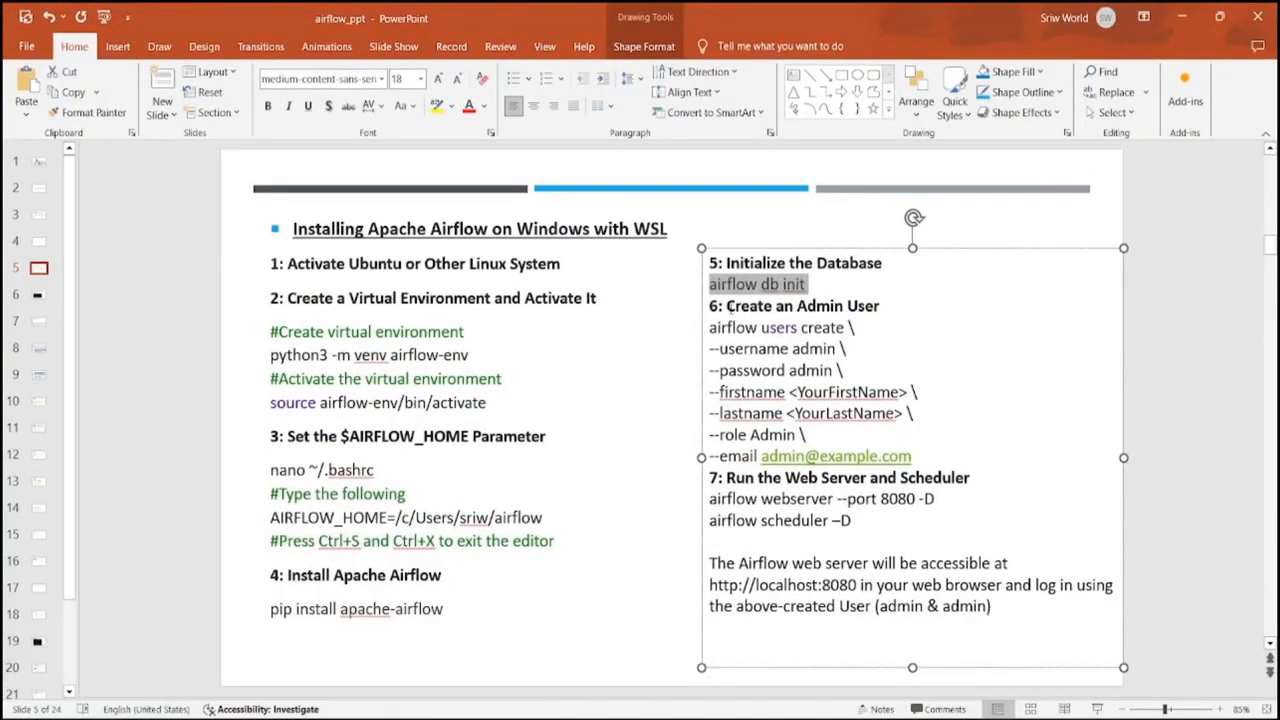
mouse_move(835, 456)
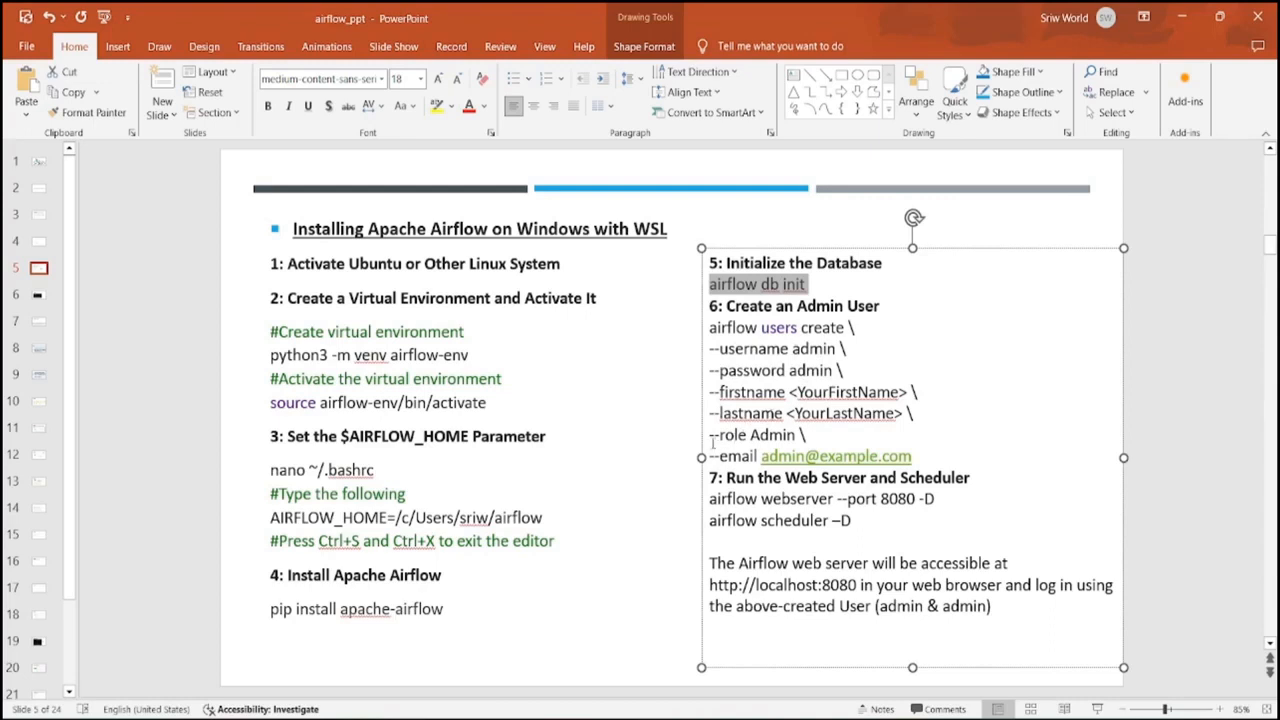
mouse_move(835, 456)
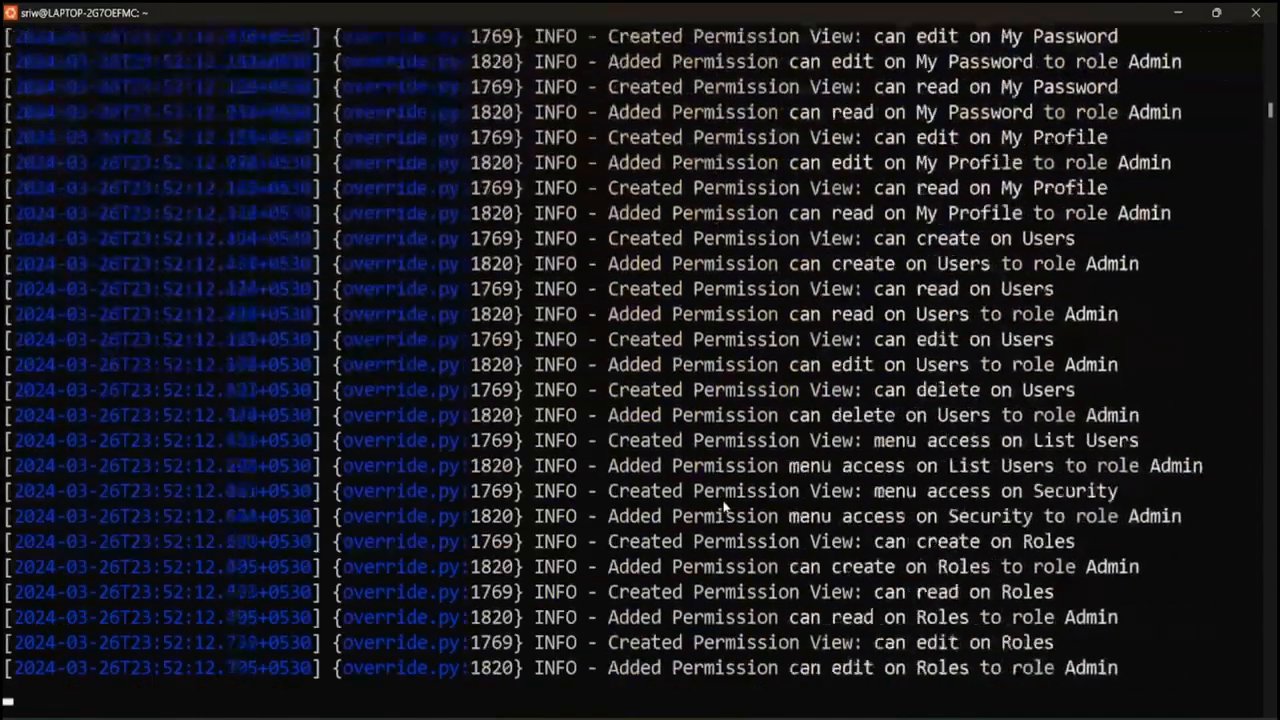
Create Airflow user admin with the Admin role via airflow users create.
scroll("down", 3)
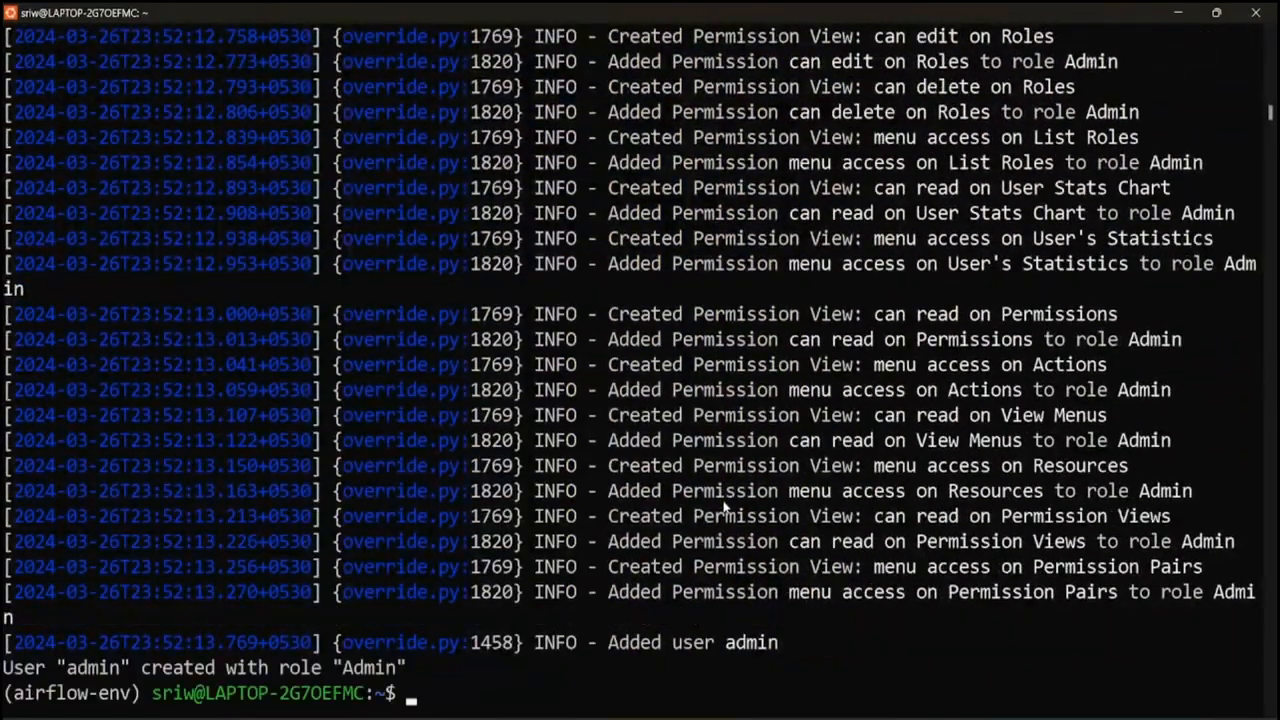
mouse_move(210, 638)
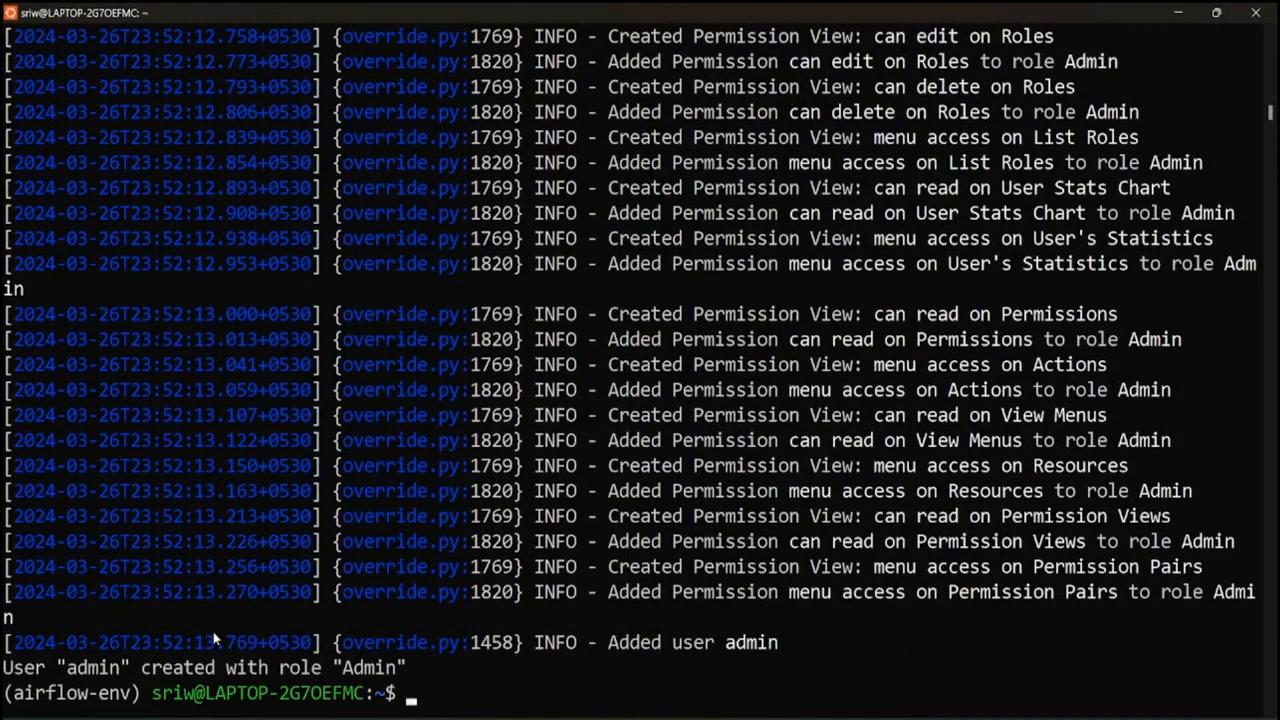
mouse_move(90, 675)
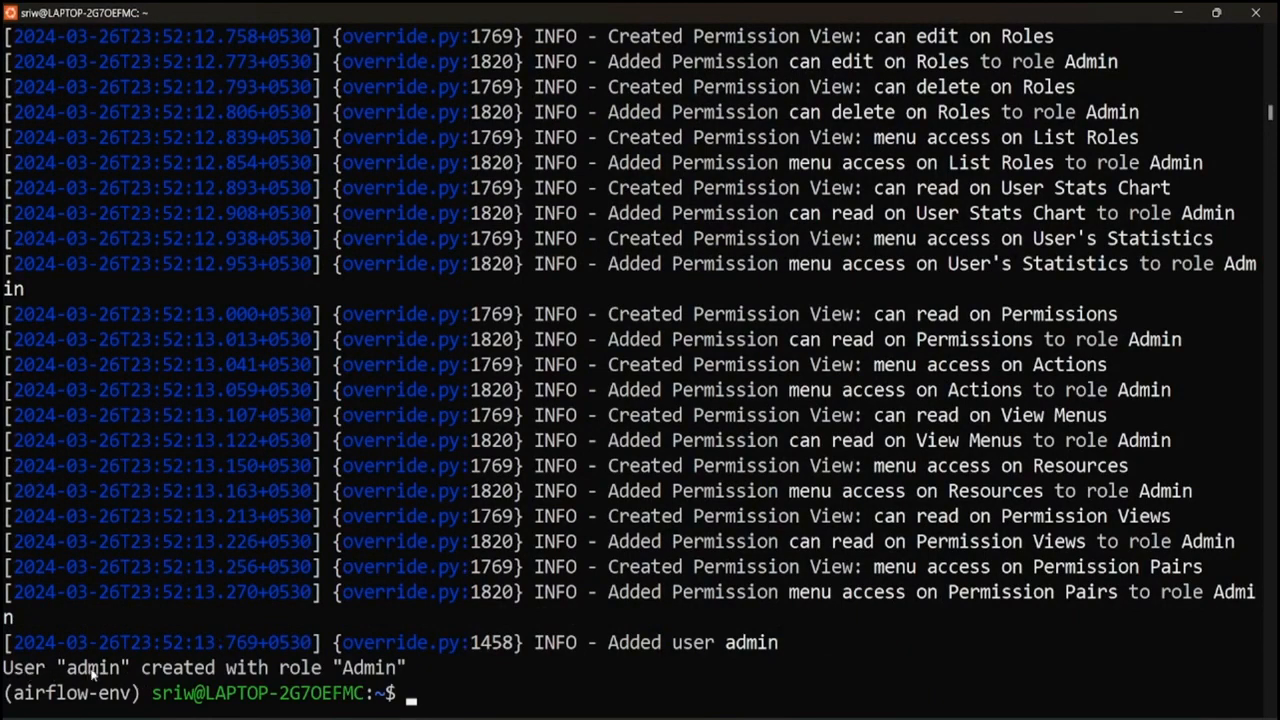
mouse_move(444, 680)
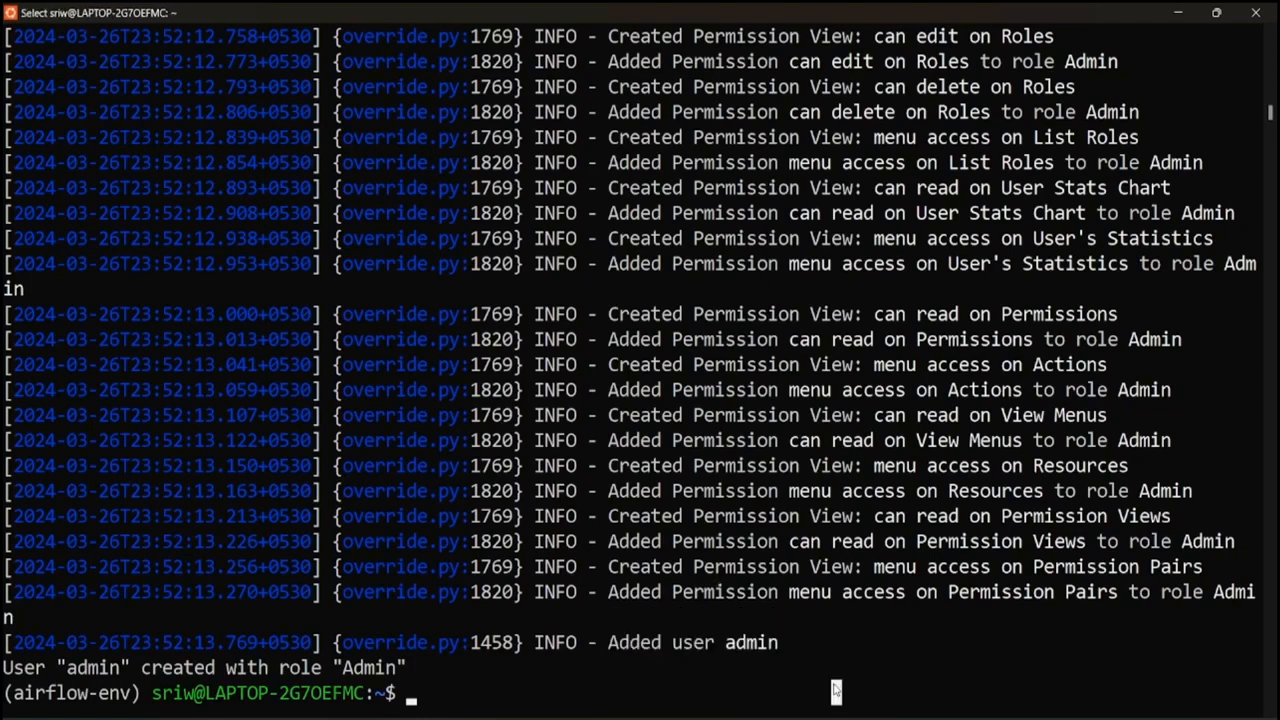
mouse_move(835, 690)
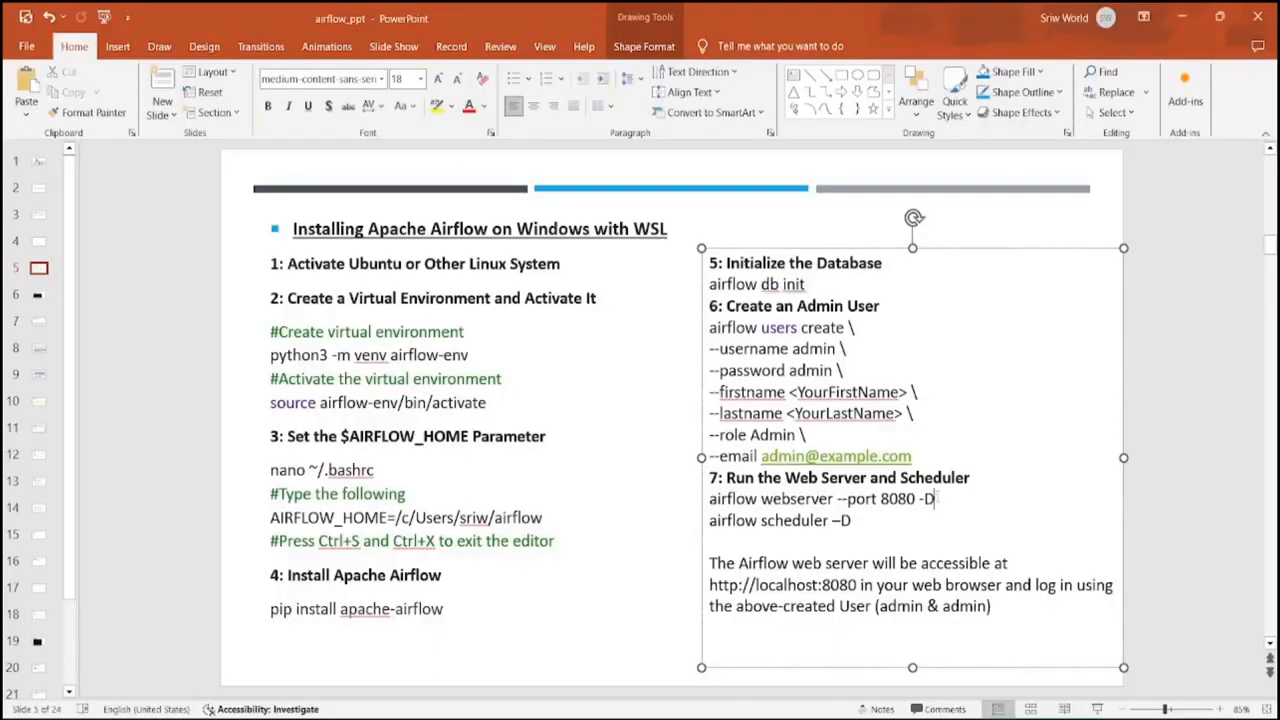
Copy the airflow webserver --port 8080 -D command from the slide and run it.
triple_click(820, 499)
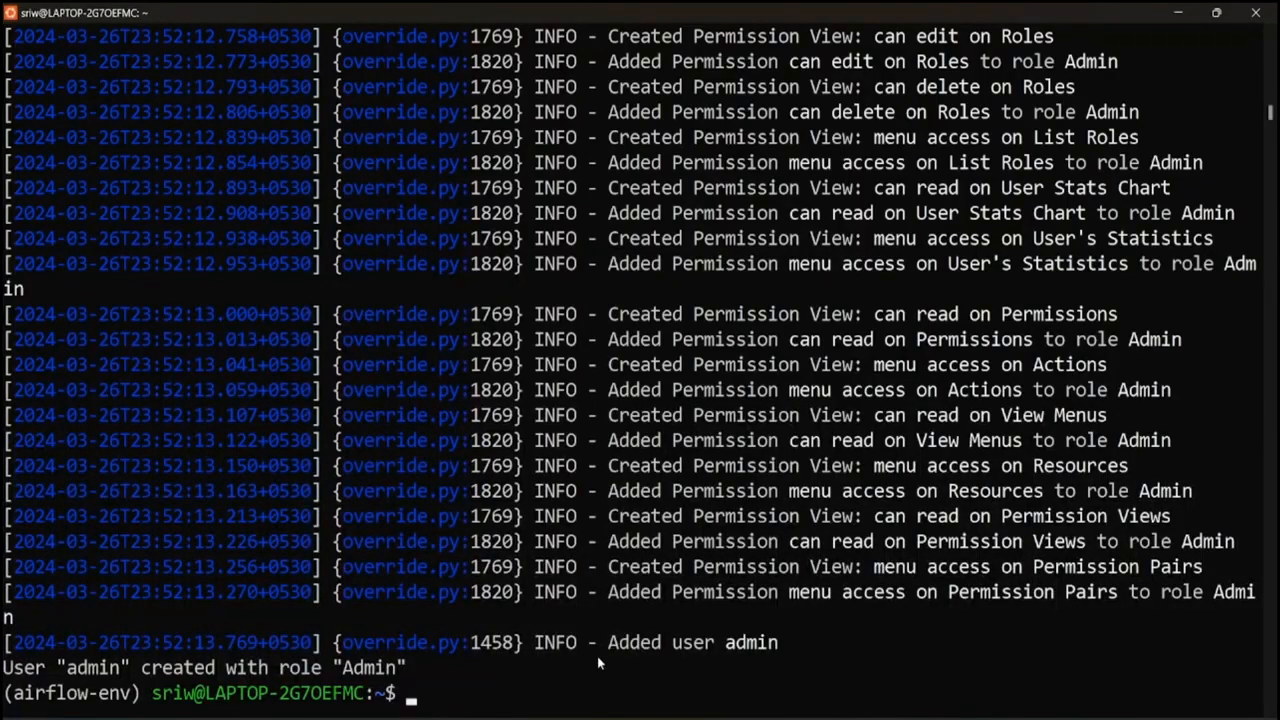
key("alt+tab")
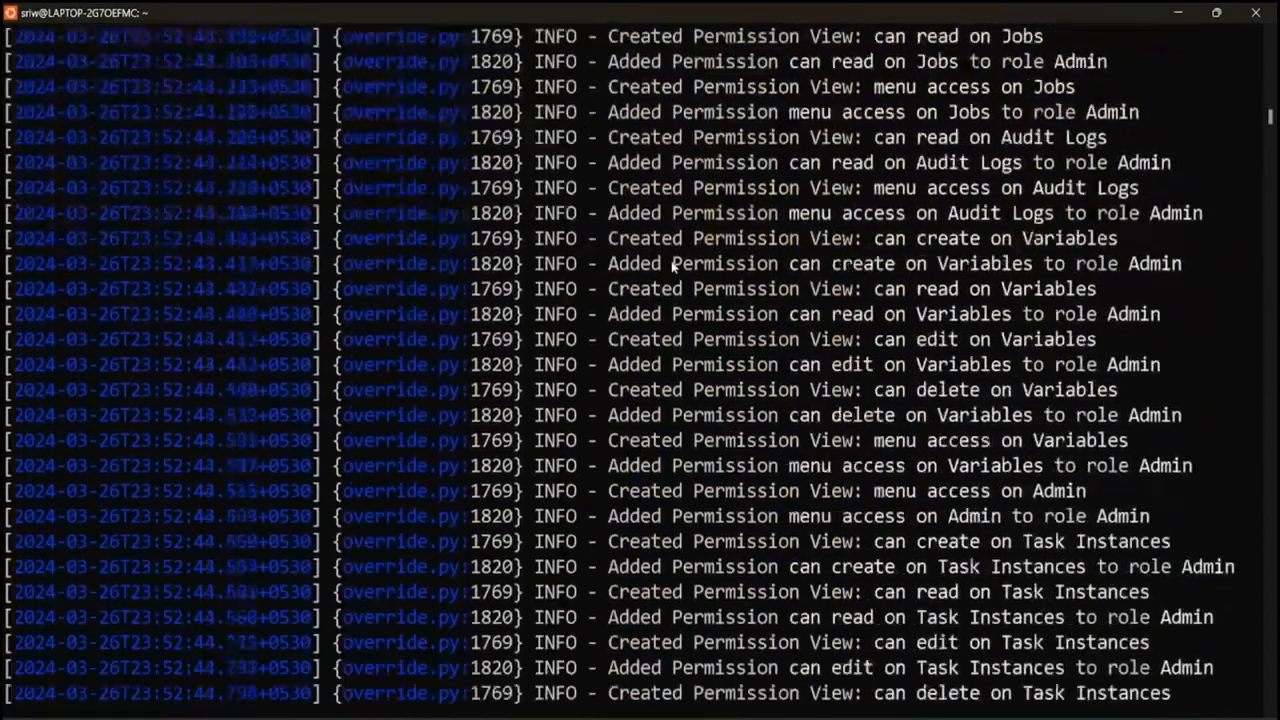
Review the -D argument error and start the Airflow scheduler with airflow scheduler.
scroll("down", 3)
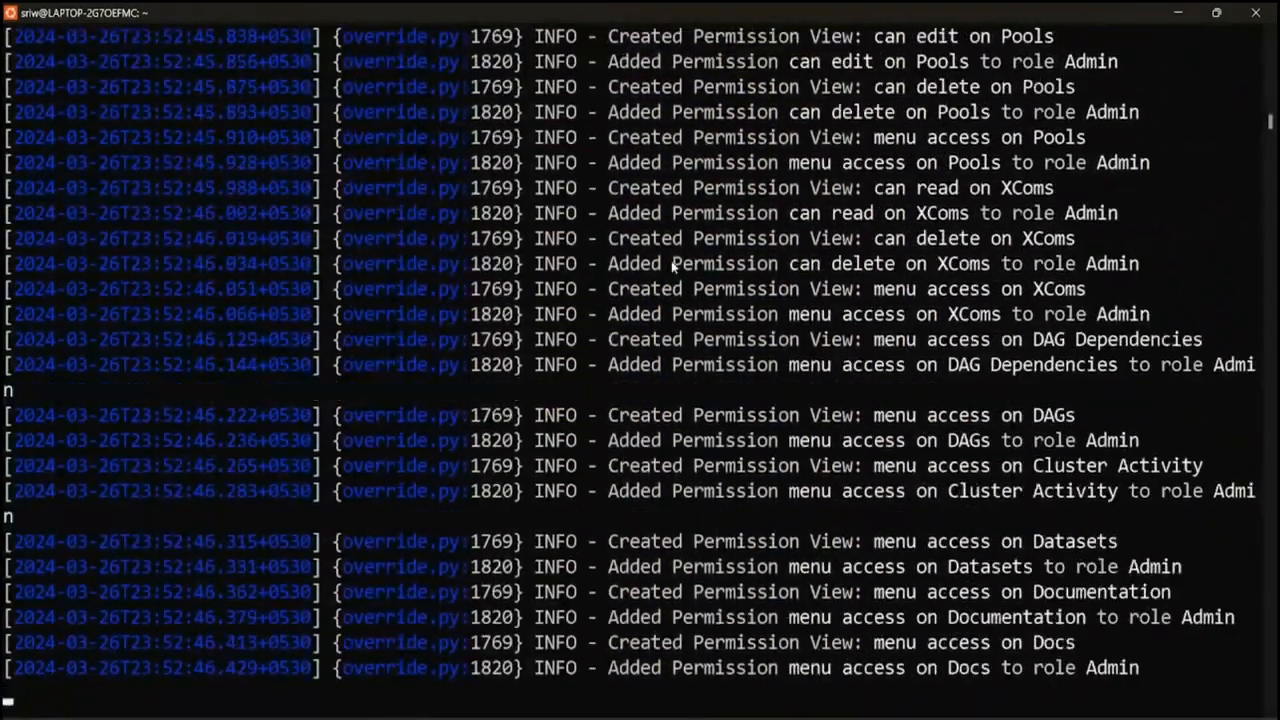
scroll("down", 3)
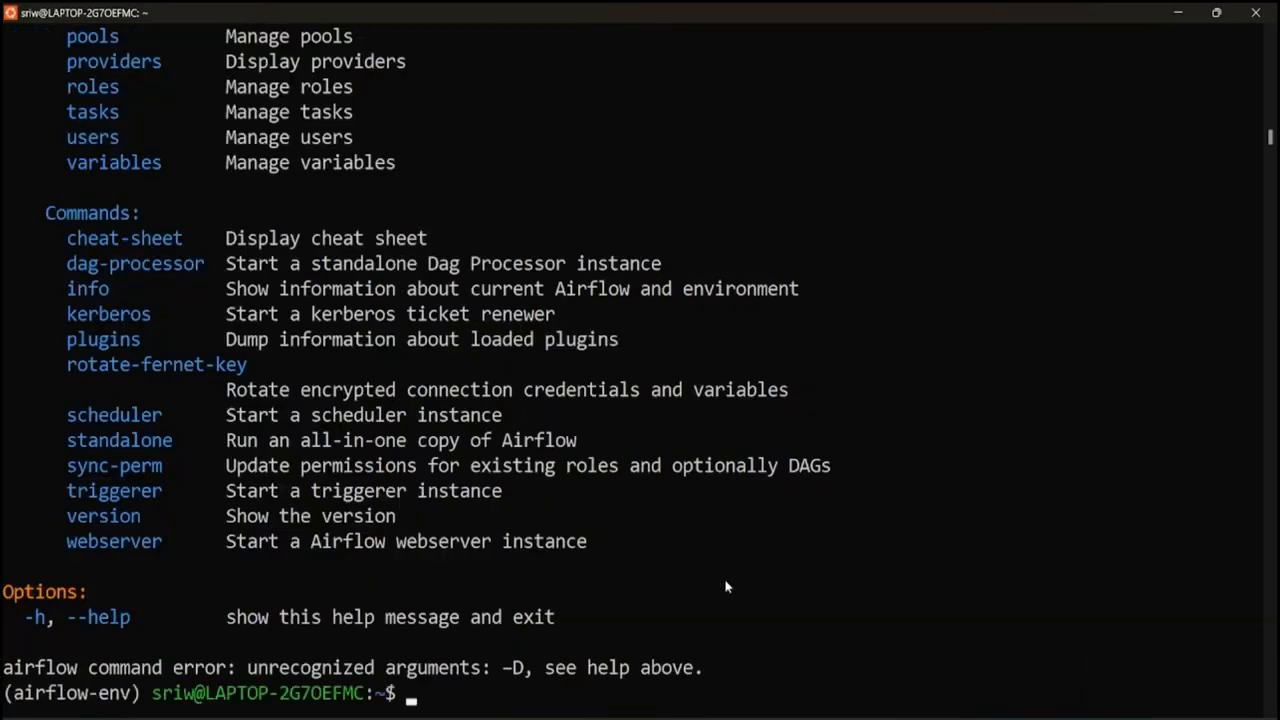
type("airflow scheduler")
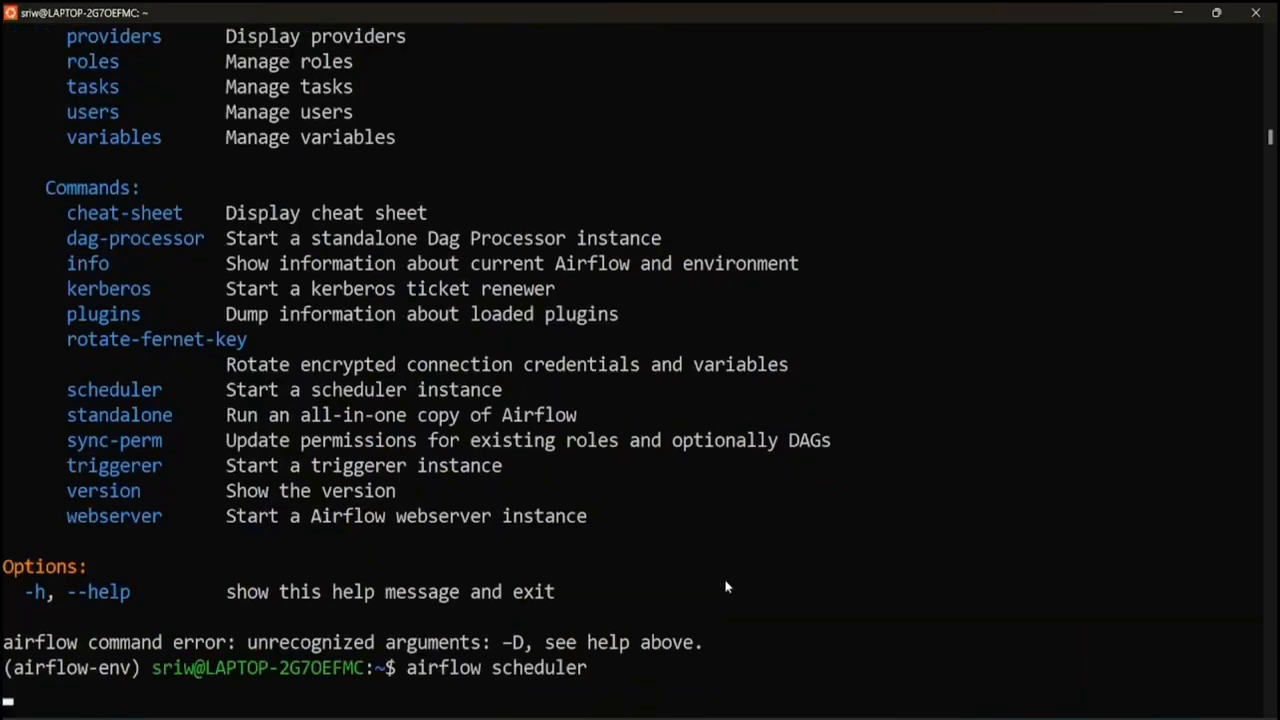
key("Return")
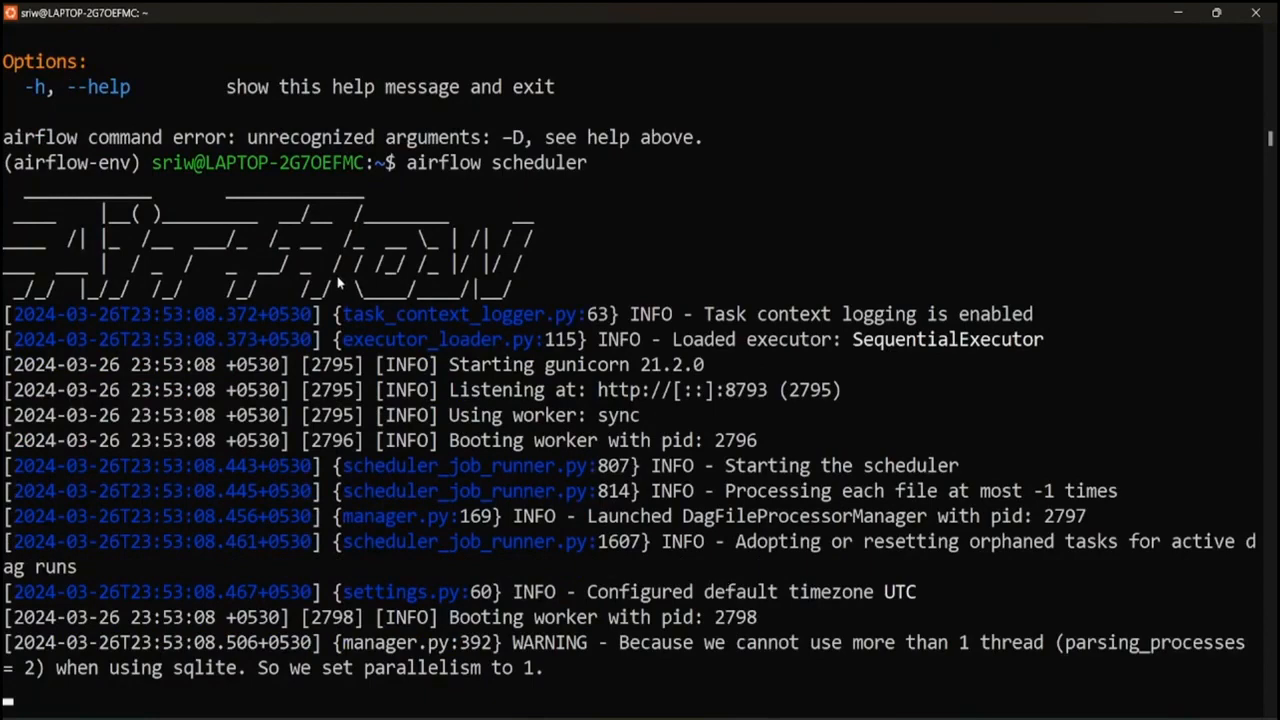
mouse_move(668, 582)
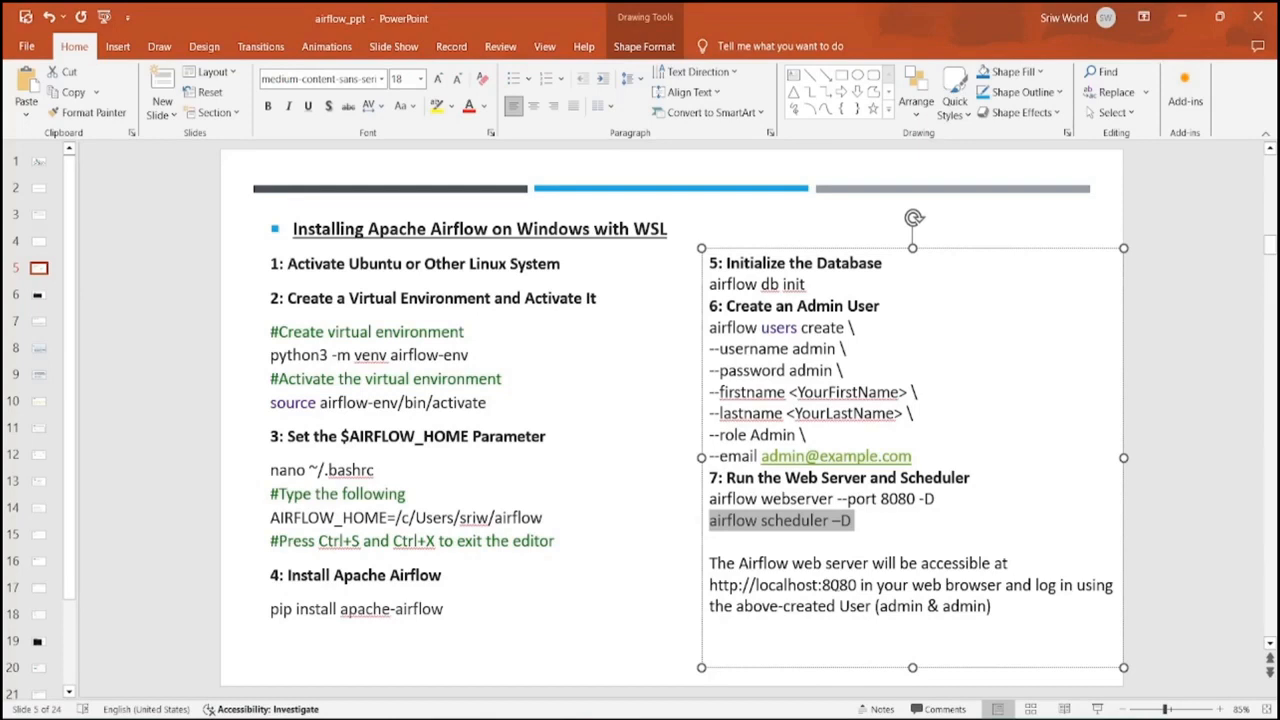
mouse_move(710, 588)
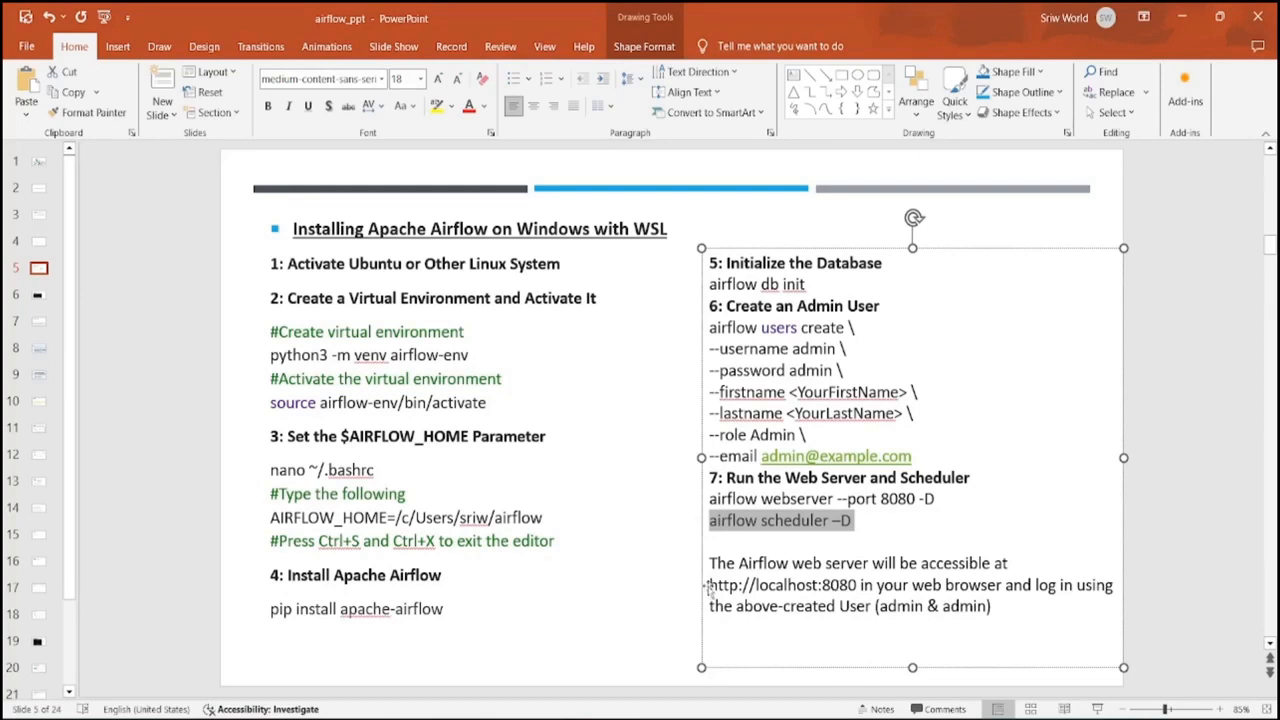
left_click(825, 545)
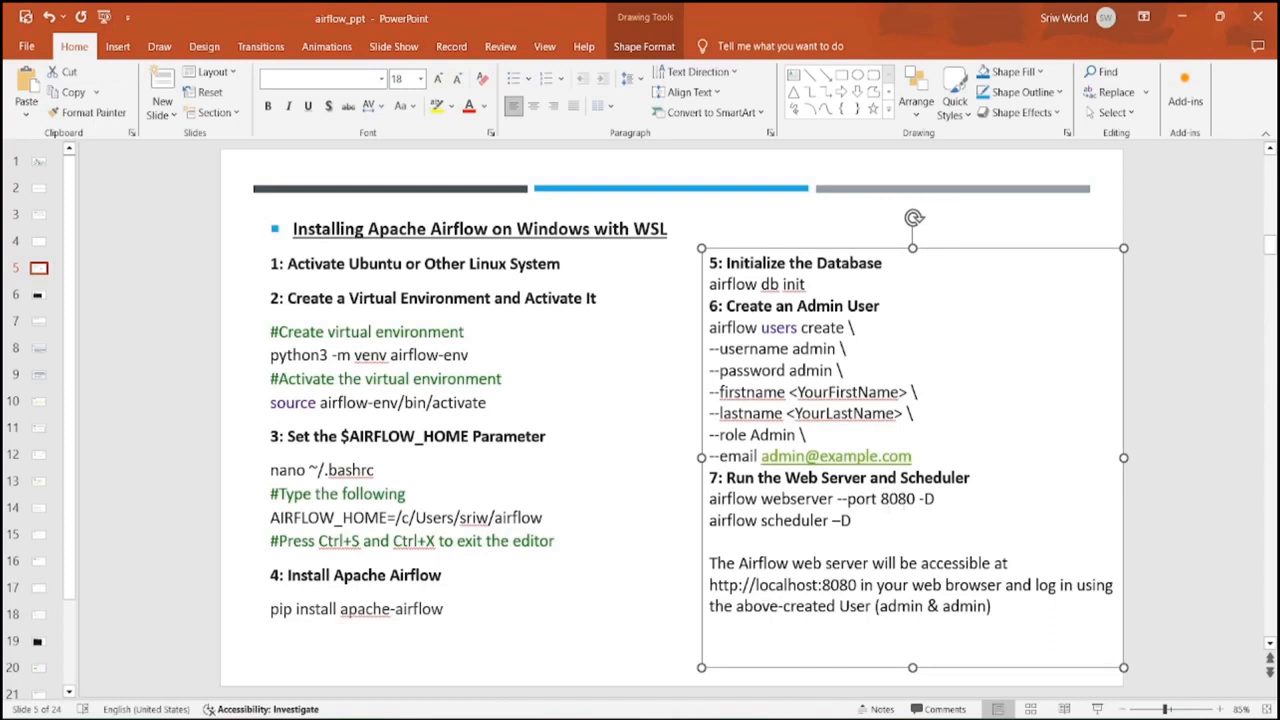
left_click(910, 455)
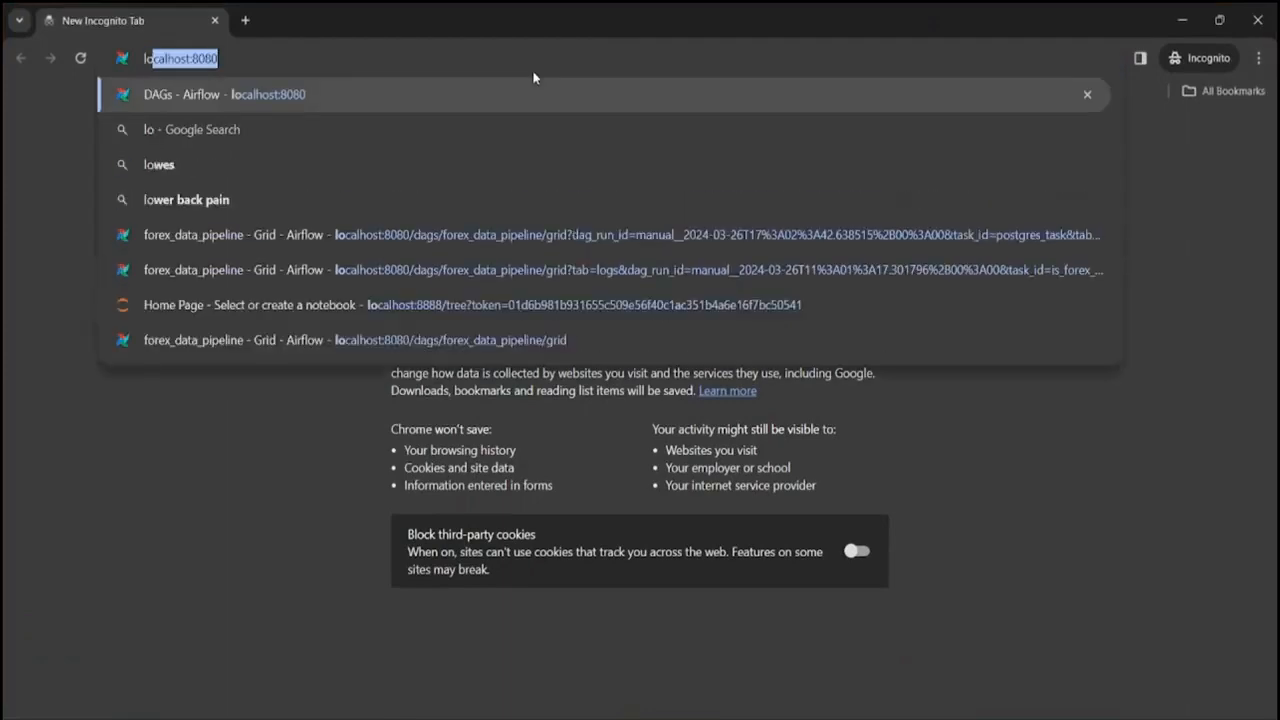
Open localhost:8080 and sign in to Airflow with username and password admin.
left_click(224, 94)
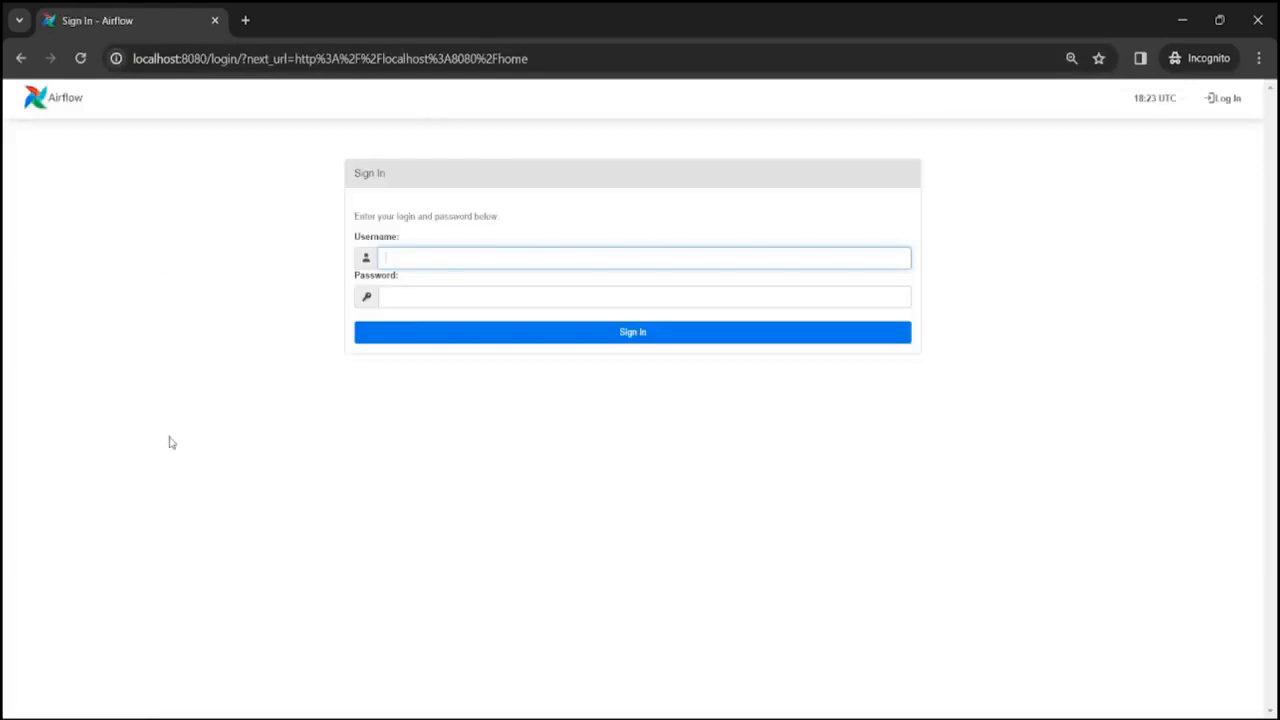
mouse_move(370, 242)
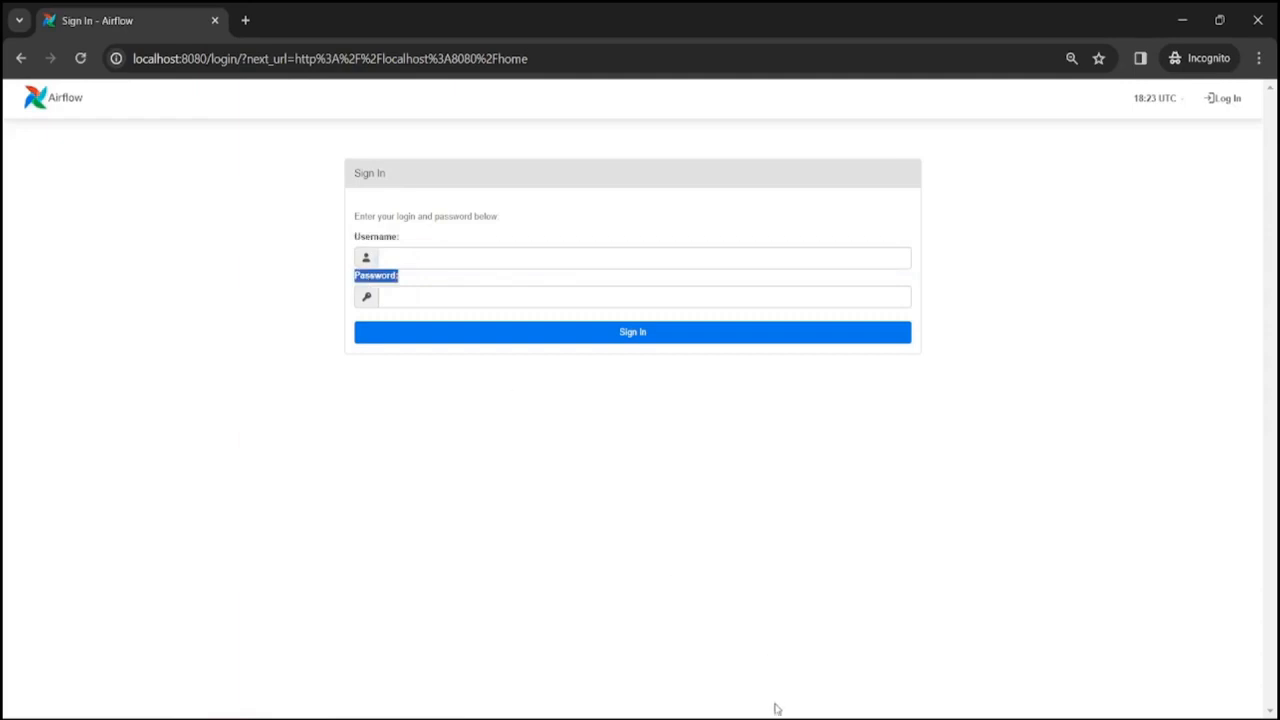
mouse_move(408, 216)
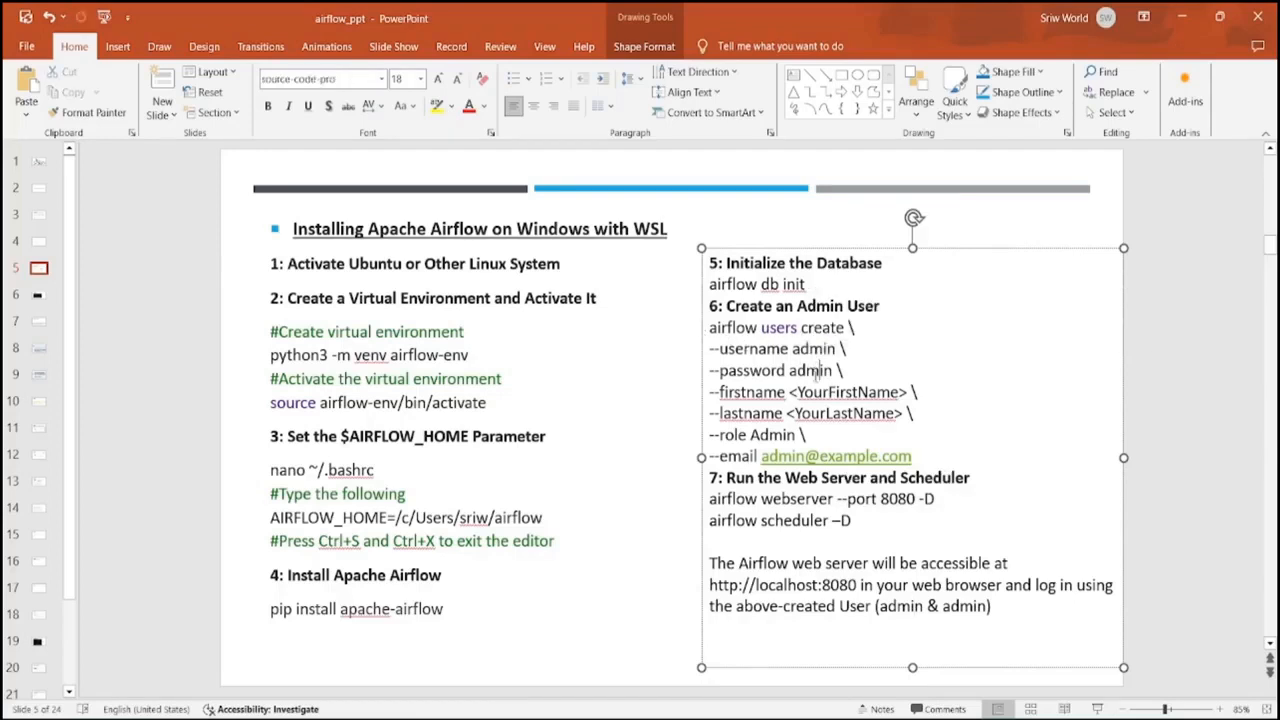
double_click(810, 370)
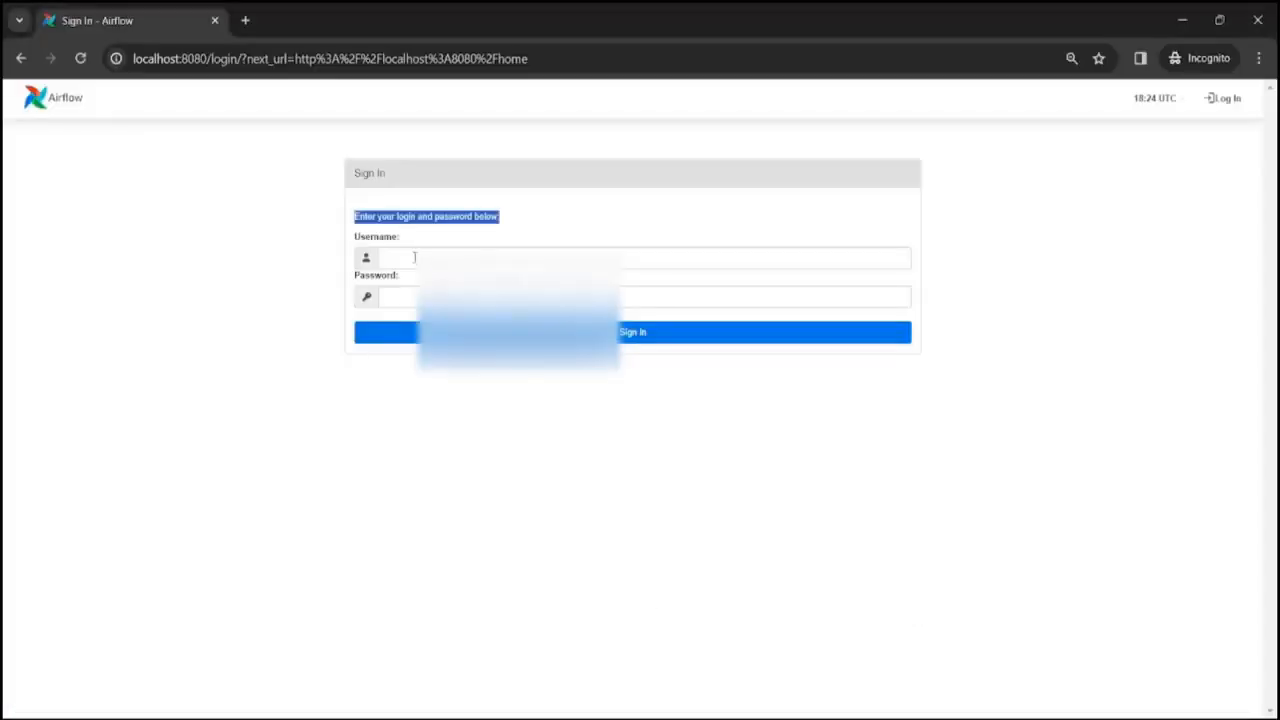
type("admin")
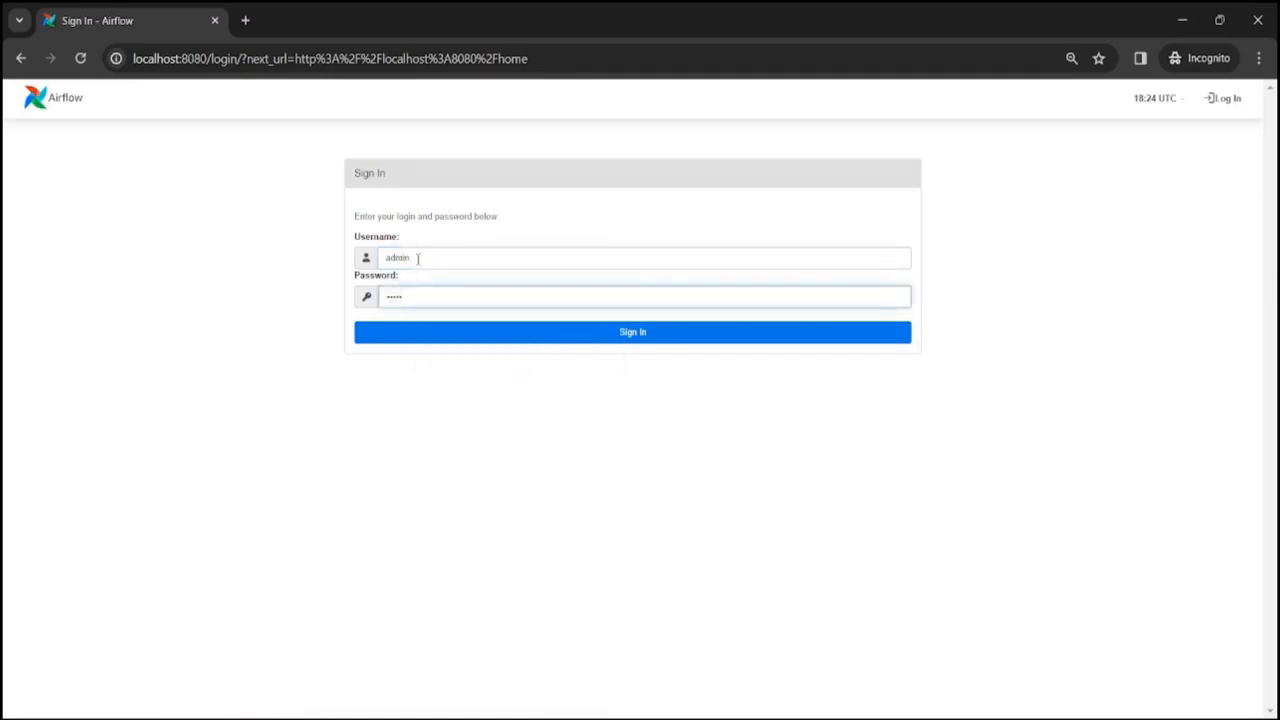
left_click(632, 332)
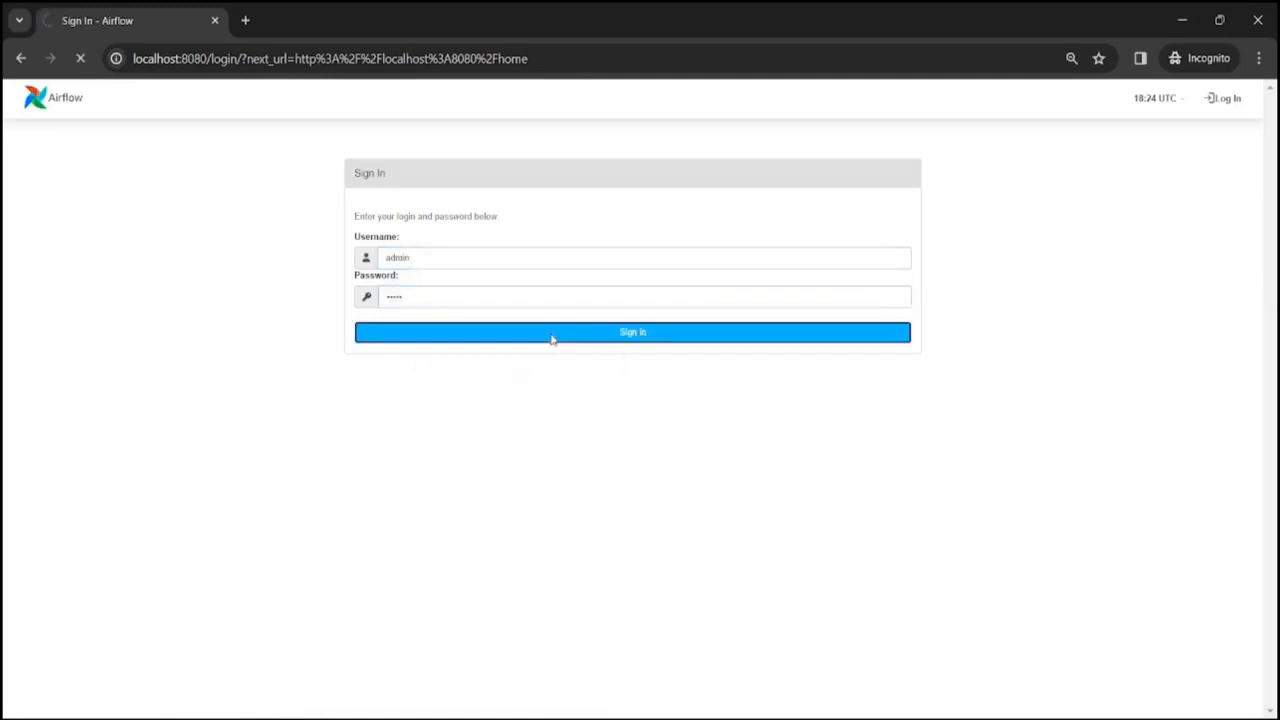
left_click(632, 332)
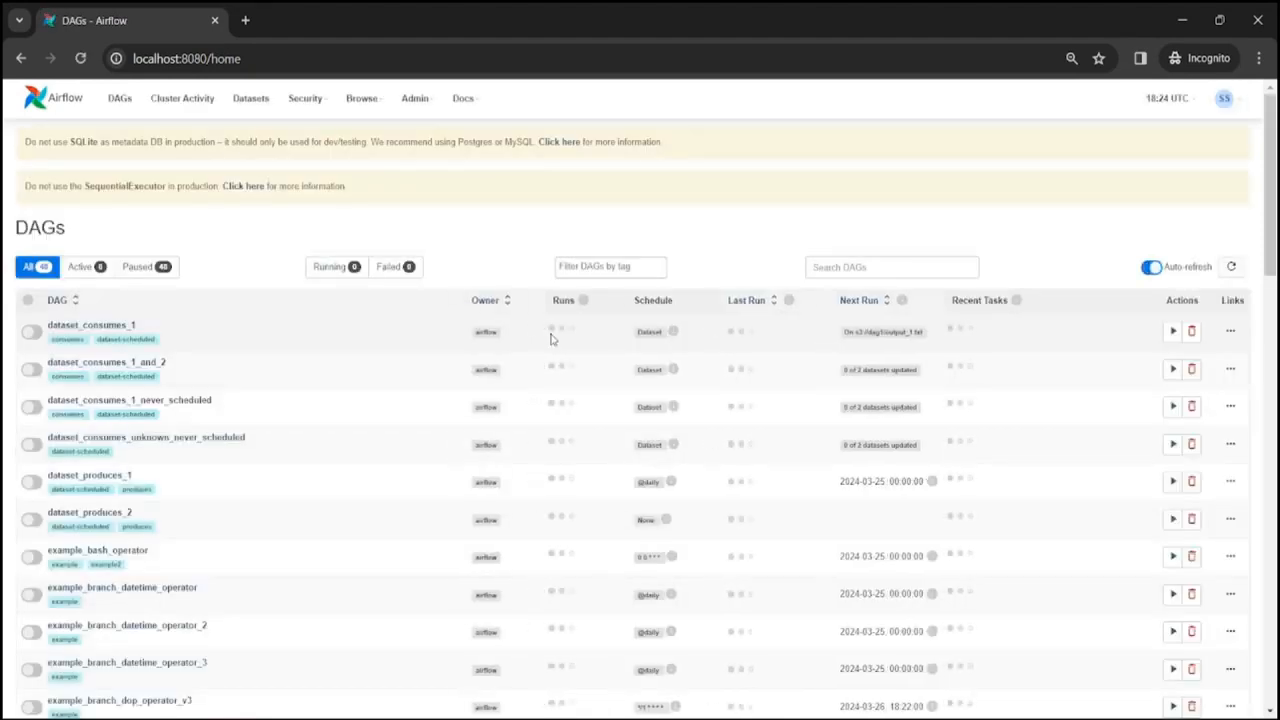
scroll("down", 3)
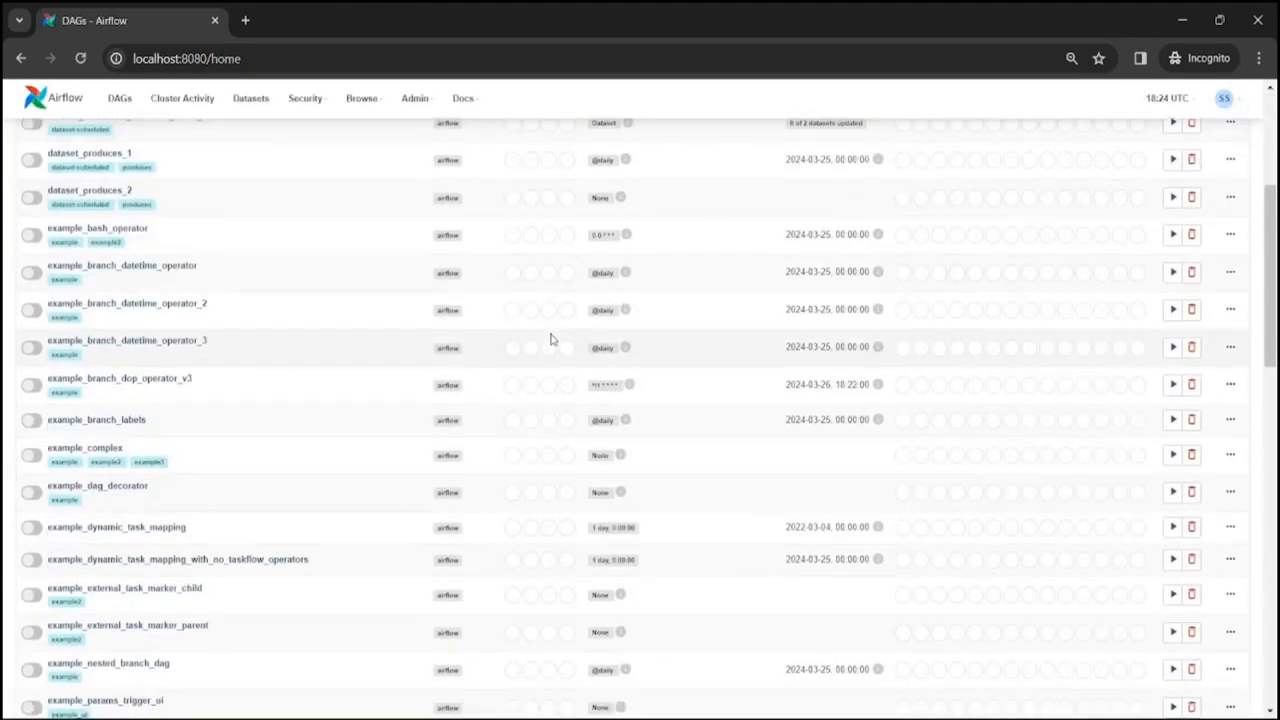
scroll("up", 3)
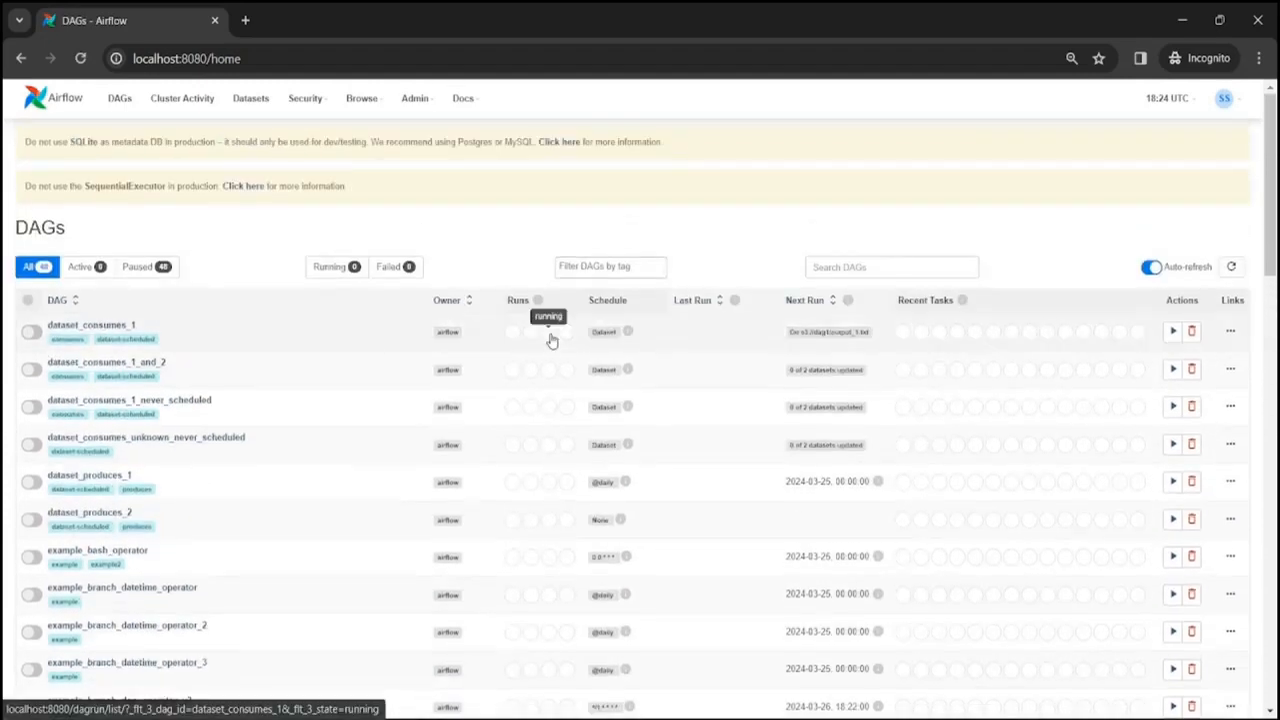
mouse_move(208, 363)
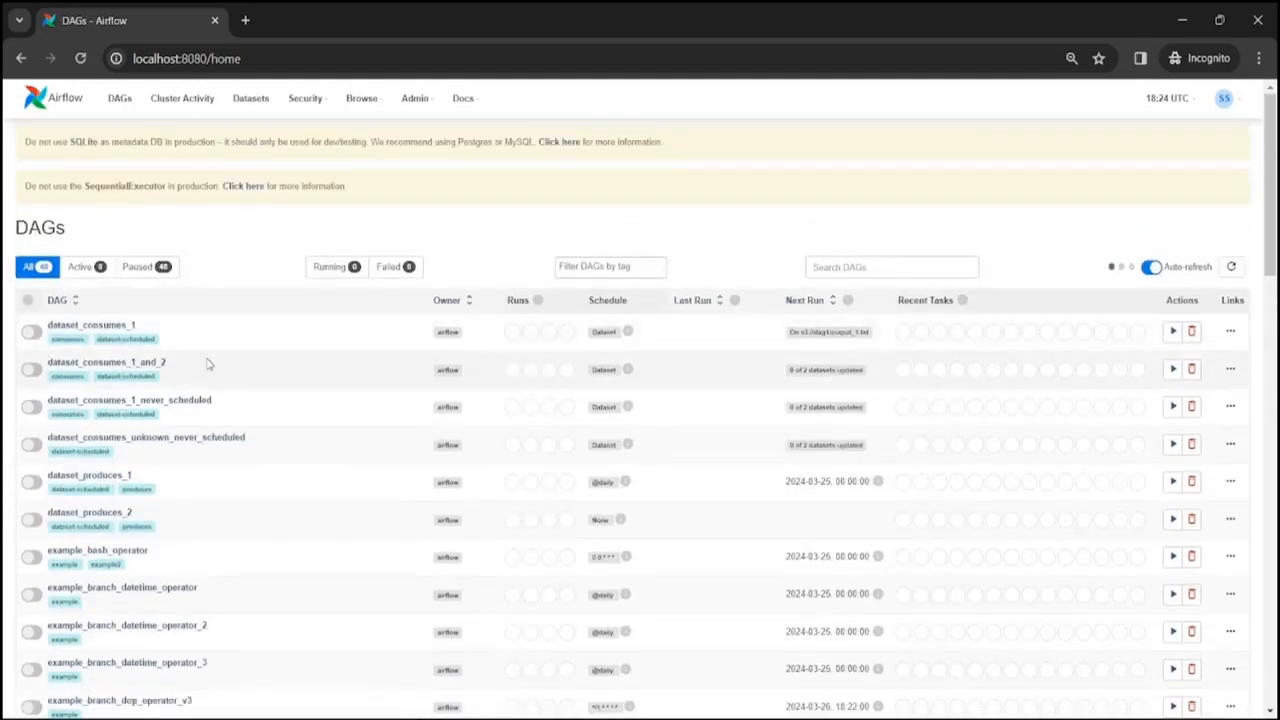
mouse_move(147, 266)
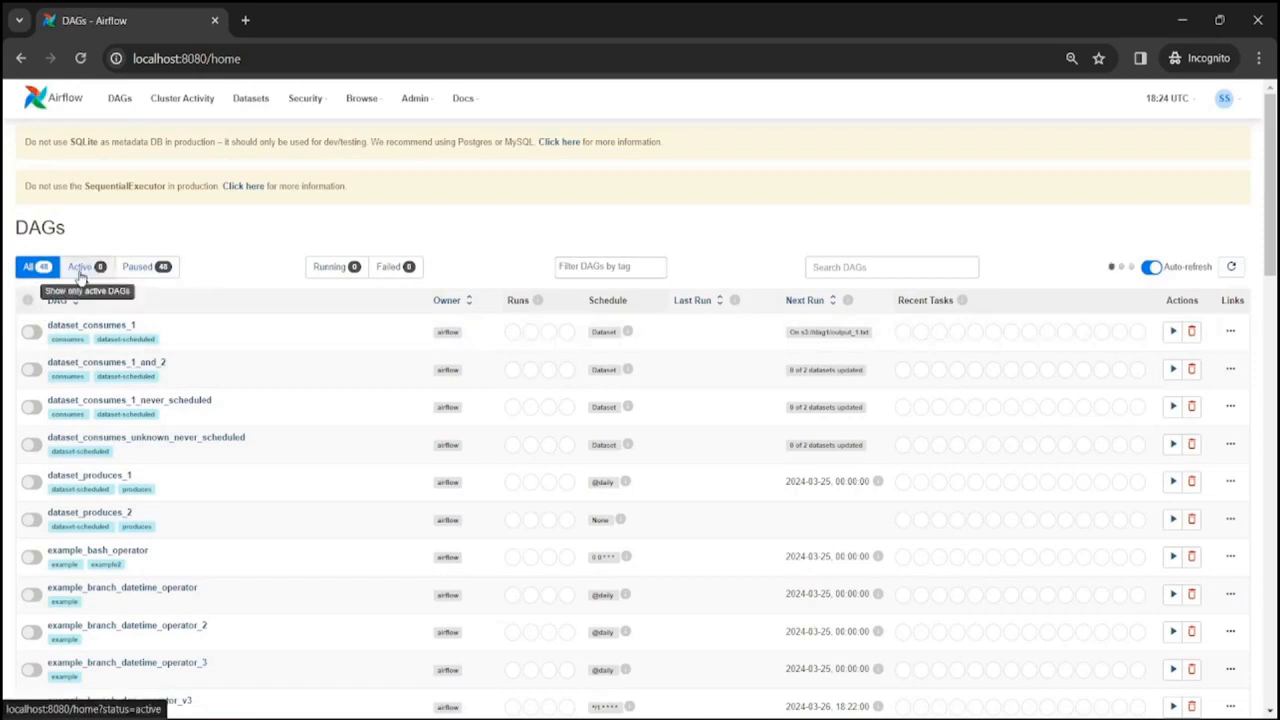
scroll("down", 3)
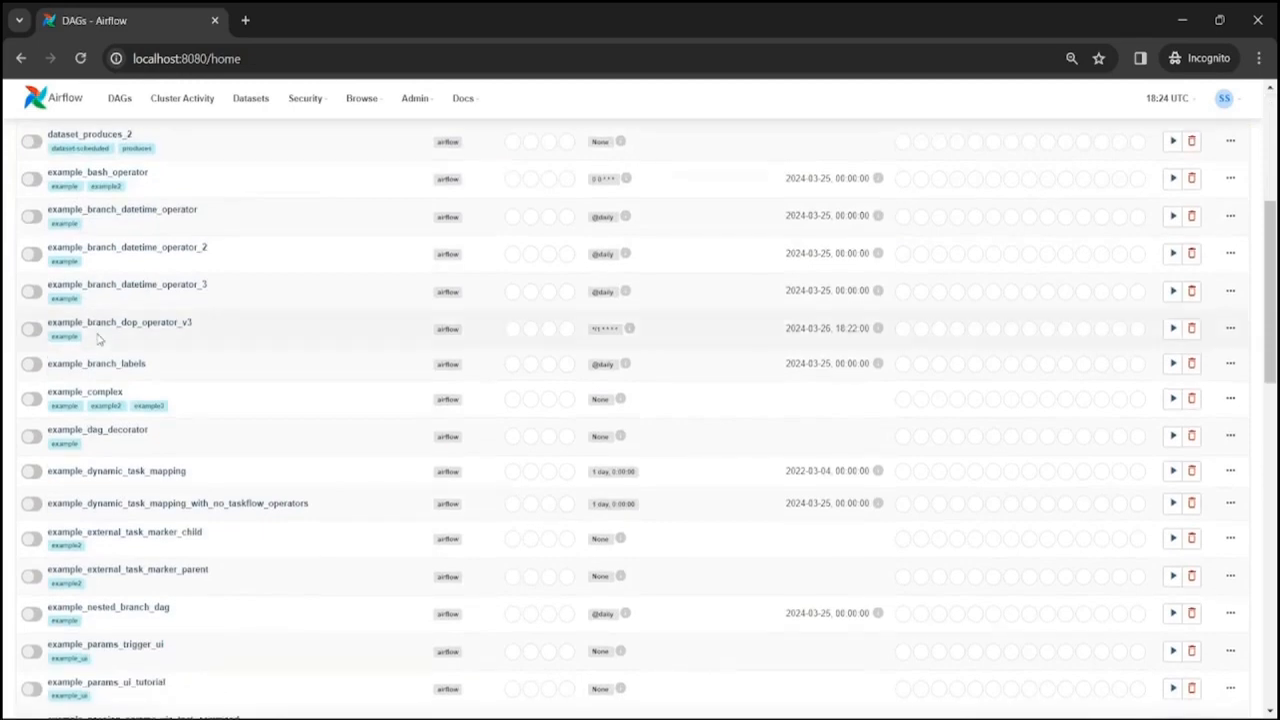
scroll("down", 3)
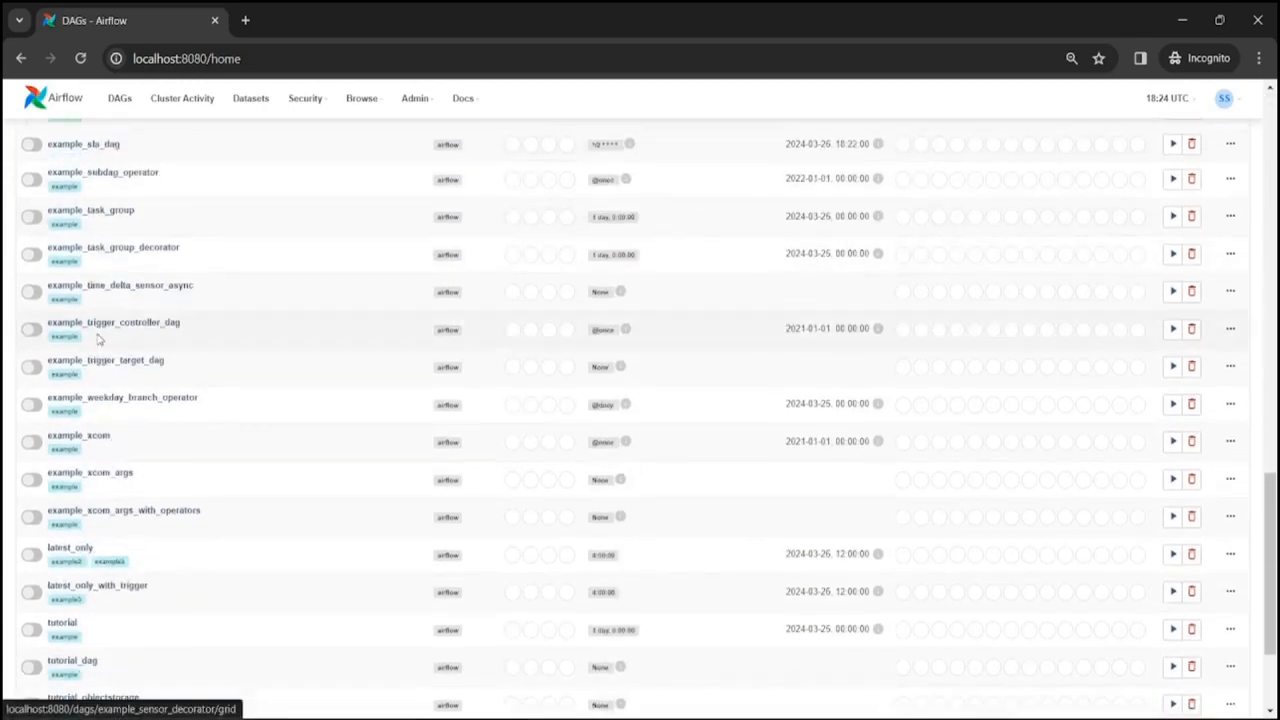
scroll("up", 3)
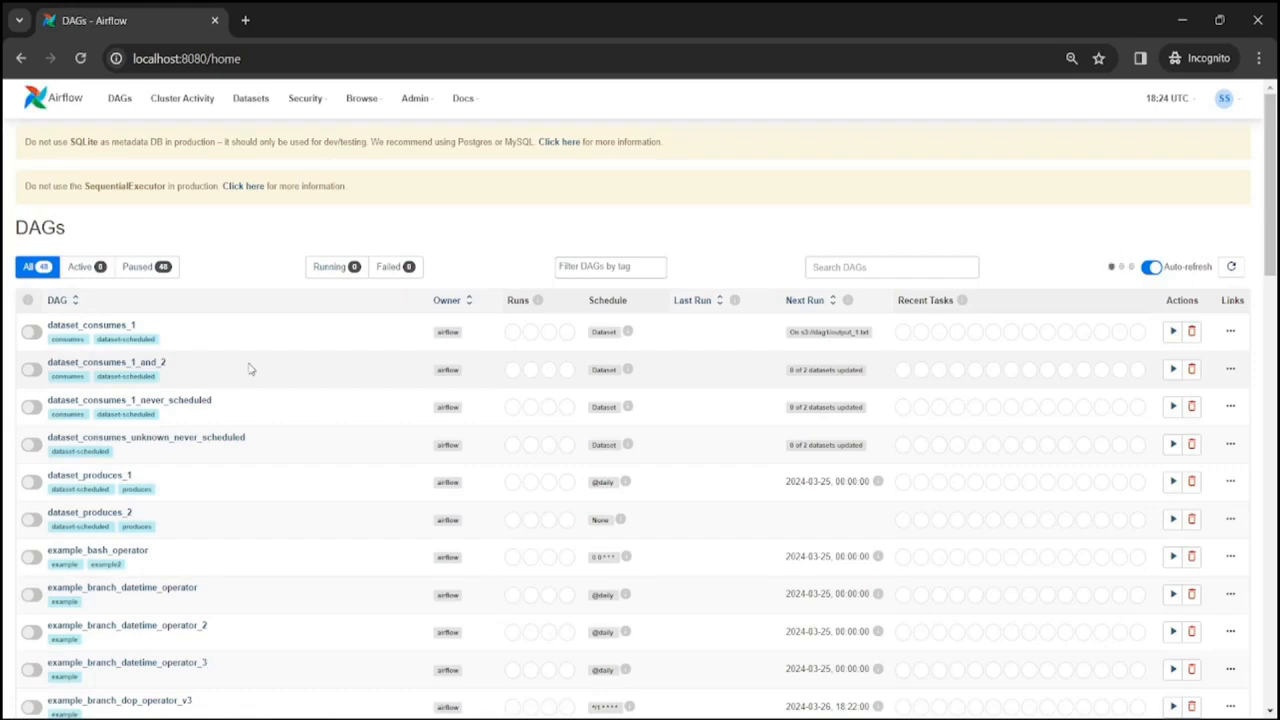
scroll("down", 3)
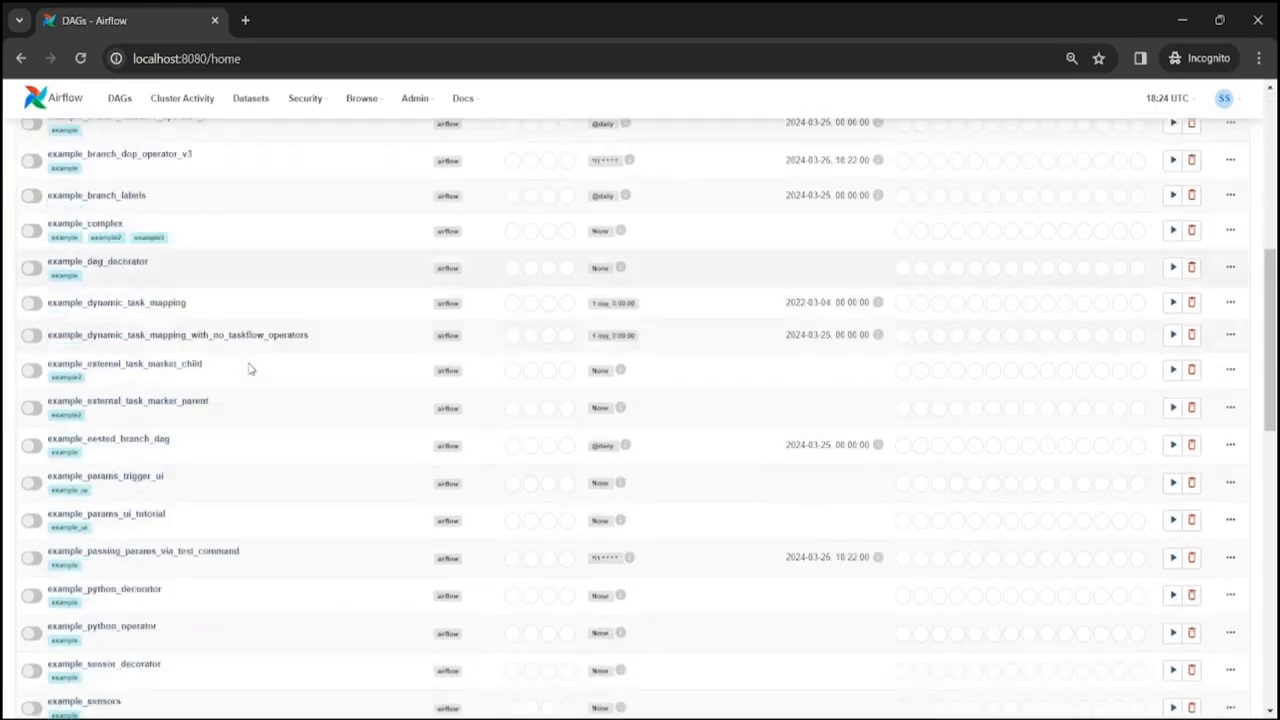
scroll("down", 3)
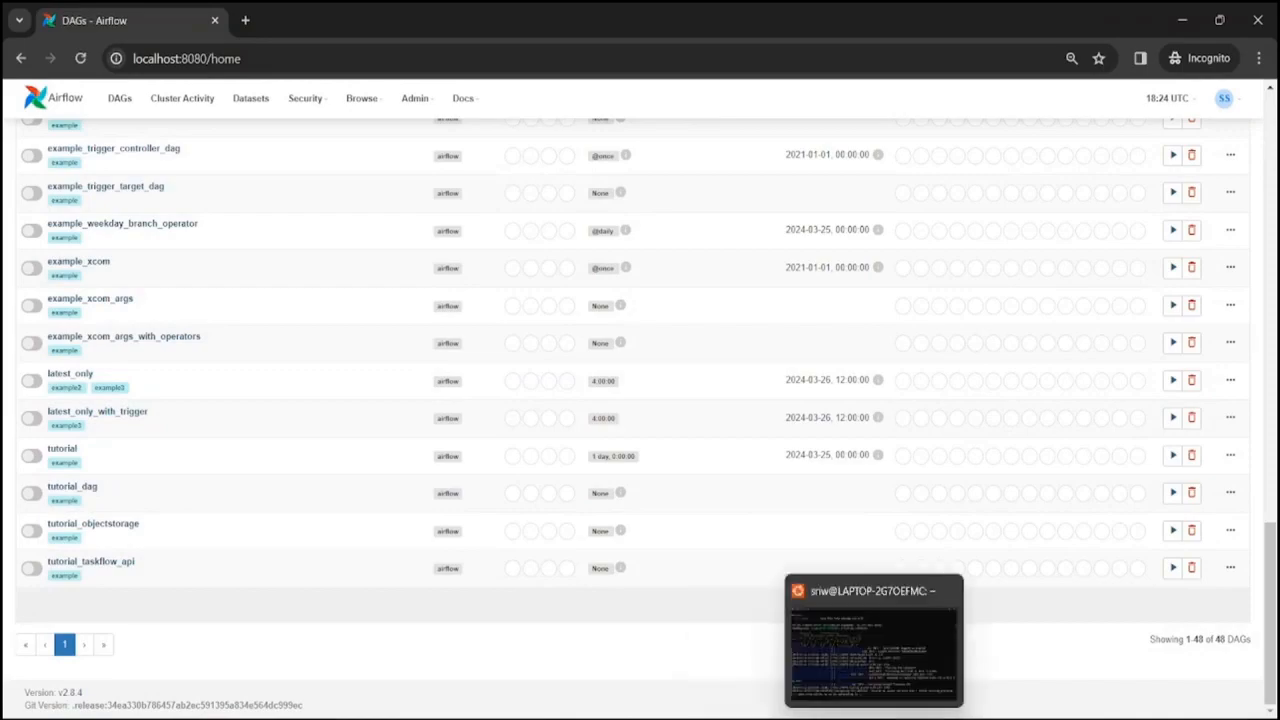
In a second terminal, run ls, cd into airflow, and list its files.
left_click(872, 640)
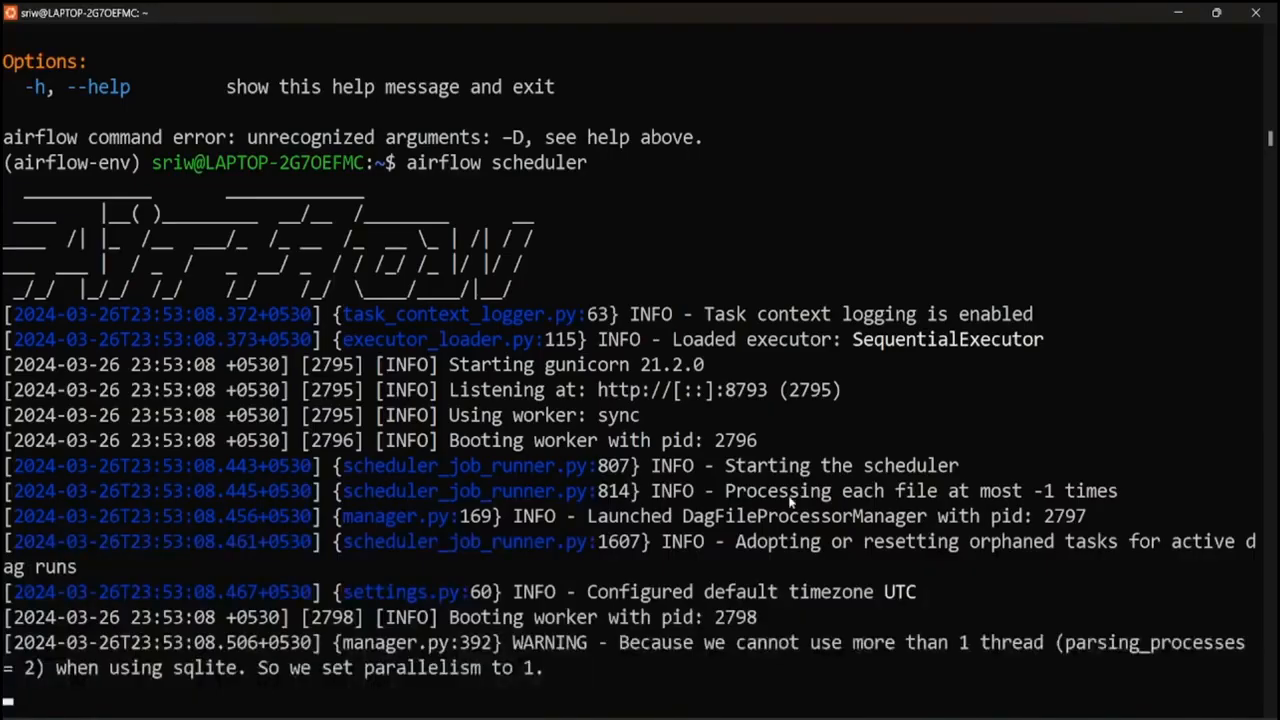
mouse_move(750, 605)
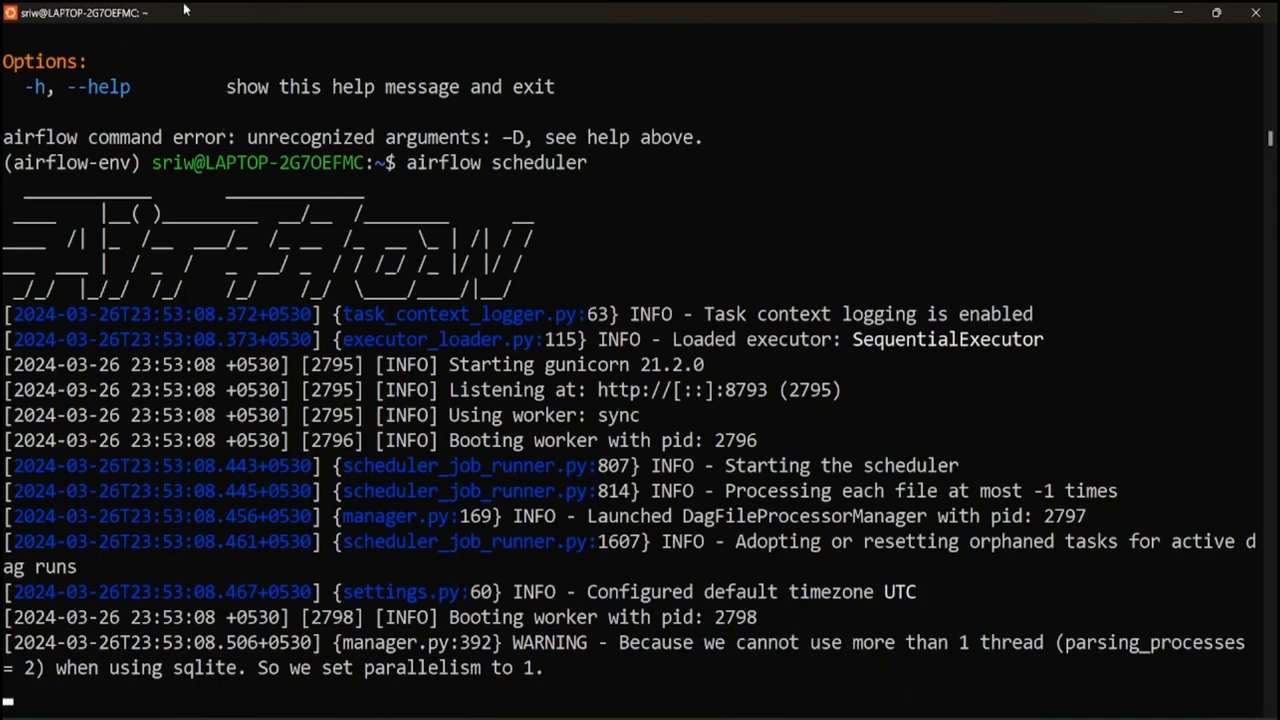
mouse_move(650, 353)
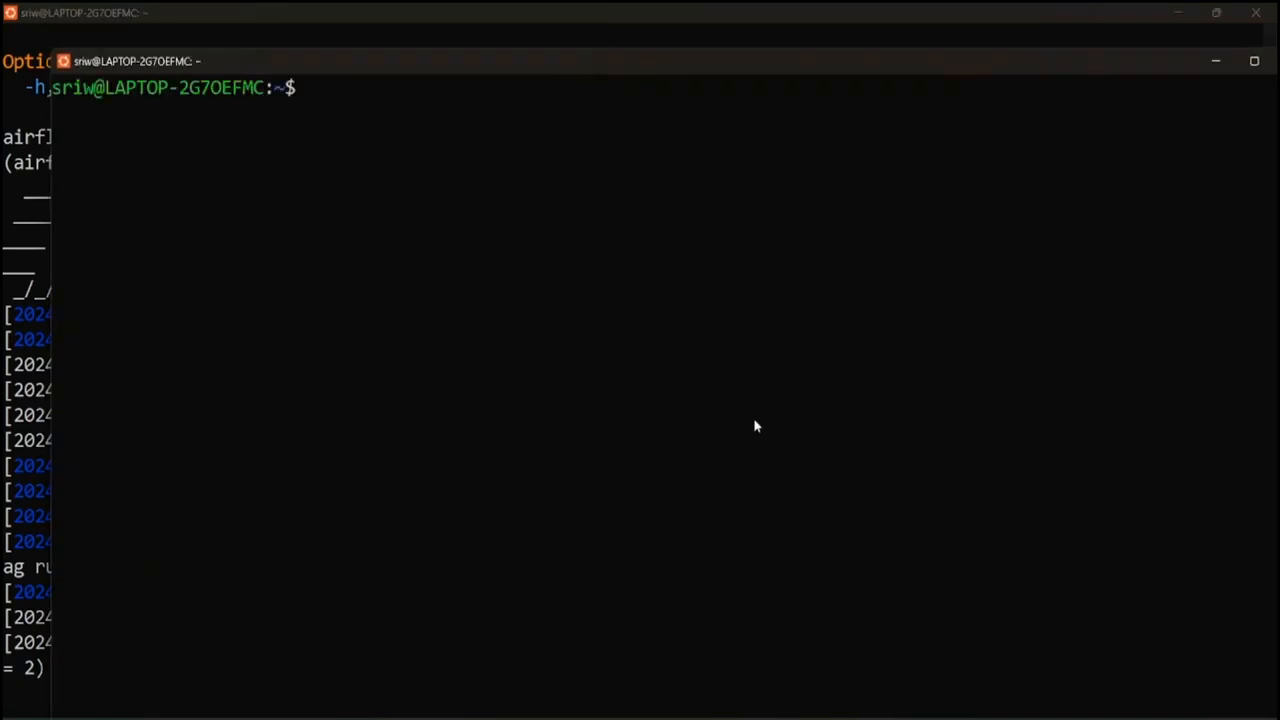
type("l")
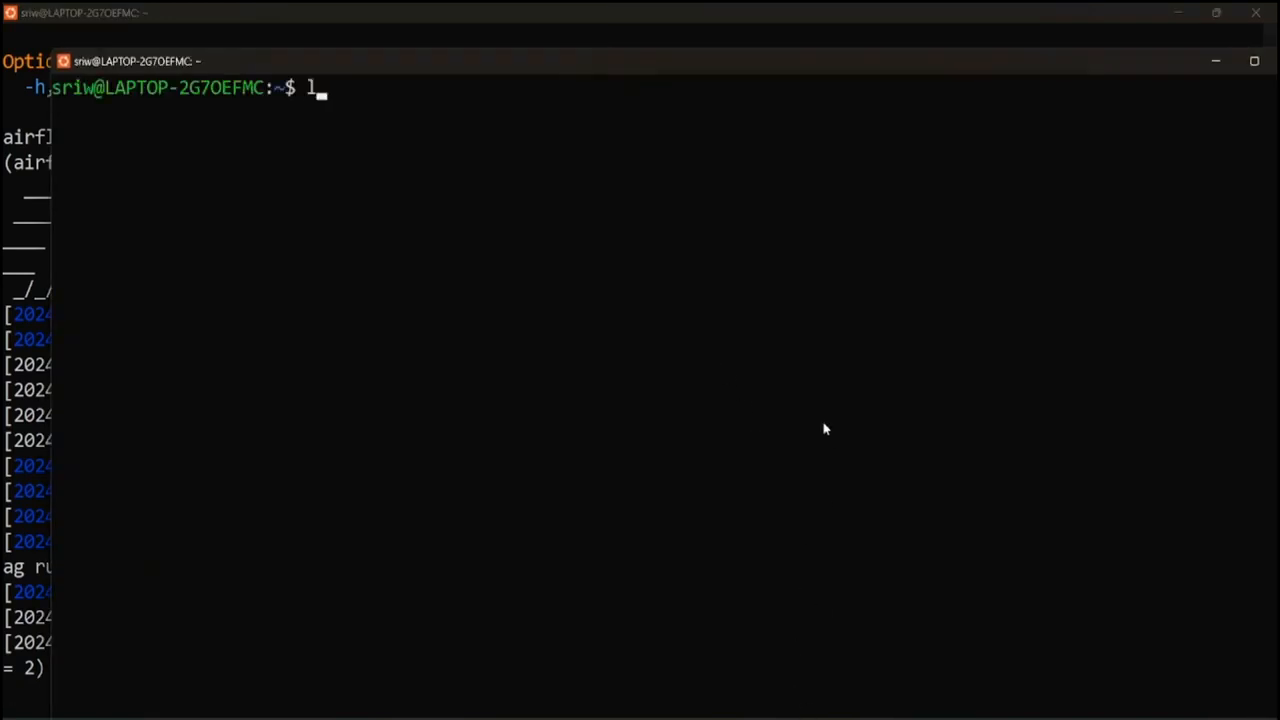
type("s")
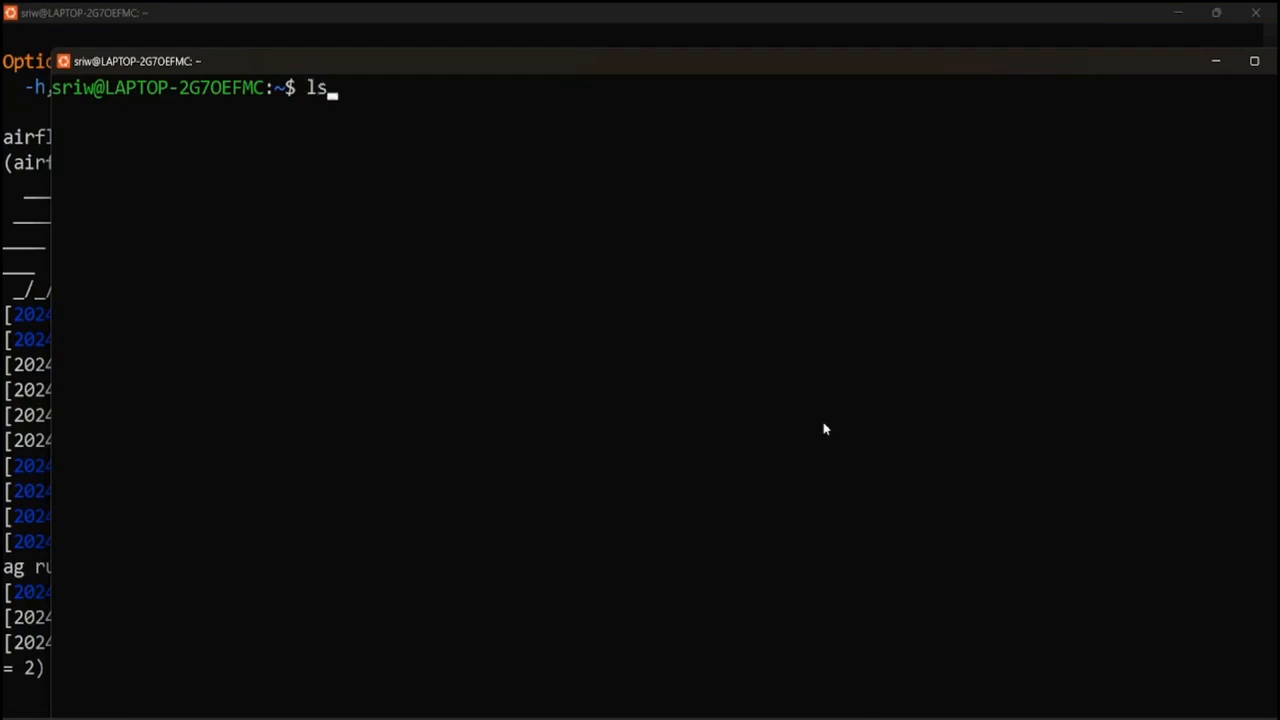
key("Return")
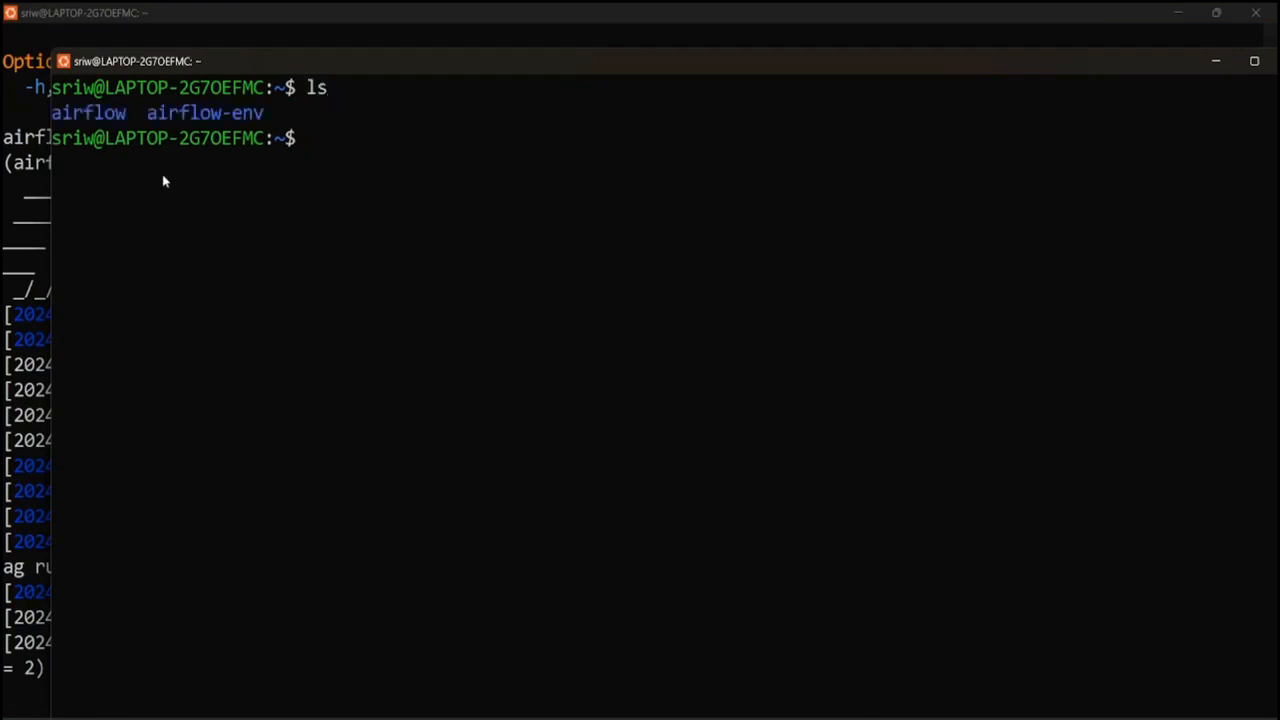
double_click(87, 112)
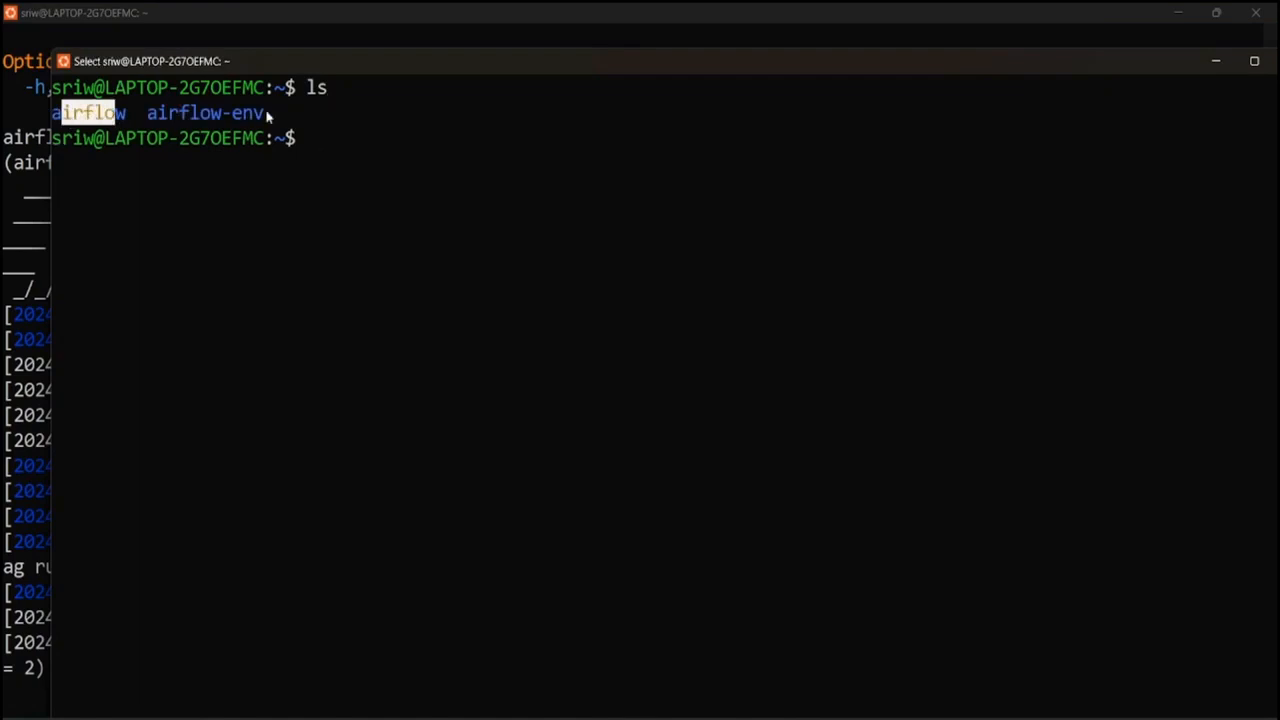
type("cd airflow")
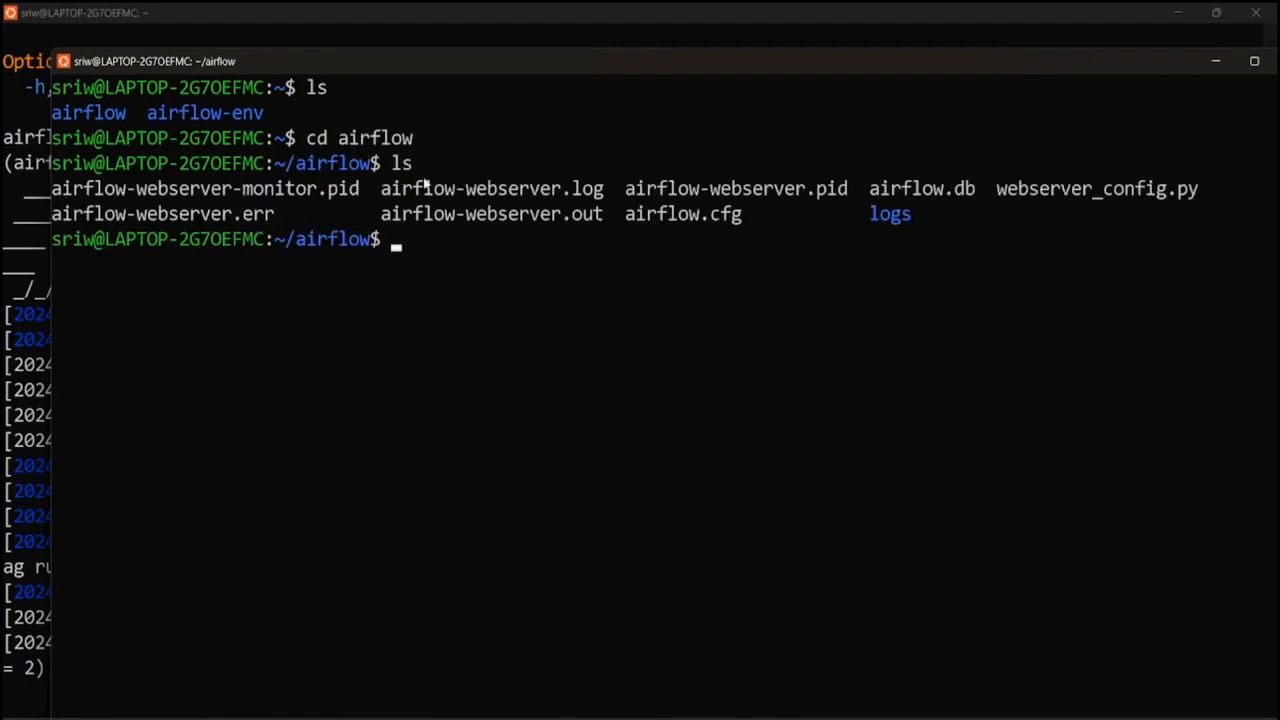
mouse_move(625, 175)
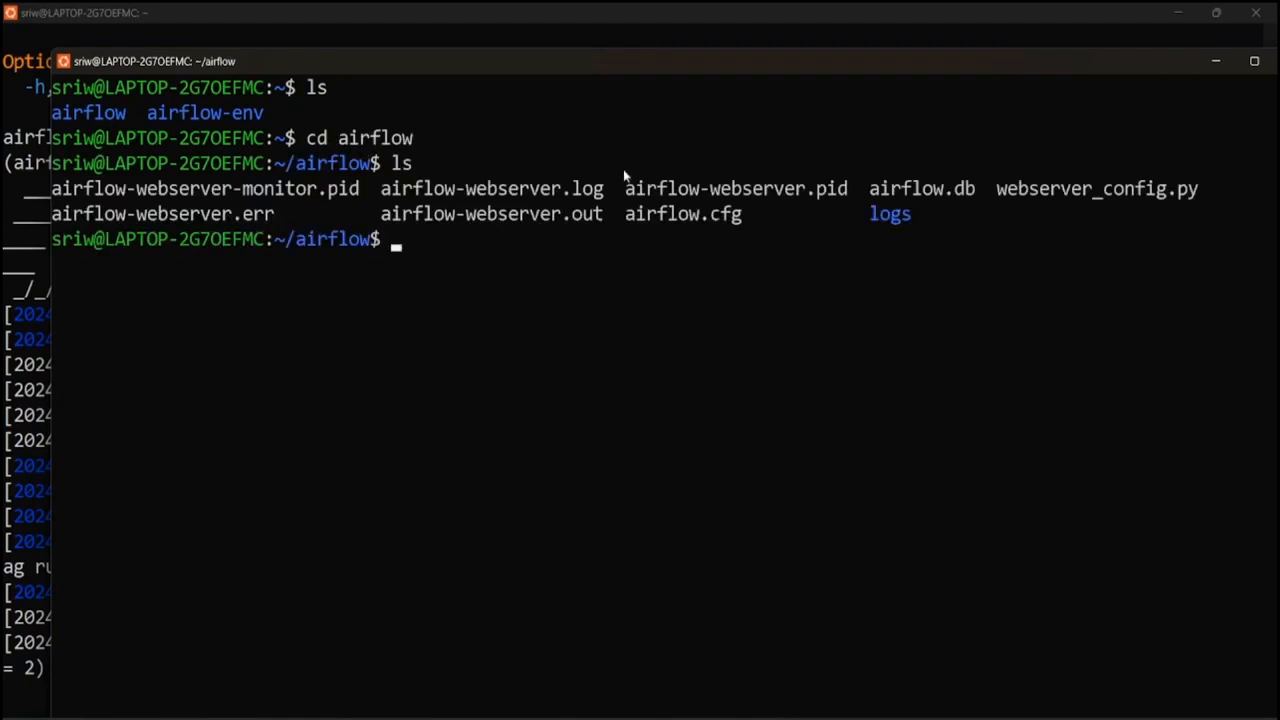
mouse_move(375, 243)
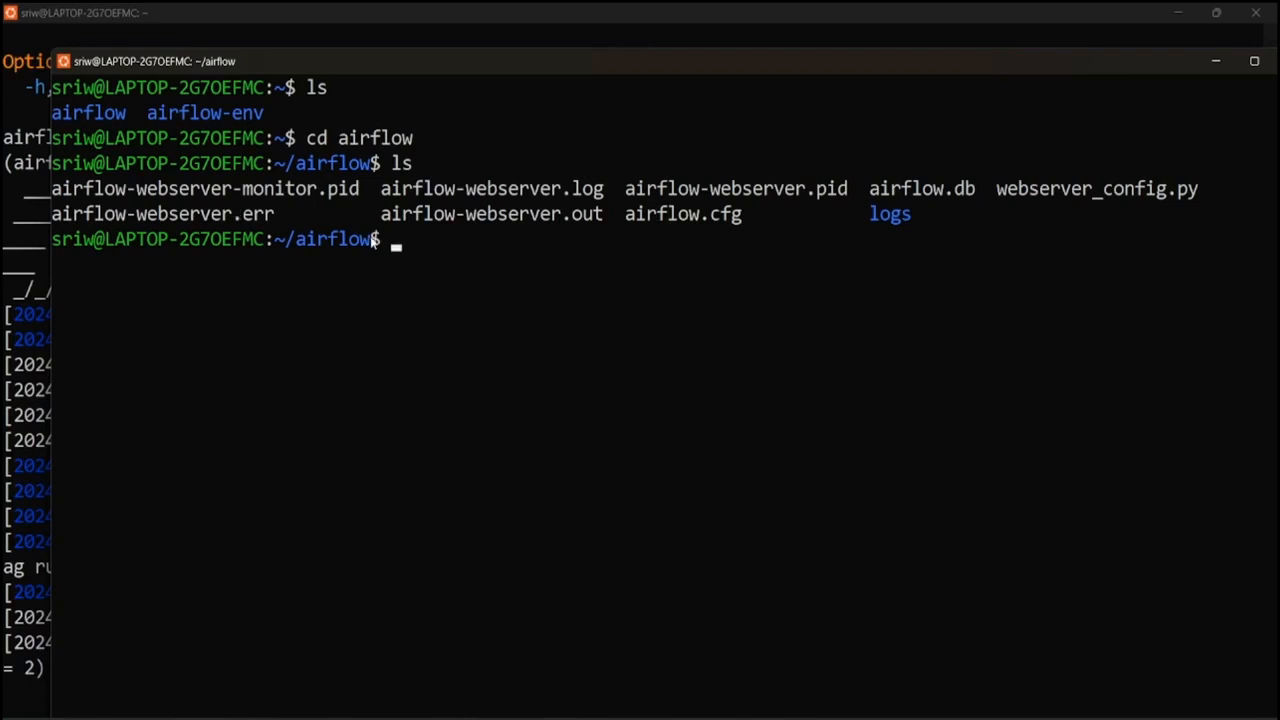
double_click(888, 213)
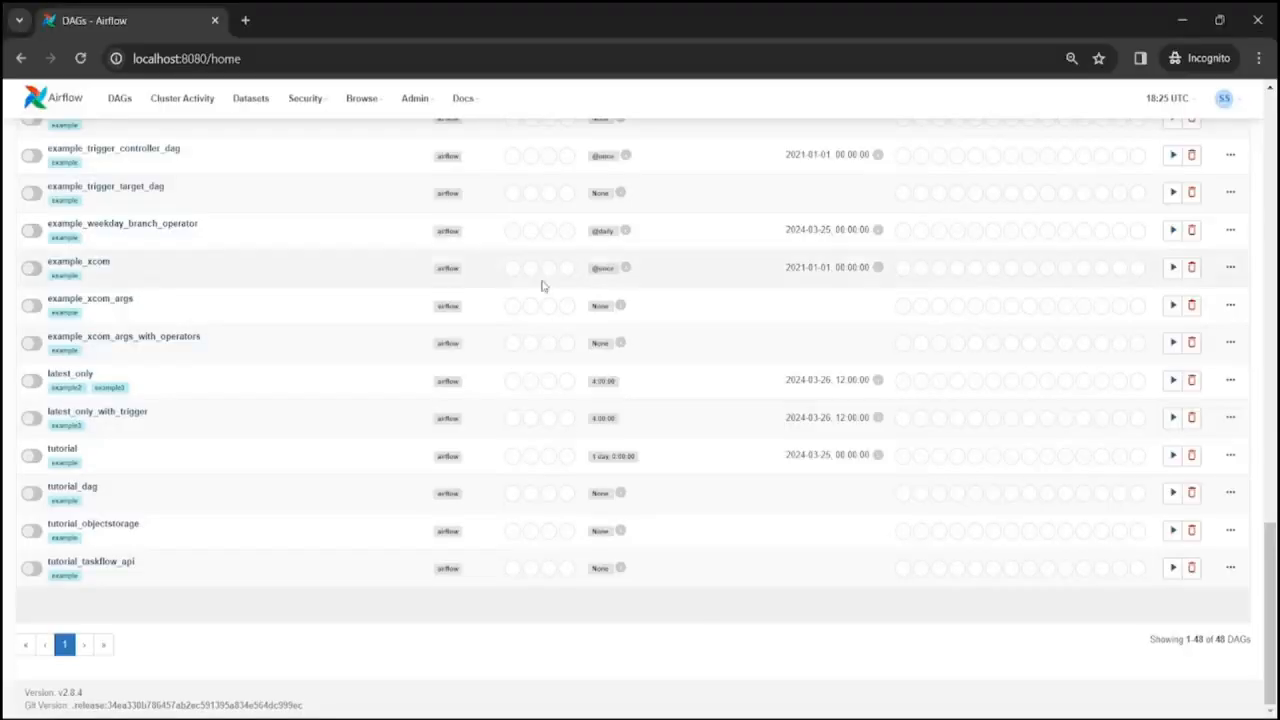
scroll("up", 3)
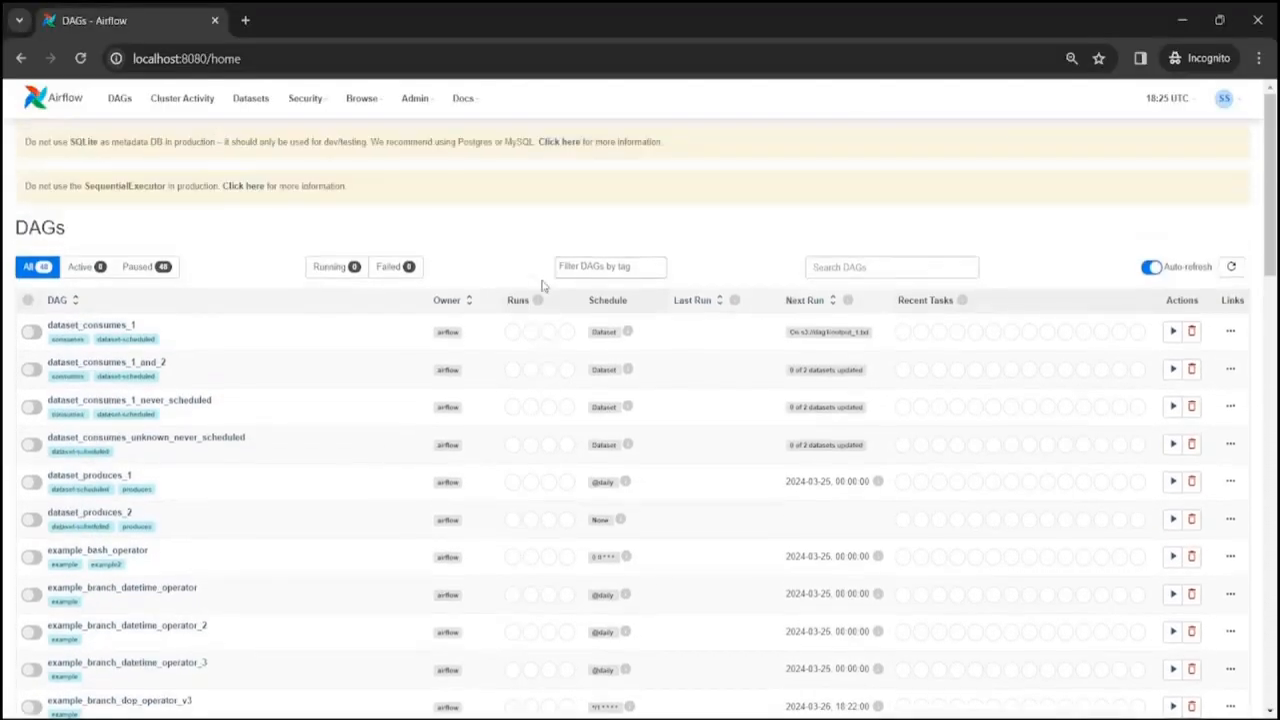